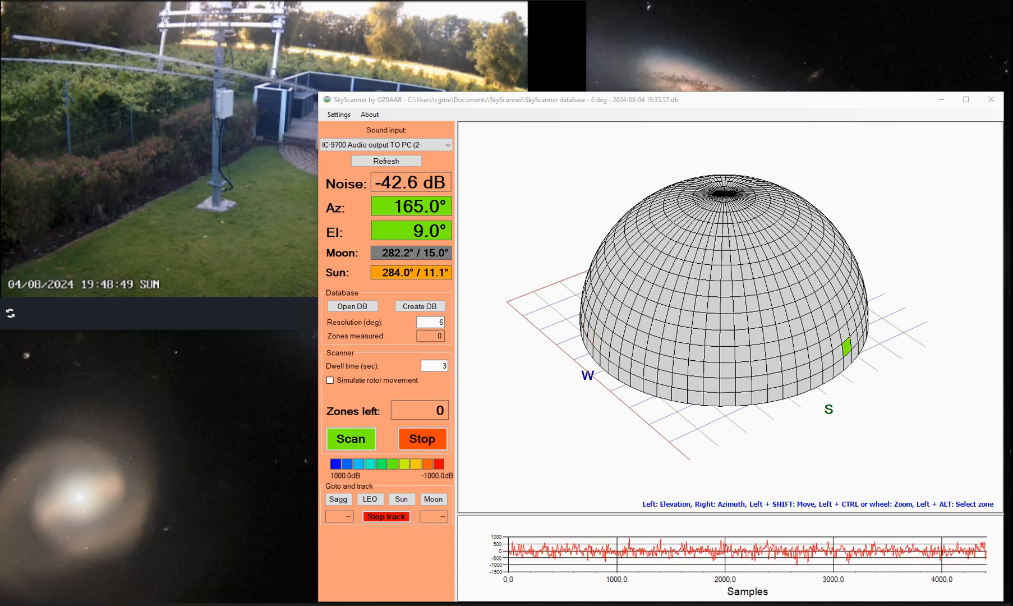
mouse_move(664, 278)
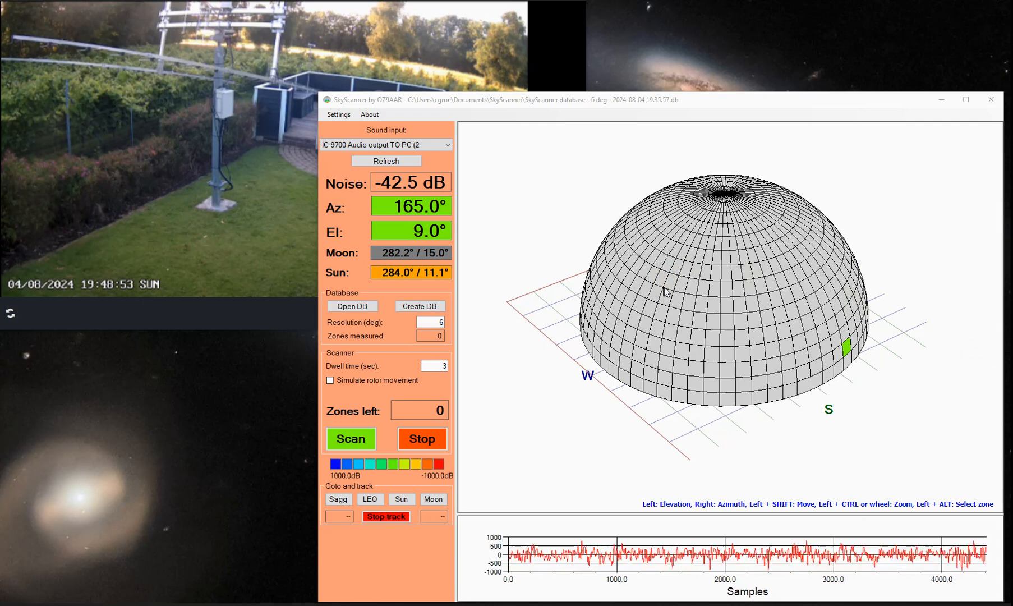
mouse_move(712, 306)
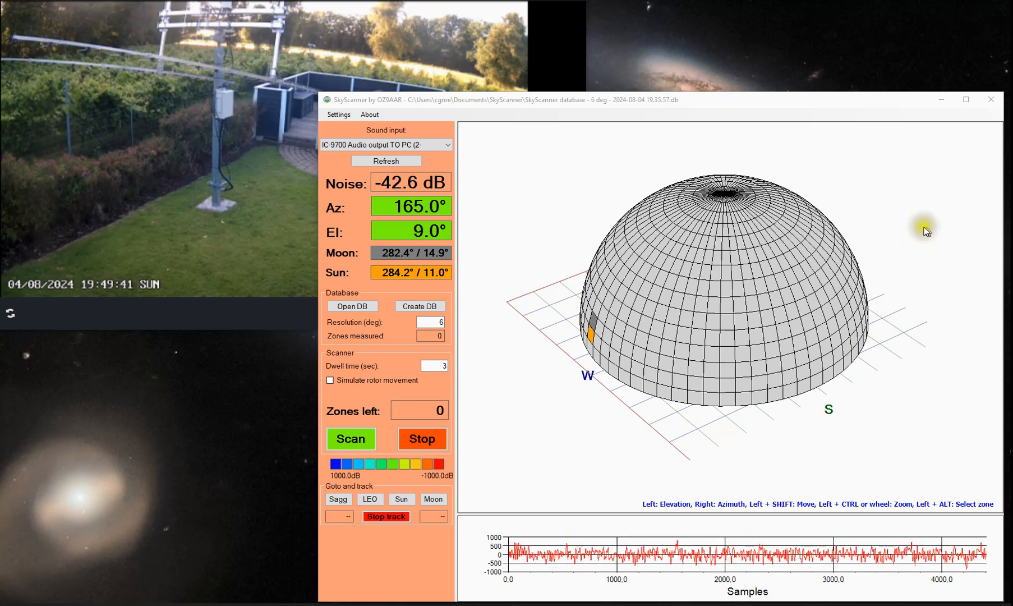
mouse_move(796, 152)
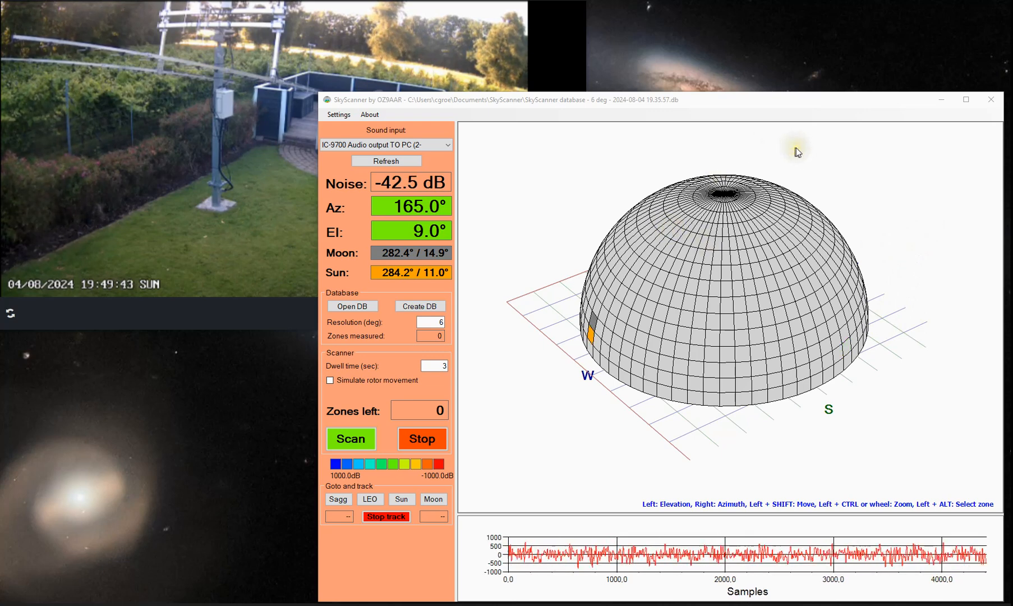
mouse_move(806, 112)
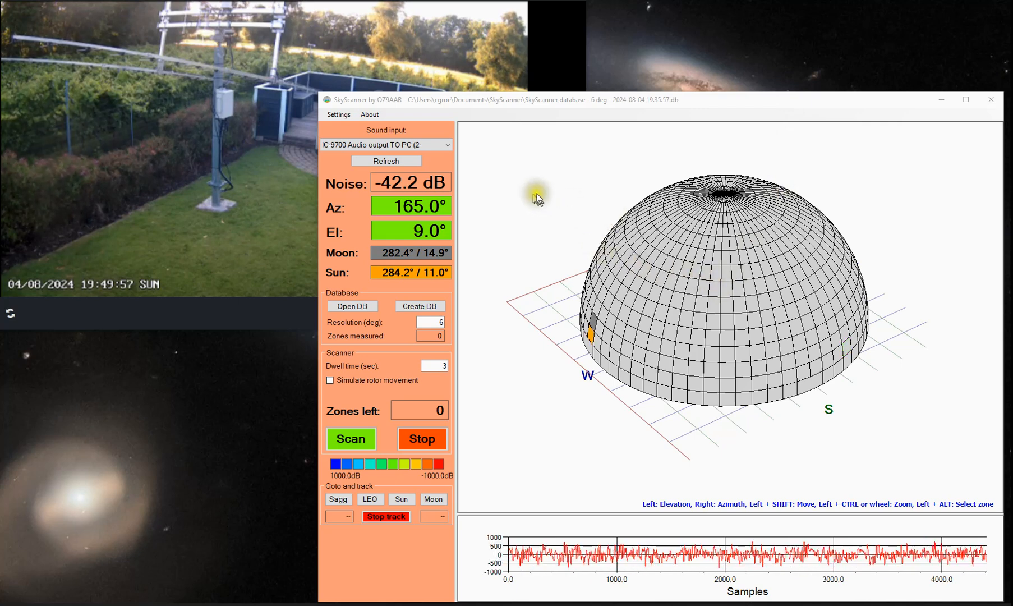
mouse_move(530, 169)
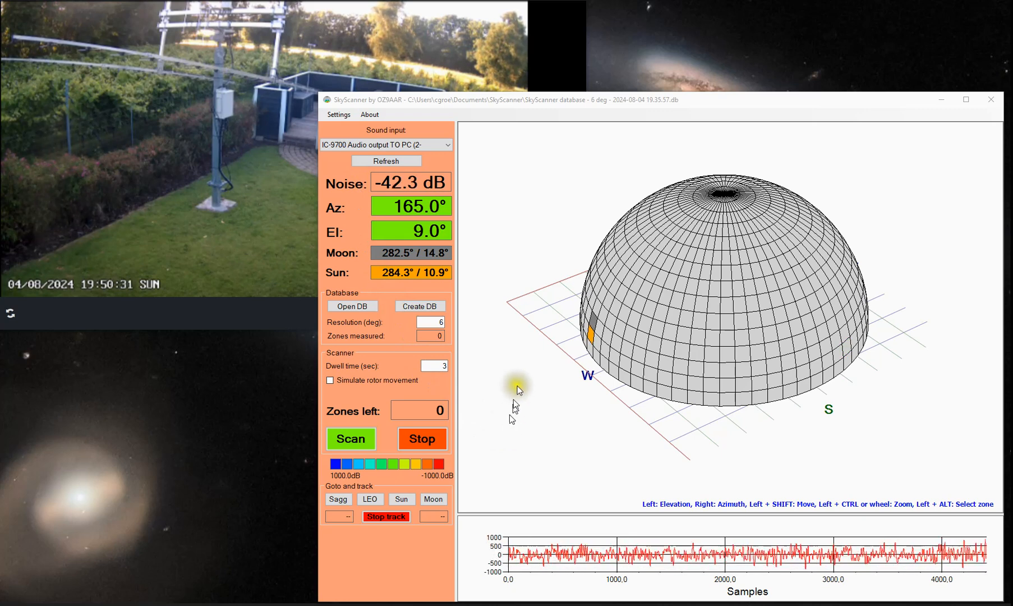
mouse_move(863, 329)
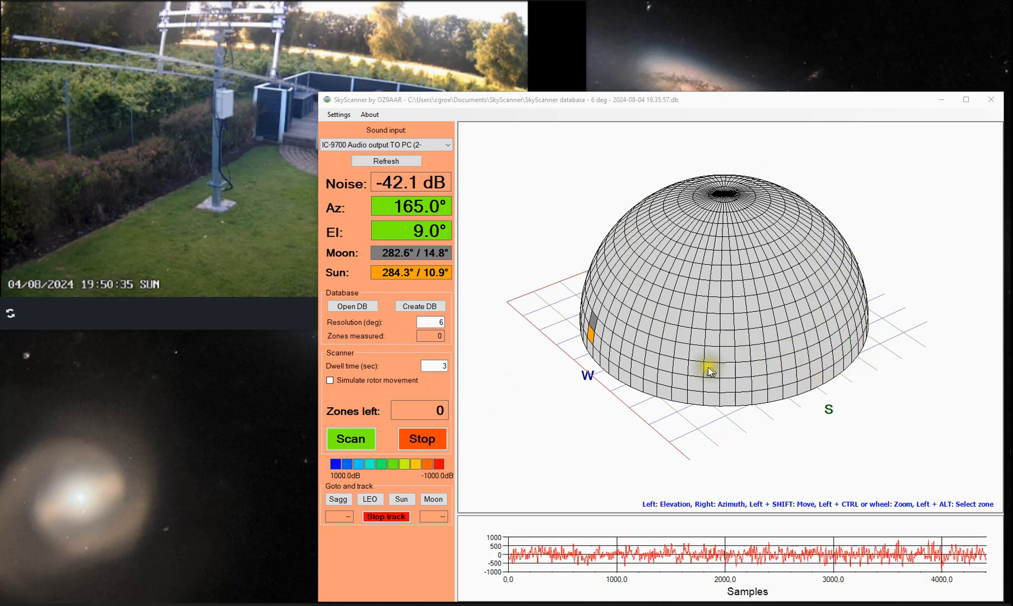
mouse_move(595, 426)
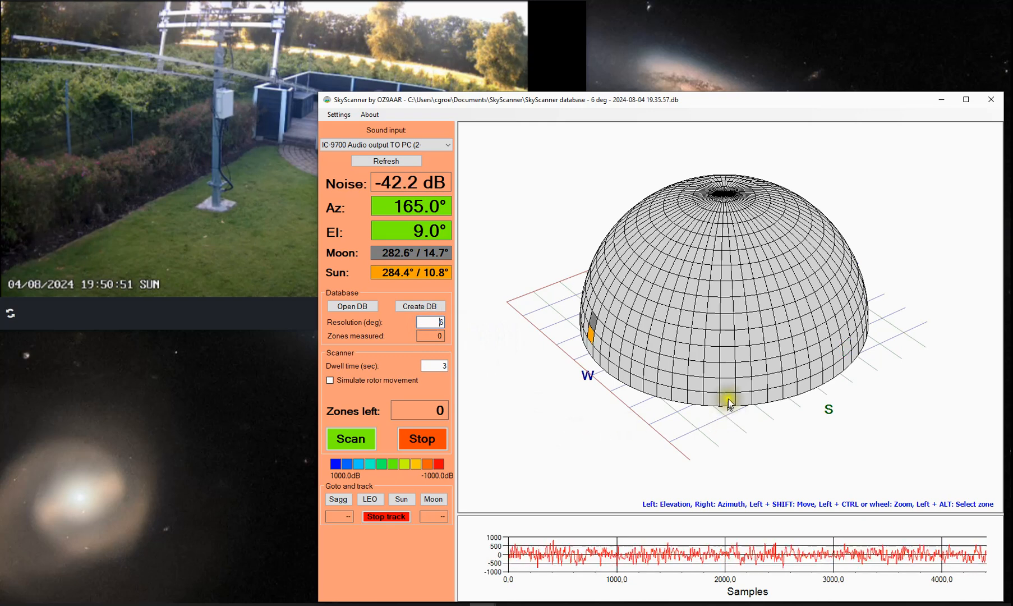
mouse_move(718, 365)
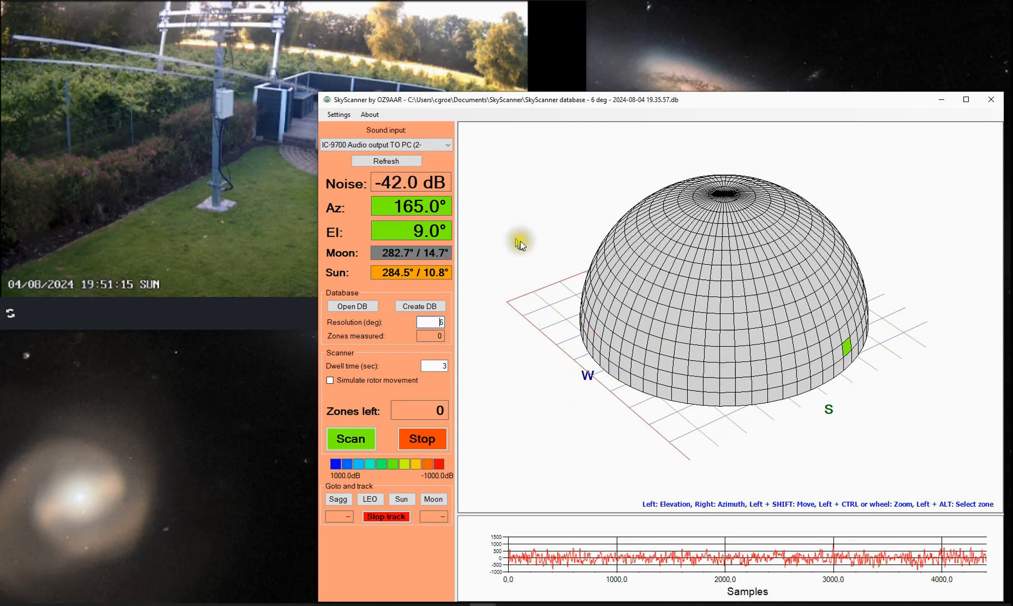
Open Settings on the General tab and select the 10-degree sun-skip distance field
left_click(338, 115)
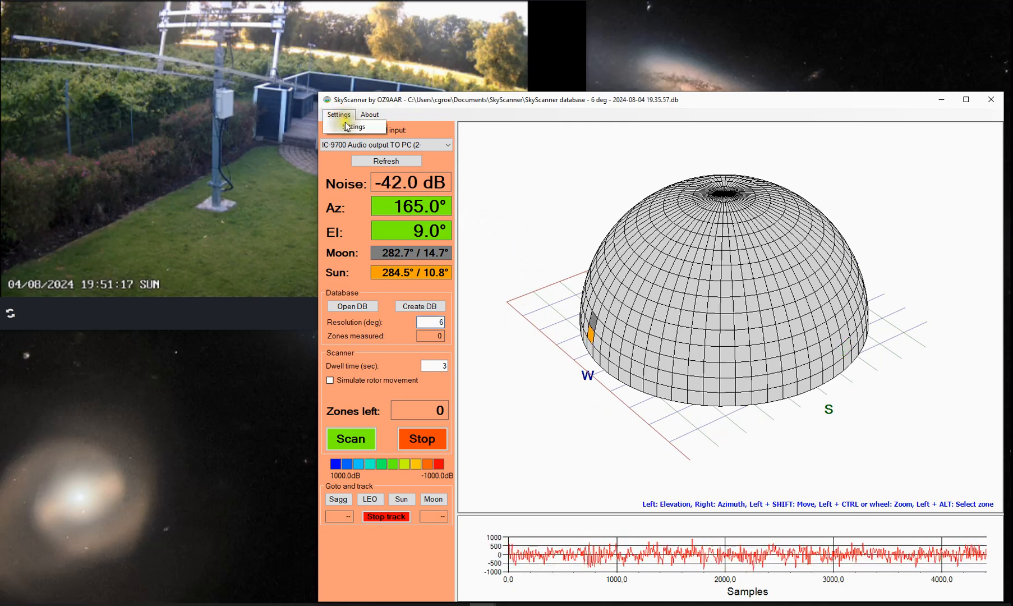
left_click(338, 114)
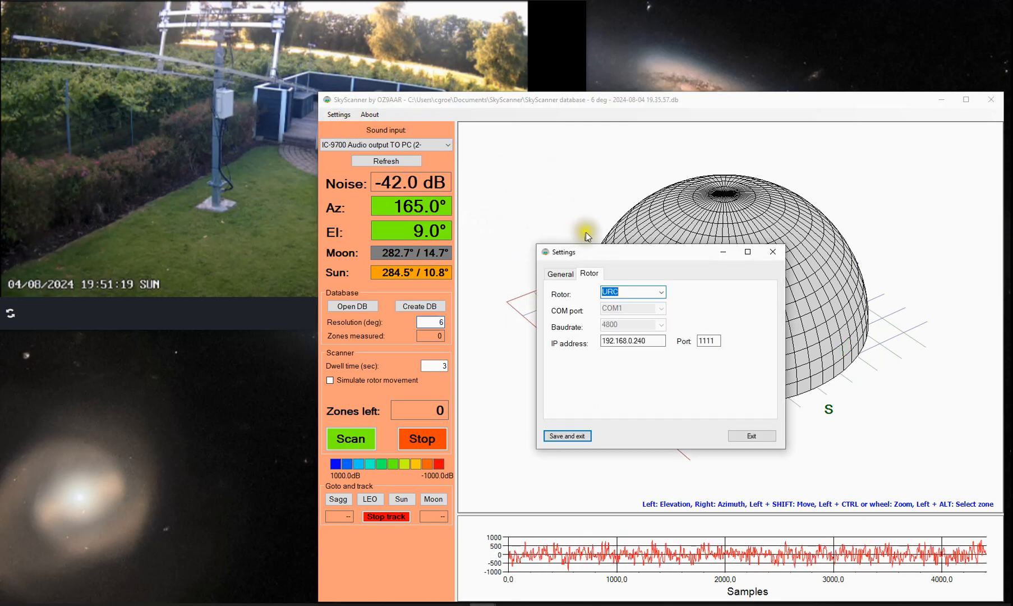
left_click(559, 274)
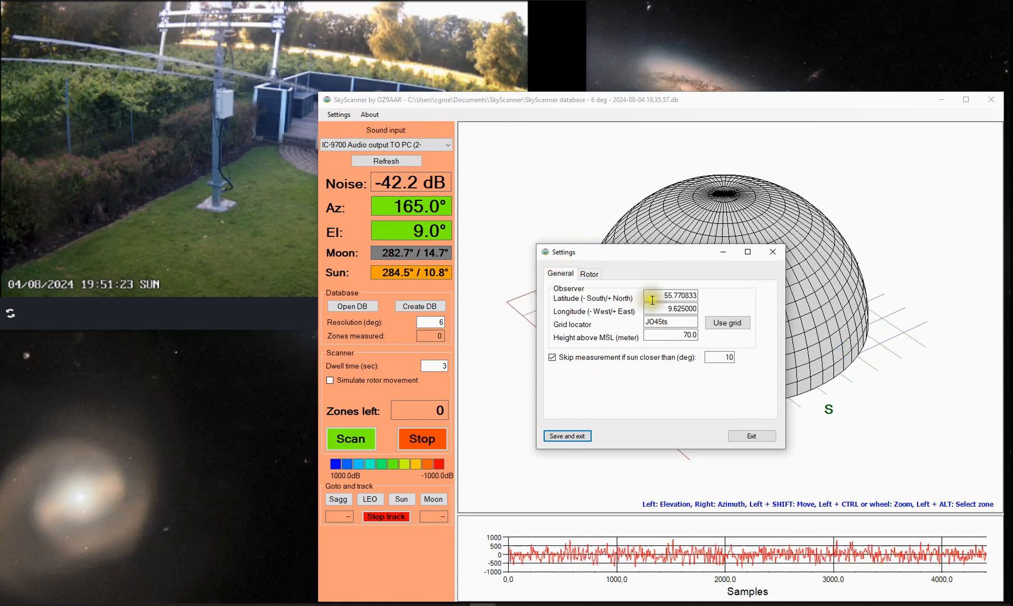
mouse_move(654, 380)
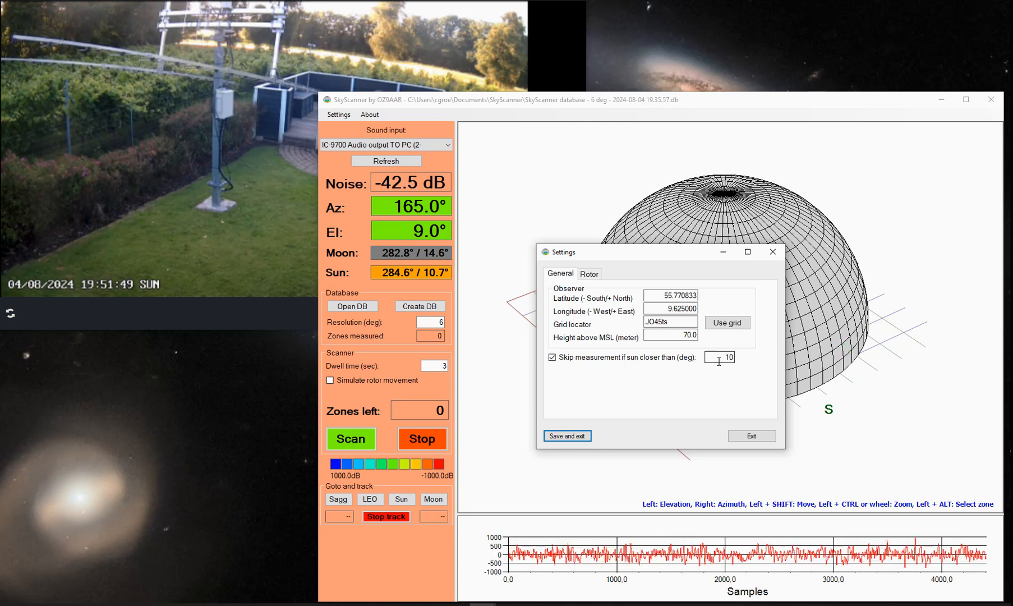
mouse_move(765, 306)
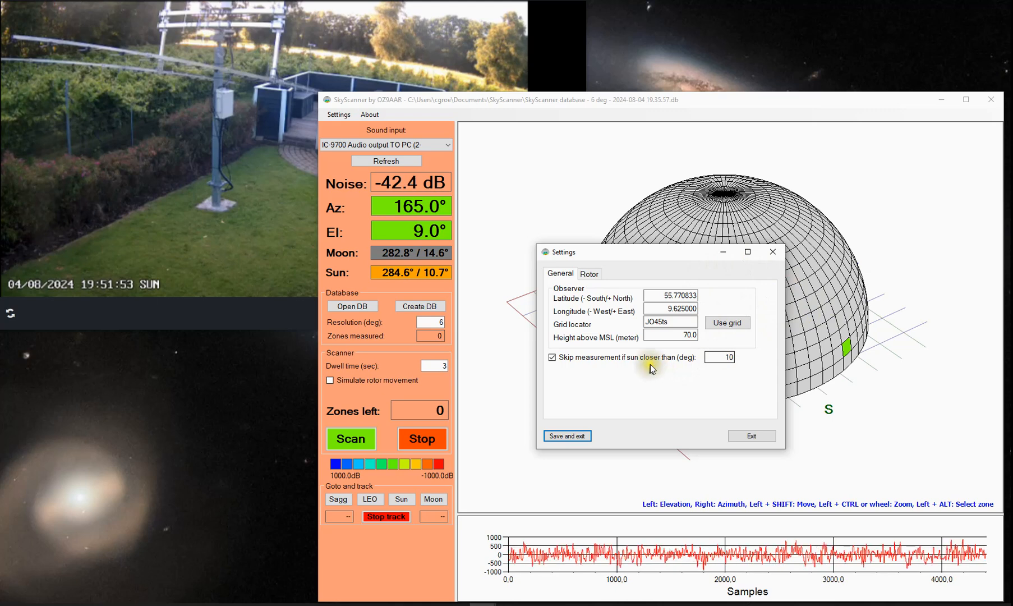
mouse_move(635, 272)
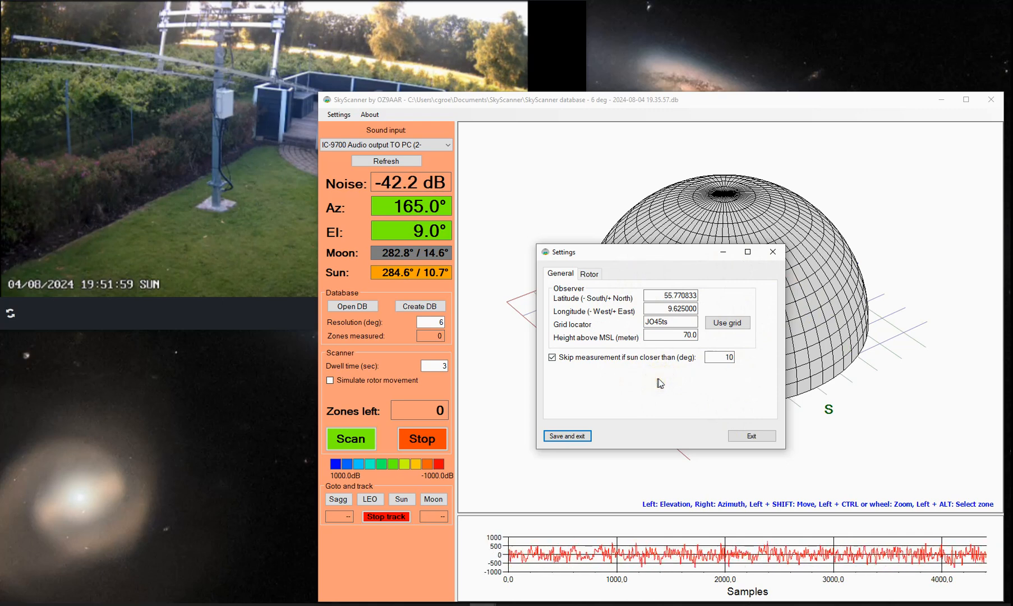
left_click(719, 357)
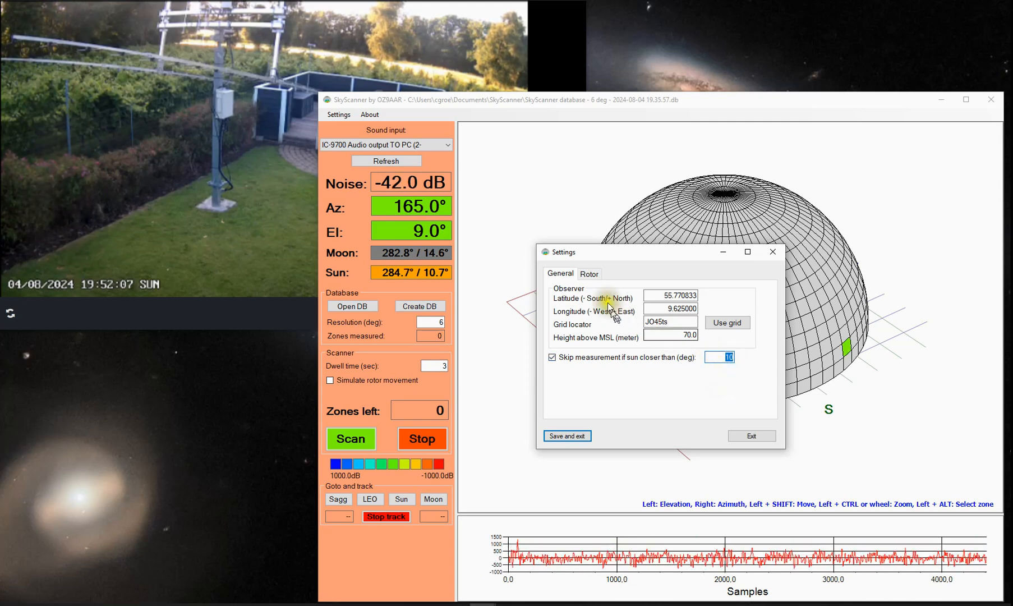
Review the Rotor tab's rotor types, keeping URC at 192.168.0.240 port 1111
left_click(587, 273)
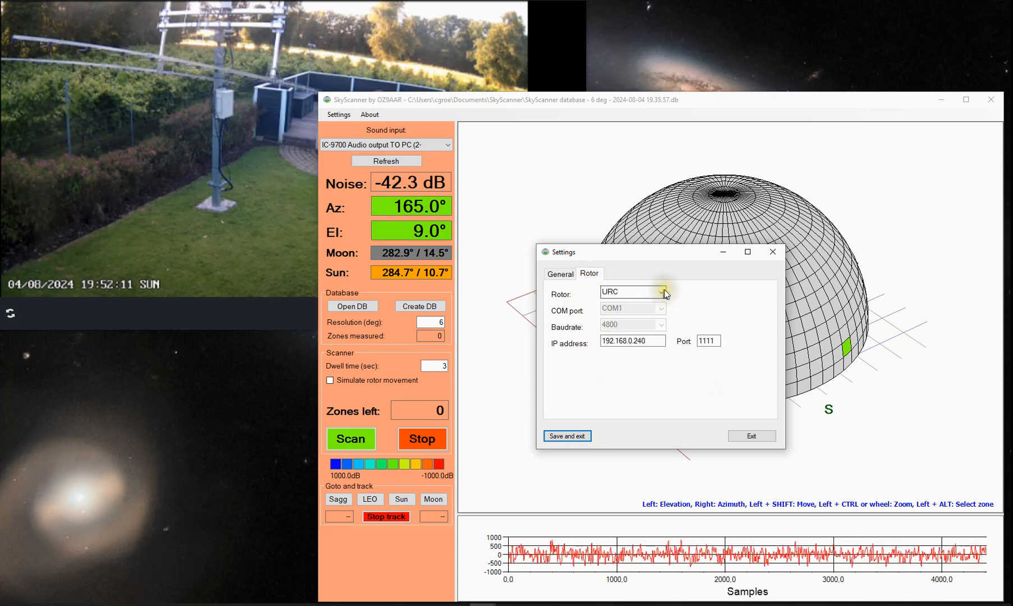
left_click(660, 293)
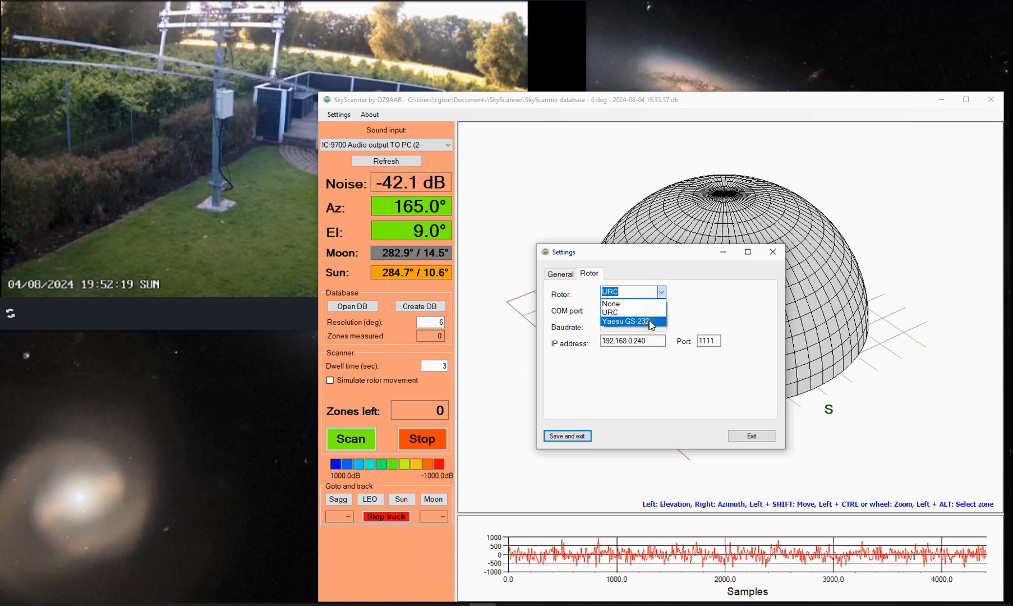
left_click(631, 312)
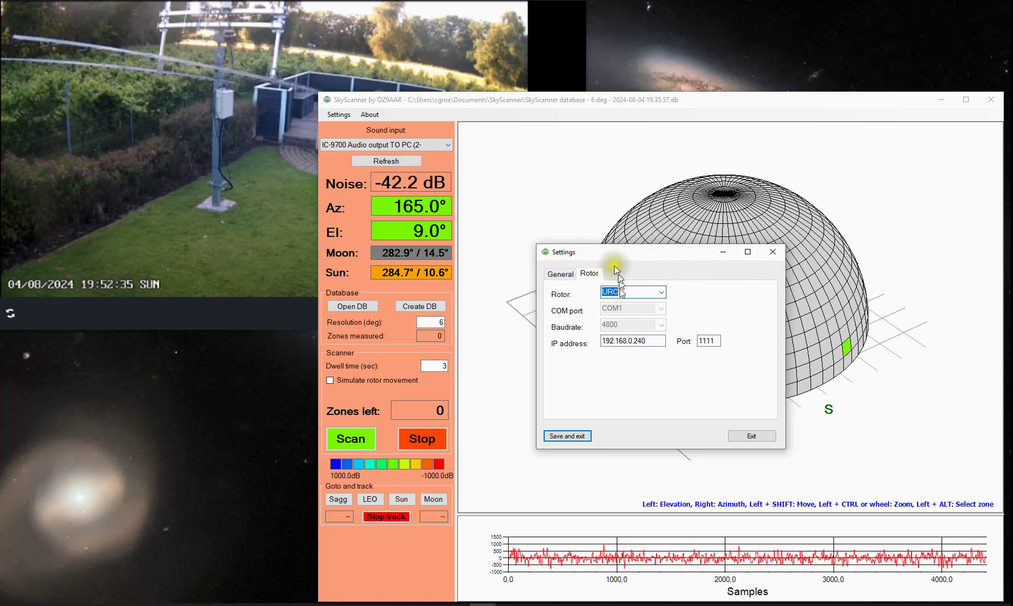
left_click(752, 435)
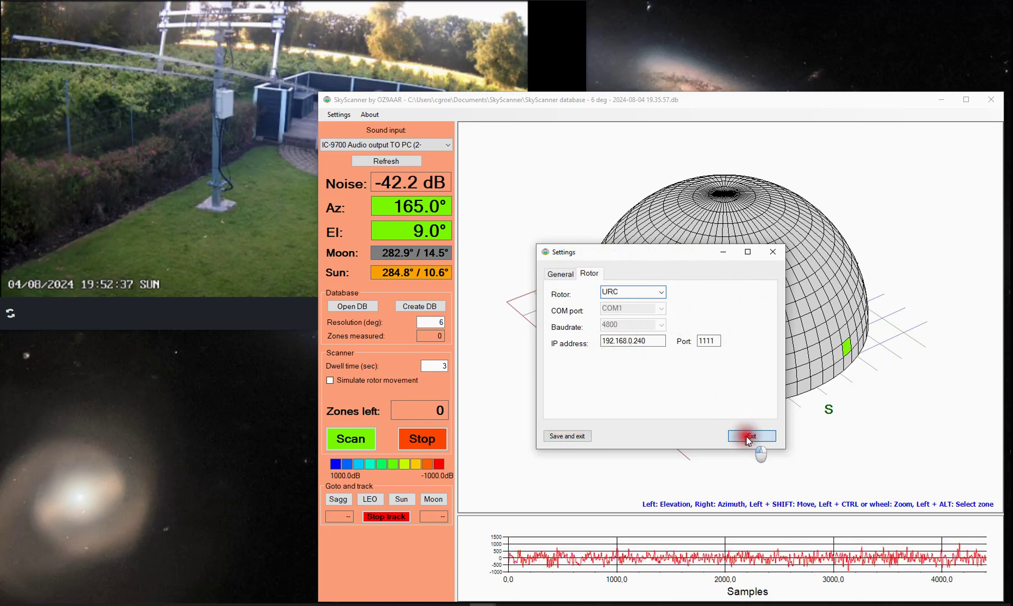
Exit the Settings dialog without saving, returning to the sky dome
left_click(751, 435)
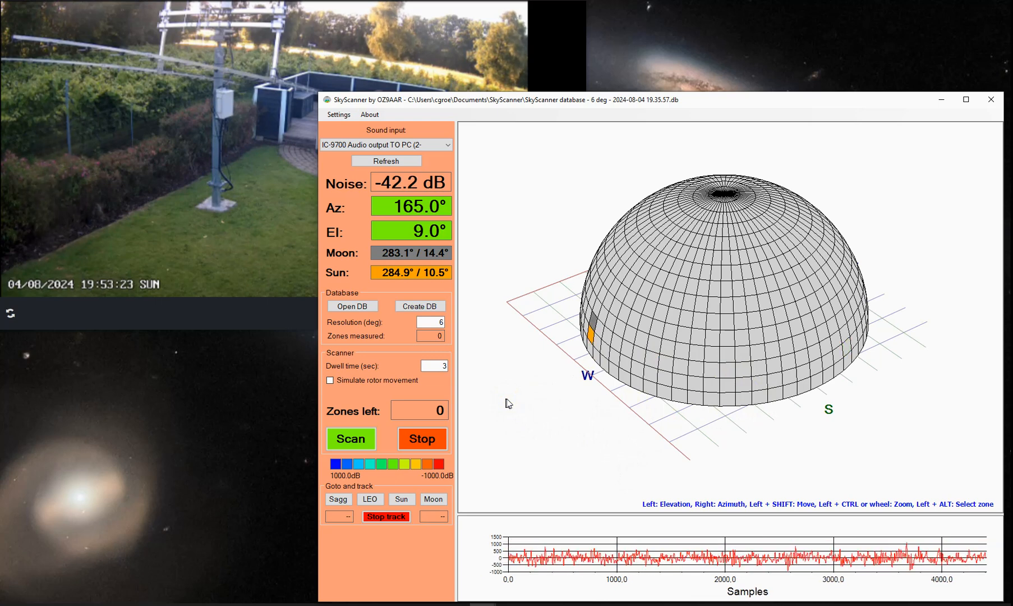
mouse_move(435, 95)
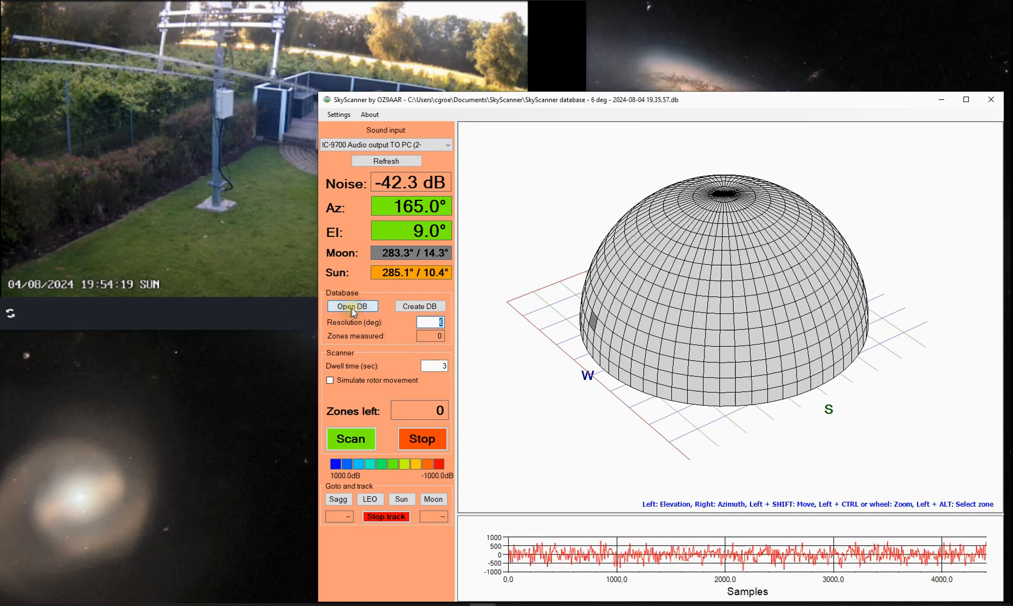
Open an existing scan database
left_click(352, 306)
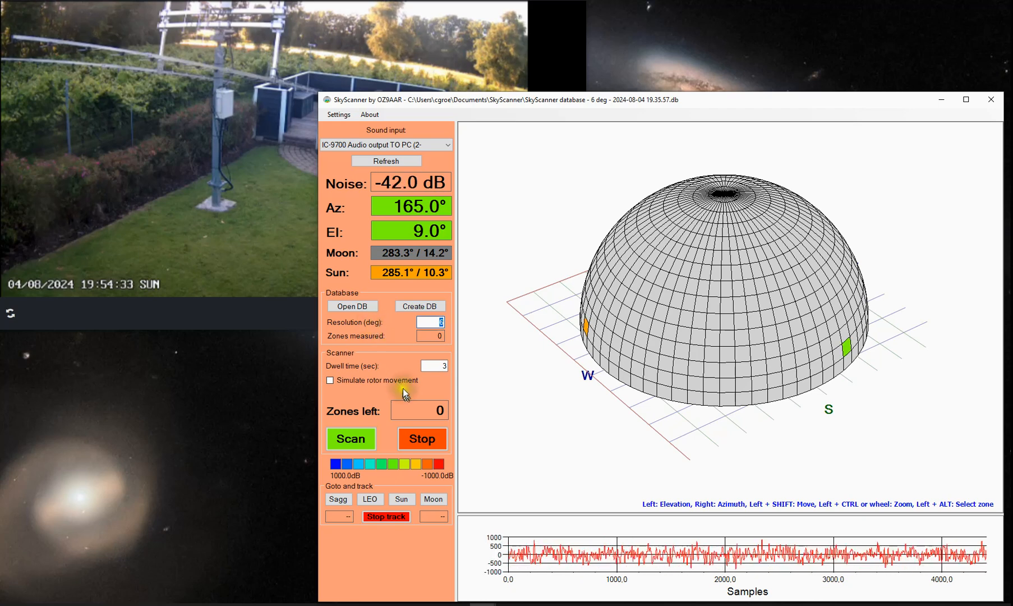
mouse_move(333, 358)
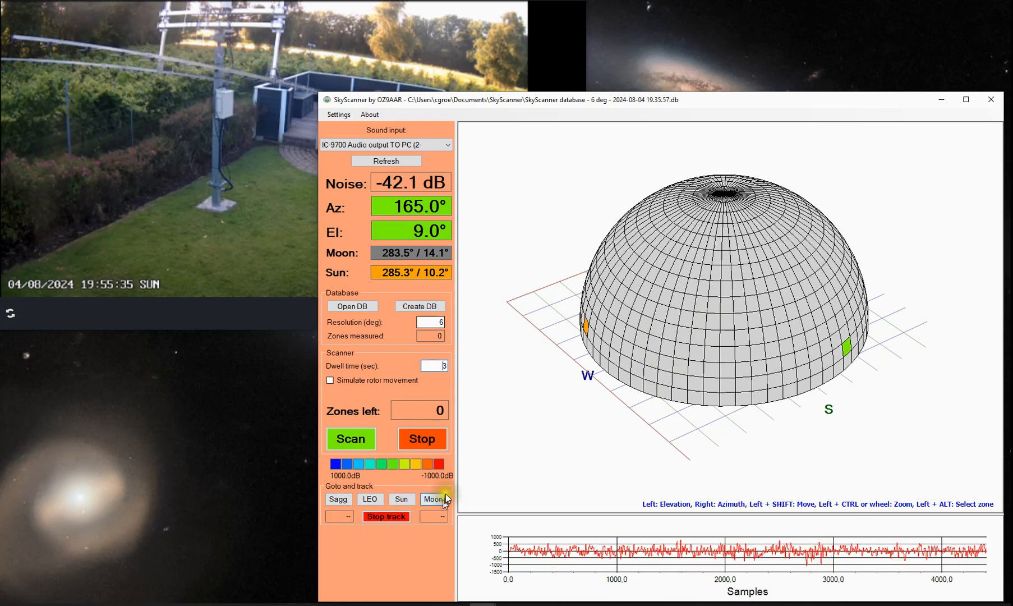
left_click(385, 516)
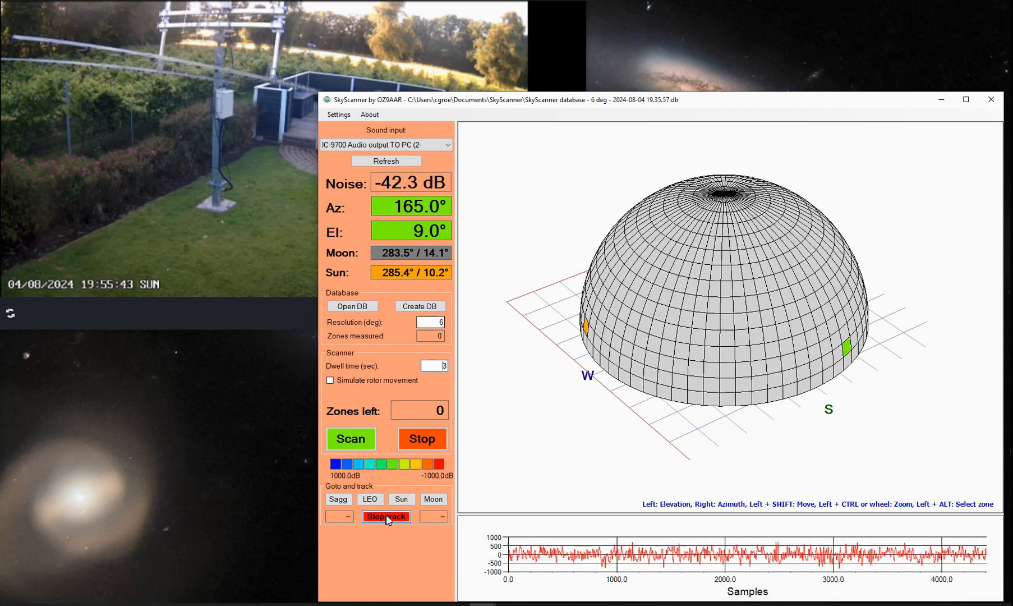
mouse_move(452, 563)
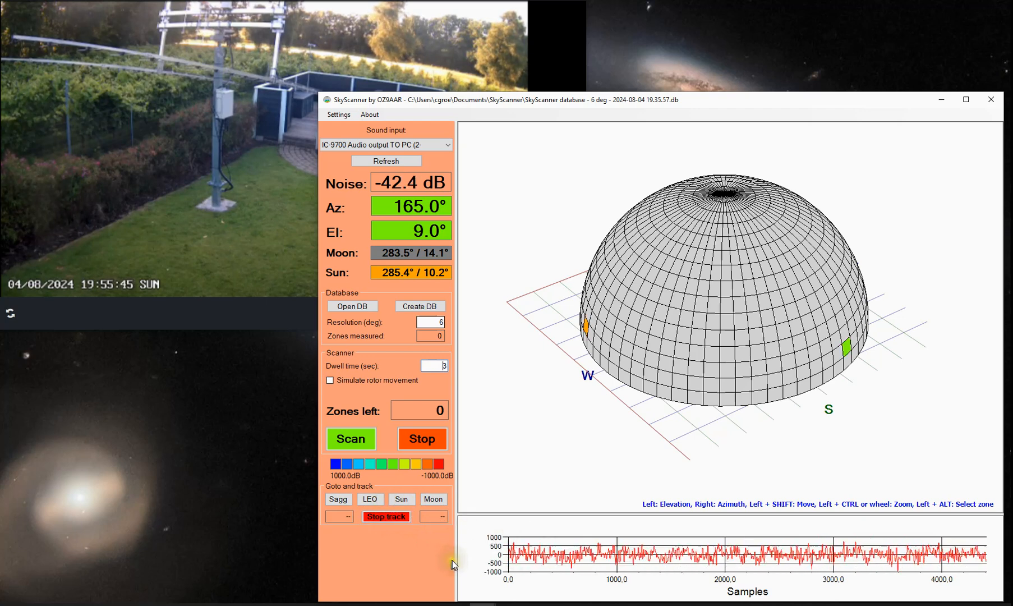
mouse_move(562, 545)
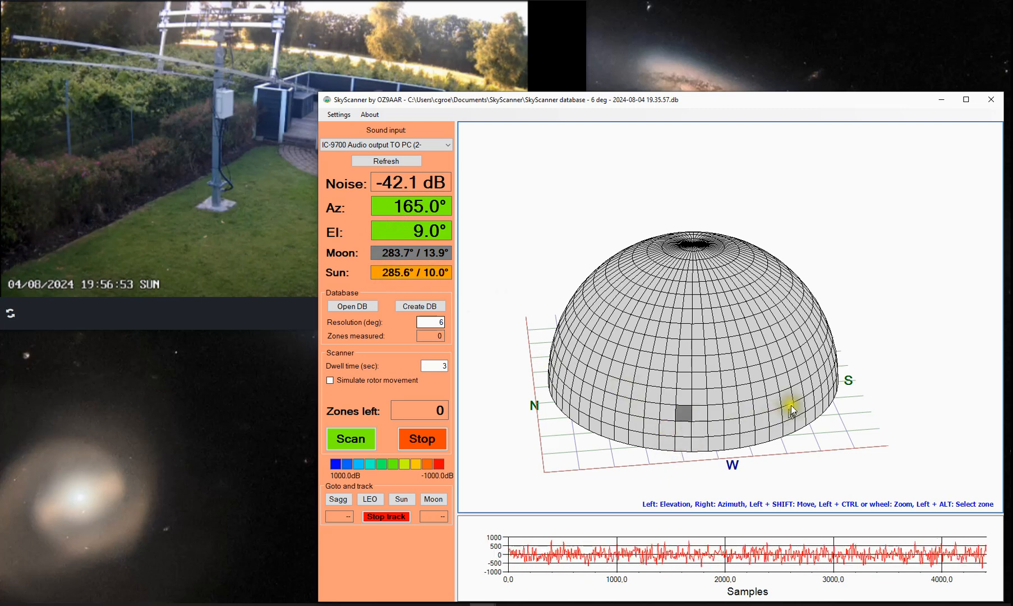
mouse_move(717, 371)
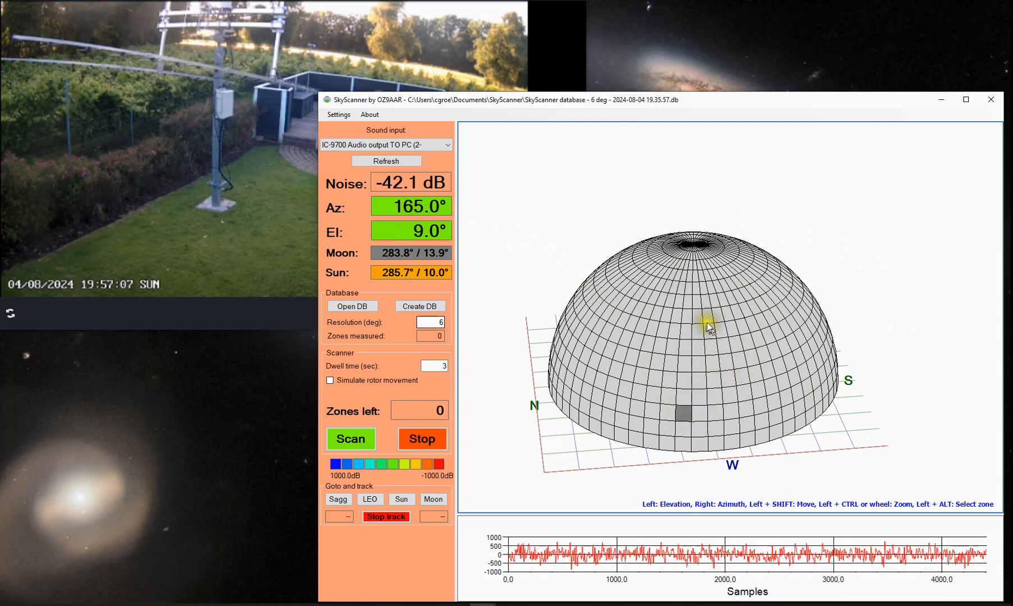
mouse_move(777, 342)
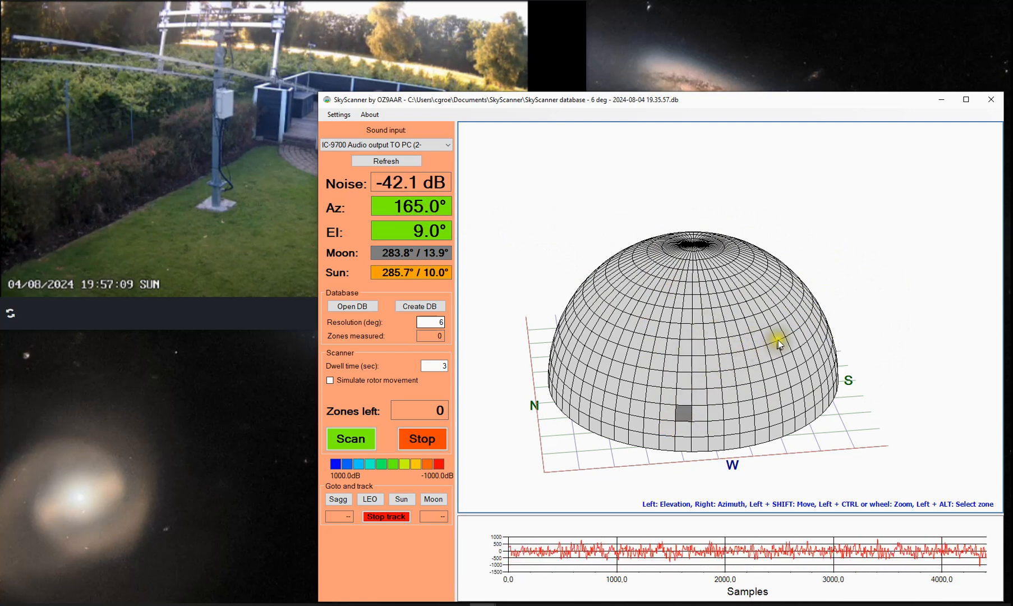
mouse_move(801, 348)
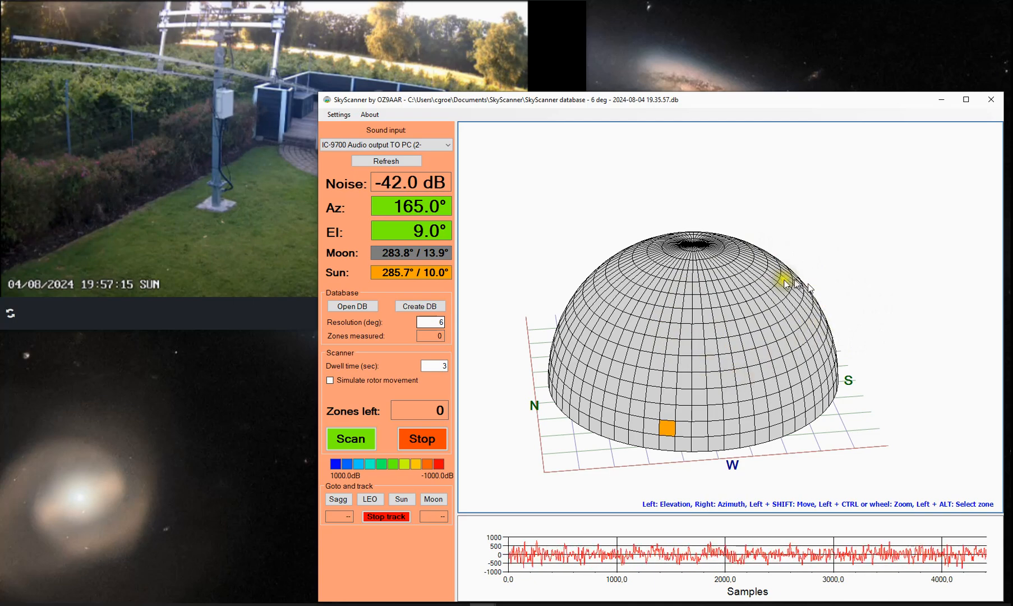
mouse_move(793, 346)
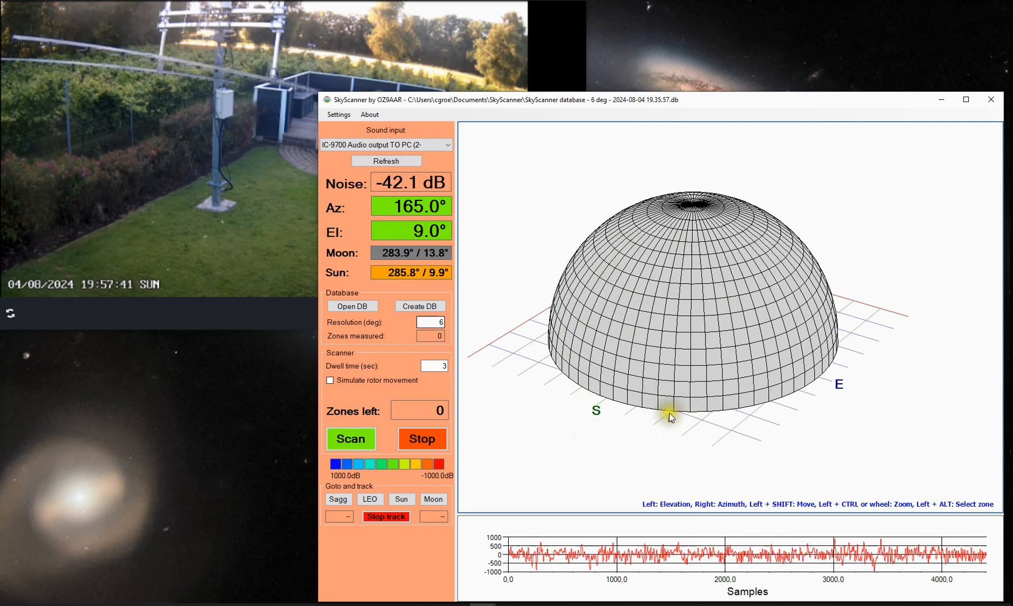
mouse_move(650, 333)
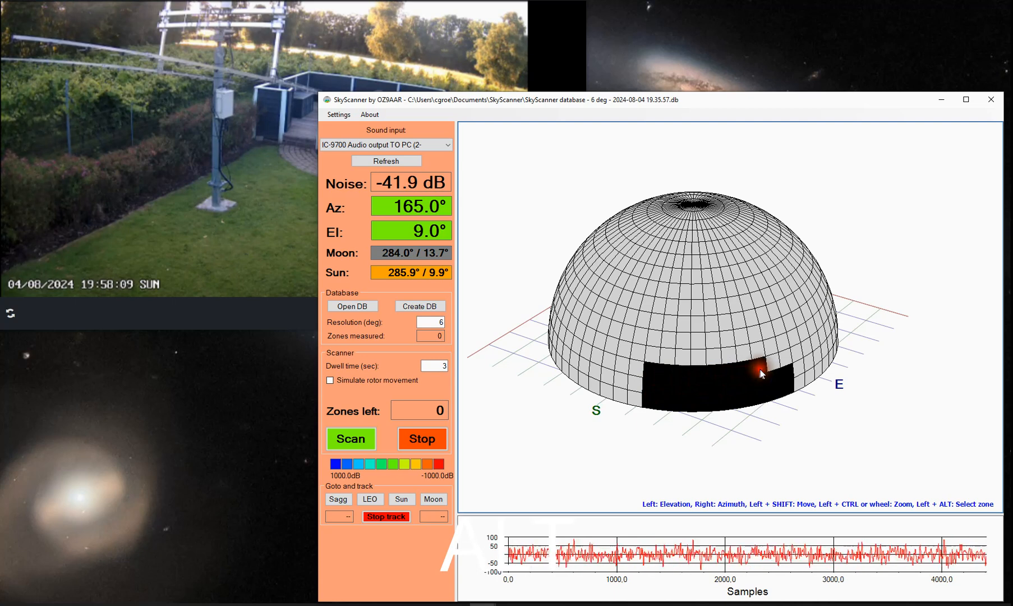
mouse_move(788, 366)
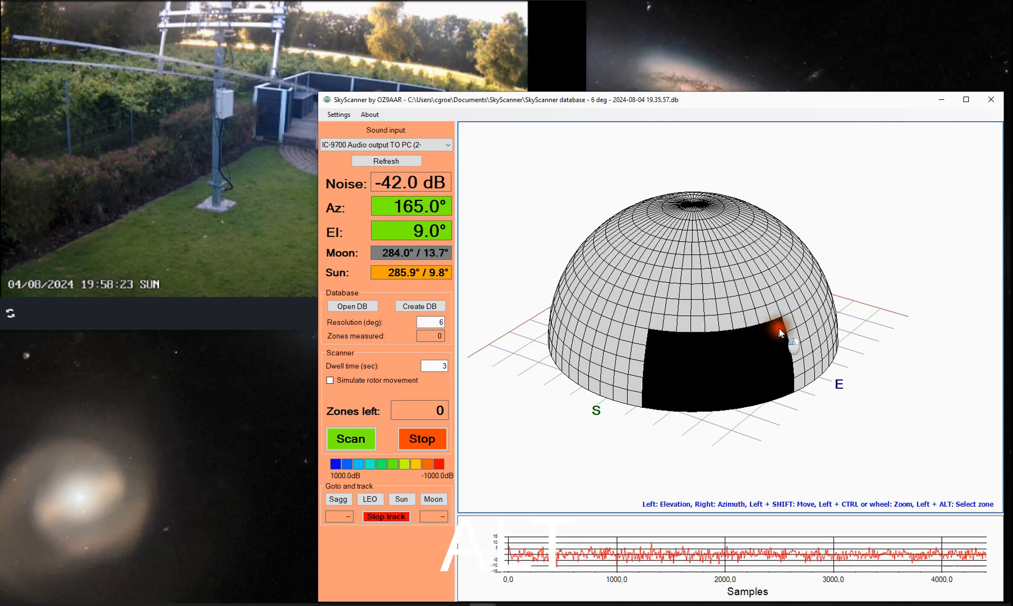
mouse_move(736, 329)
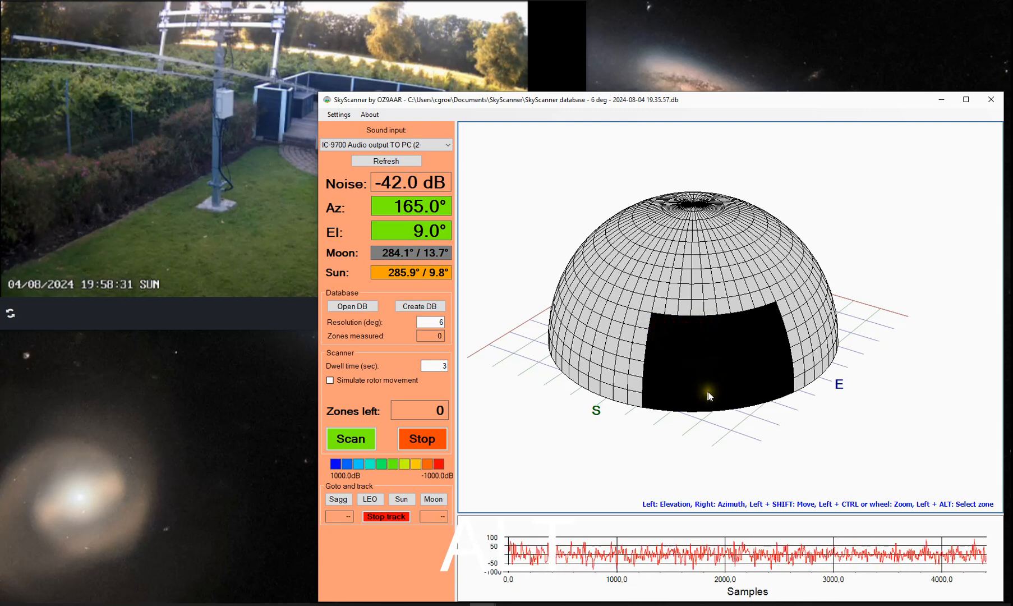
mouse_move(719, 475)
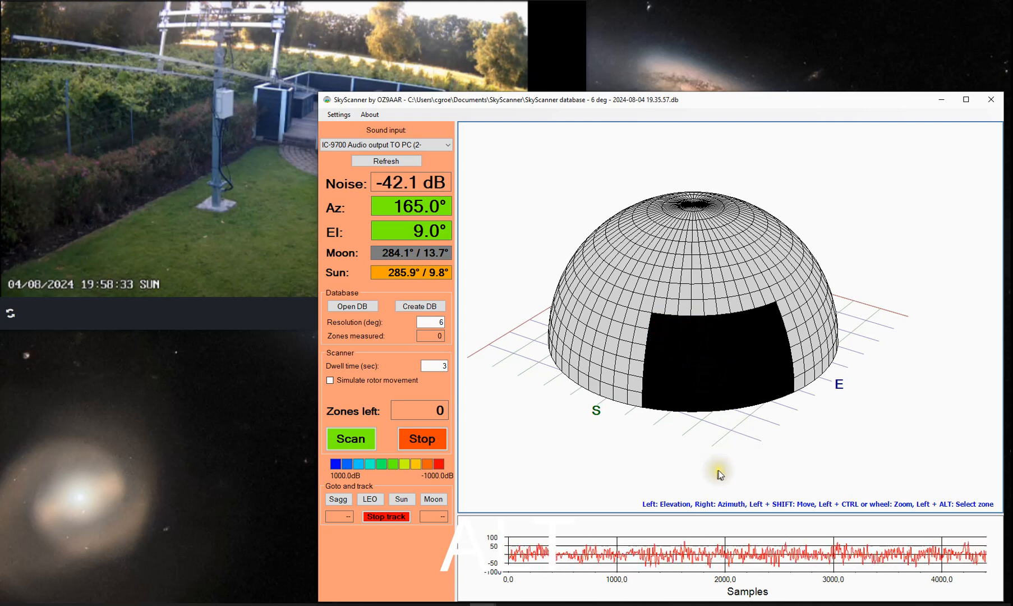
mouse_move(726, 342)
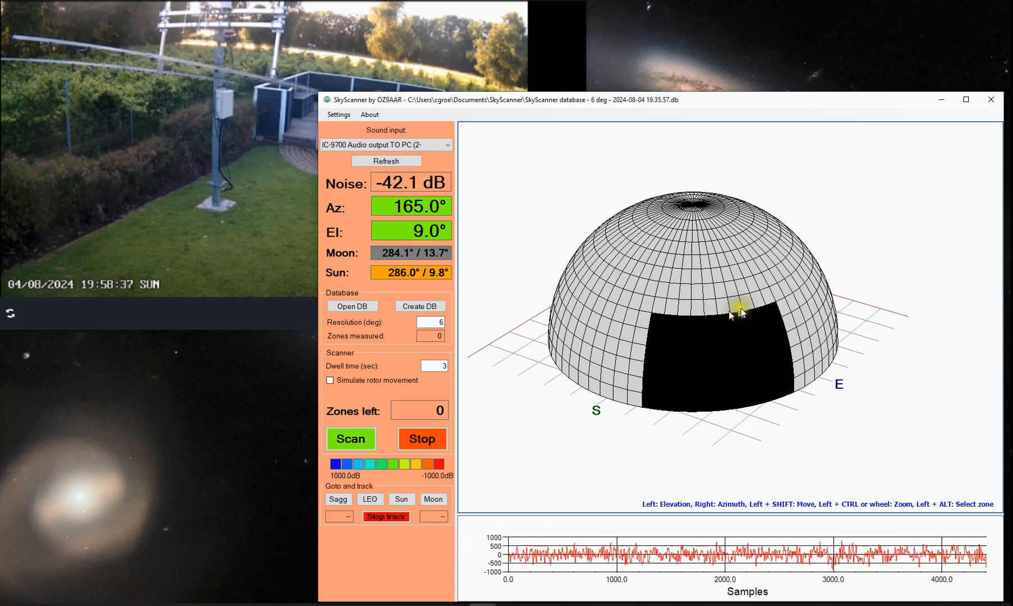
mouse_move(349, 331)
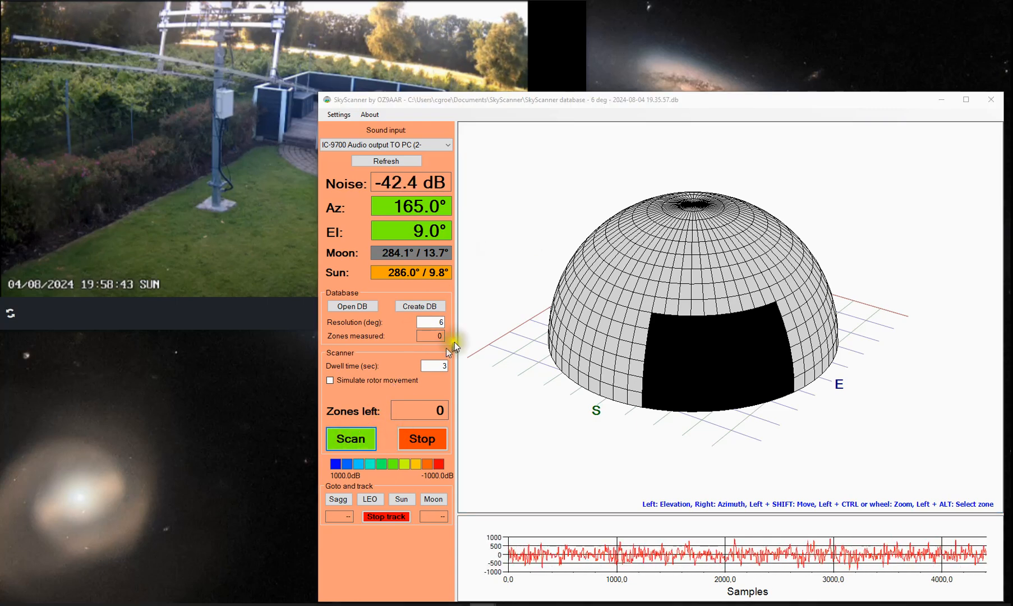
Start scanning the 60 selected zones, bringing up the Warning prompt
left_click(350, 438)
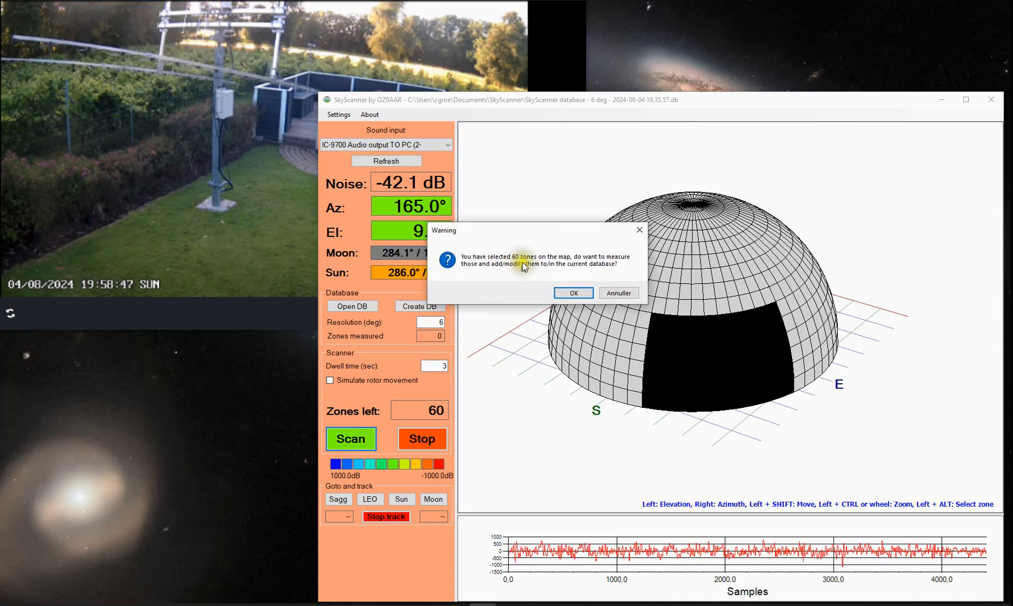
mouse_move(478, 274)
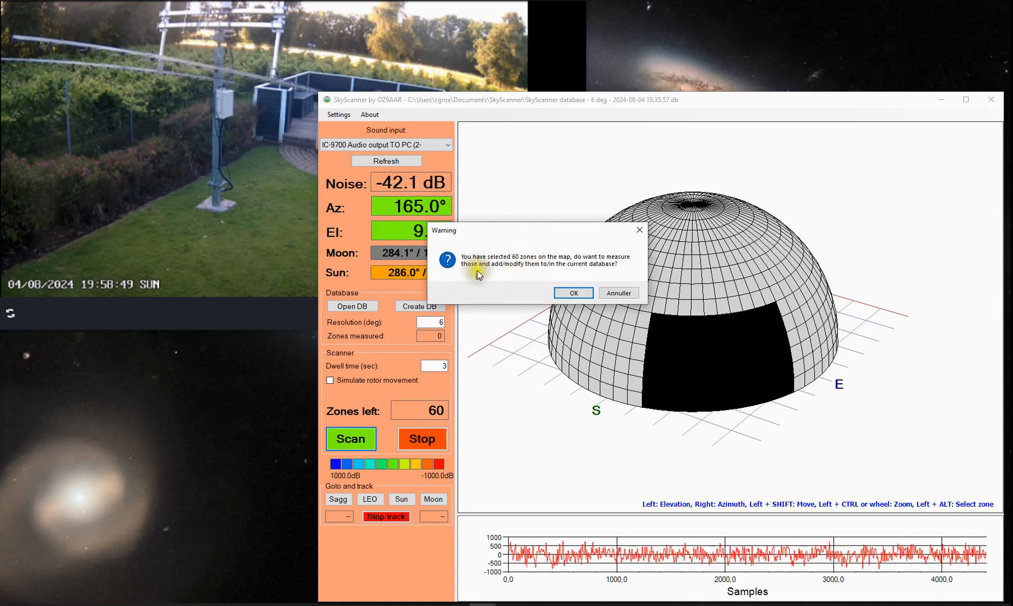
mouse_move(572, 245)
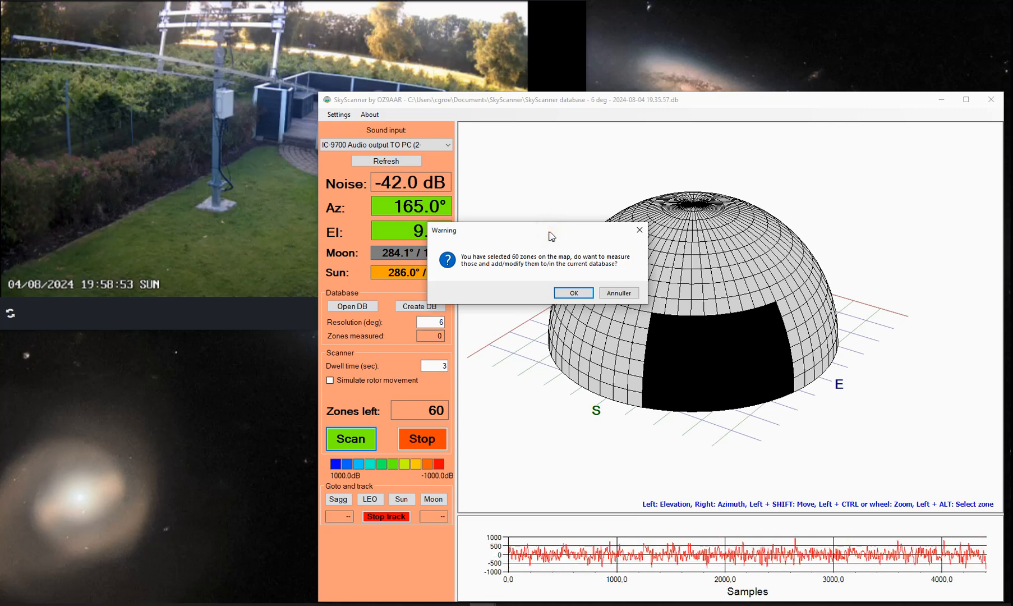
mouse_move(412, 383)
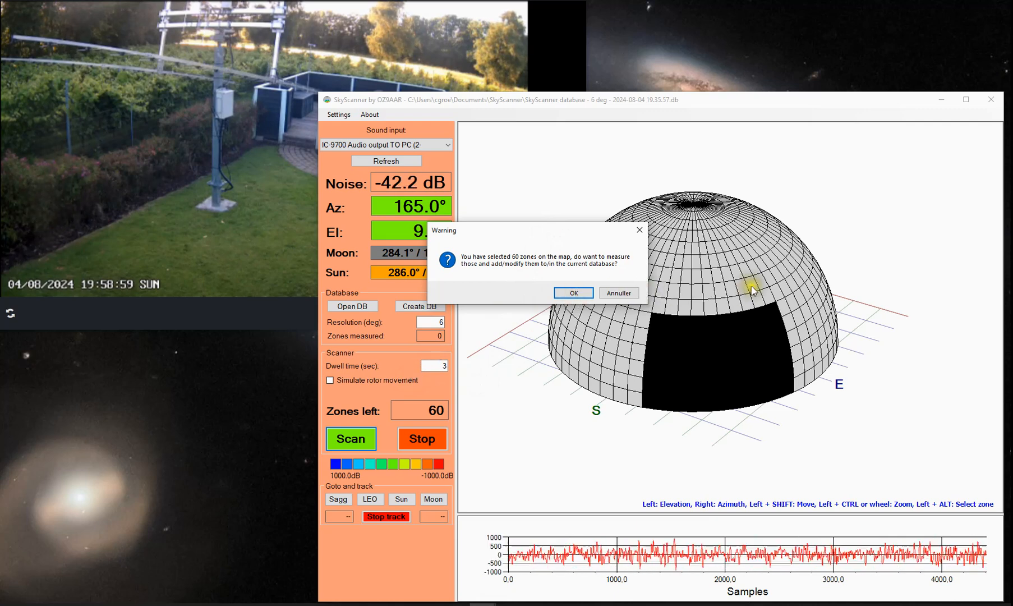
mouse_move(662, 326)
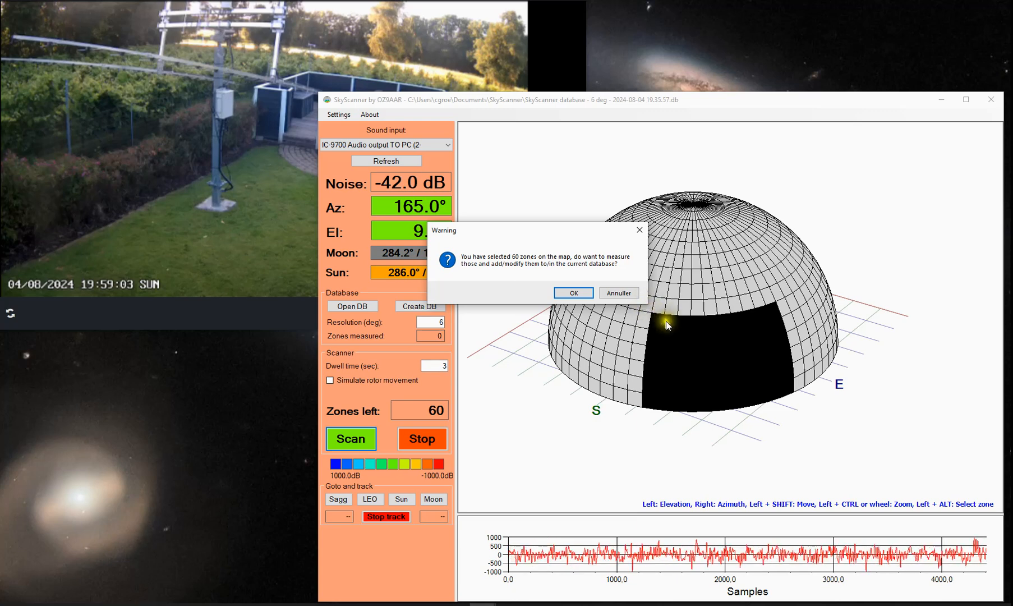
mouse_move(726, 352)
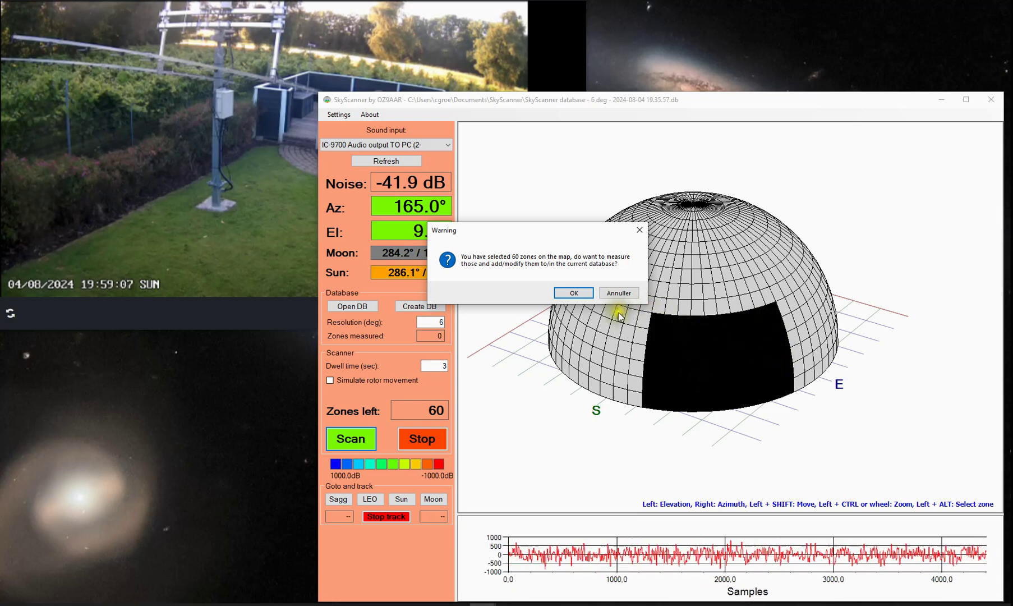
mouse_move(572, 242)
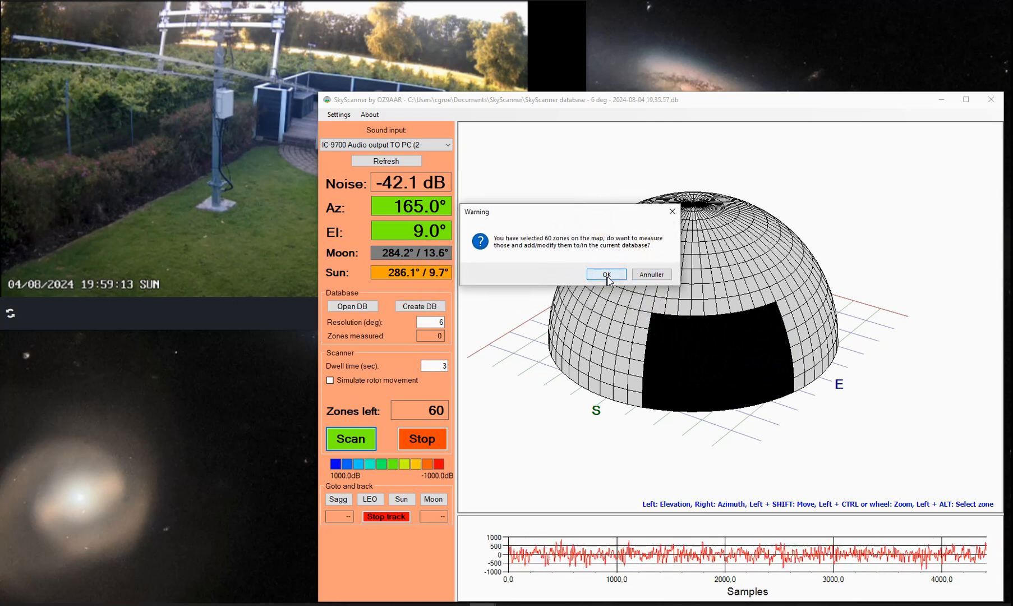
Confirm the Warning with OK to begin measuring all 60 zones
left_click(605, 274)
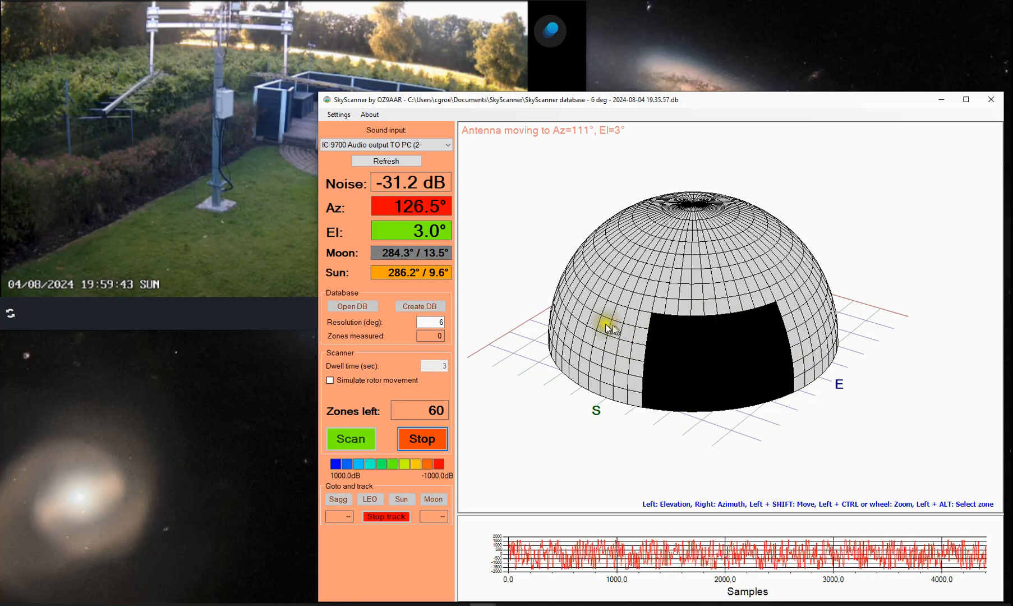
mouse_move(637, 419)
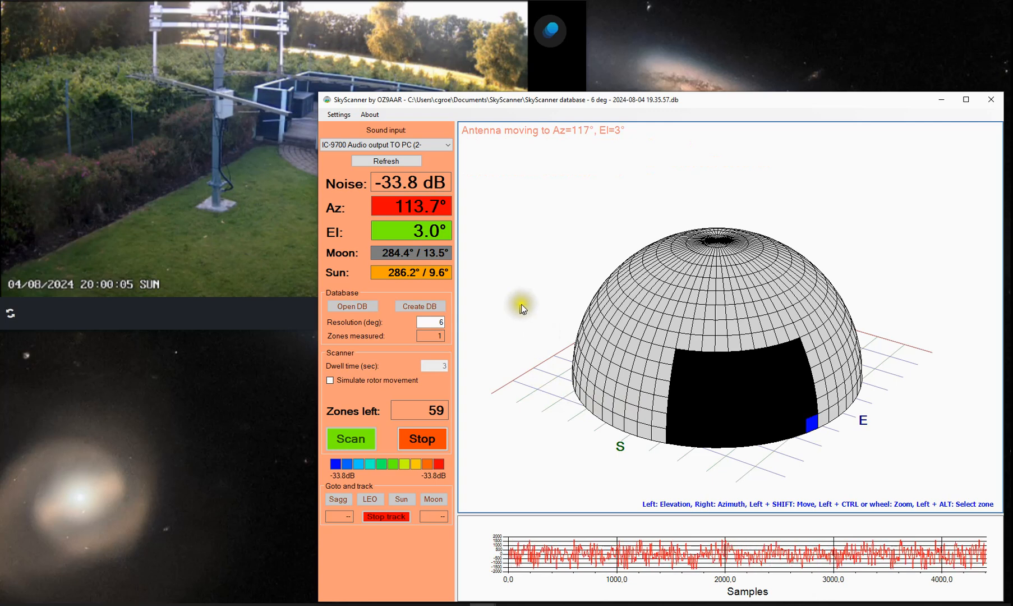
mouse_move(543, 184)
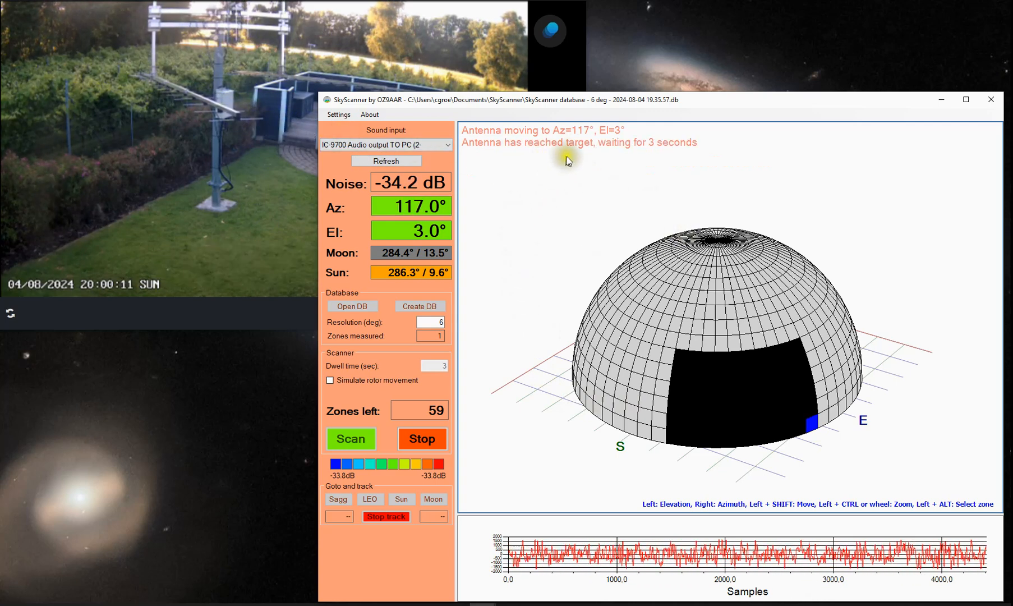
mouse_move(642, 155)
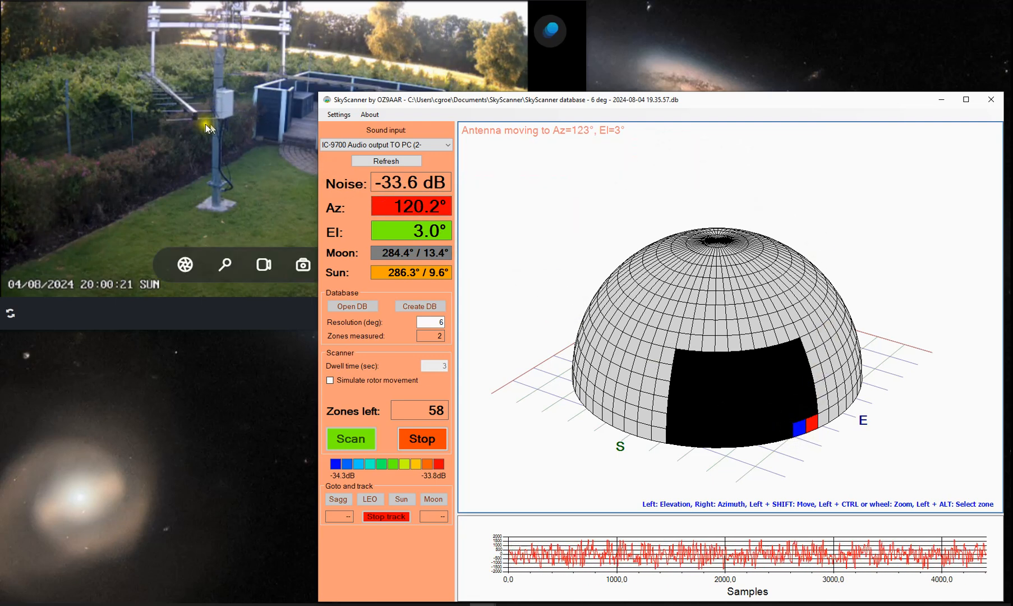
mouse_move(539, 259)
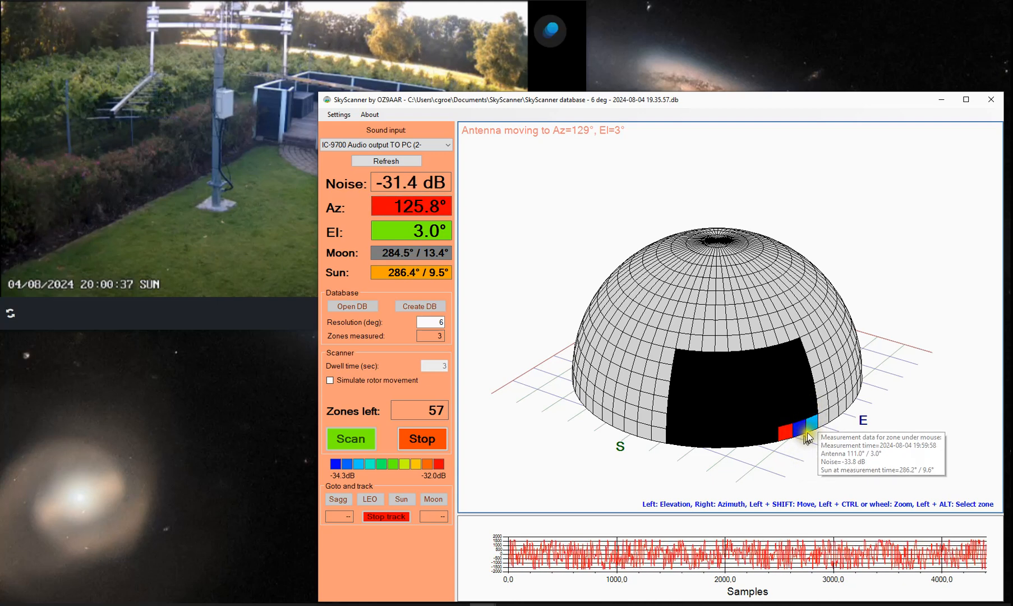
mouse_move(877, 406)
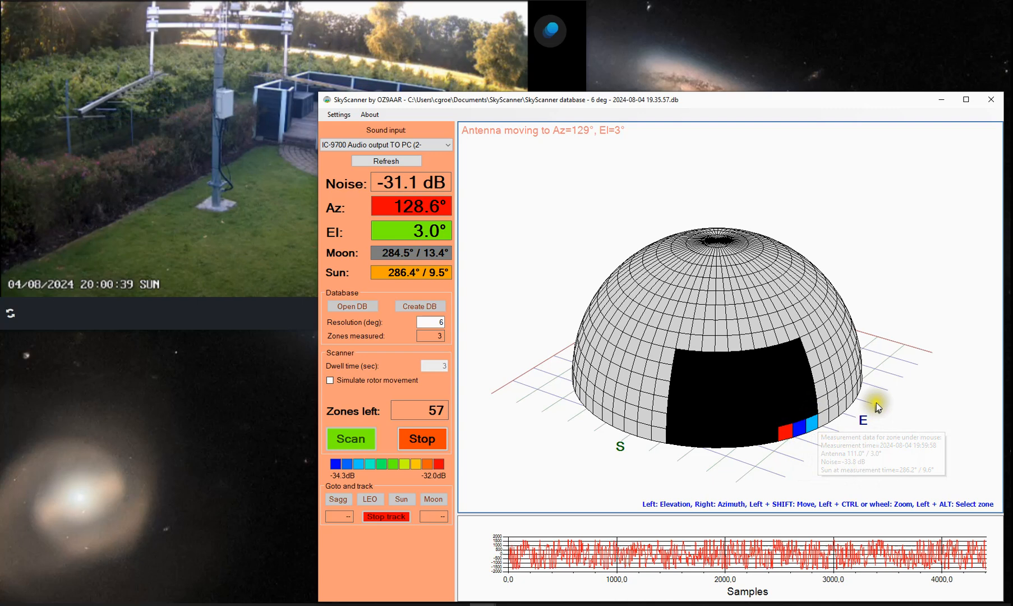
mouse_move(902, 287)
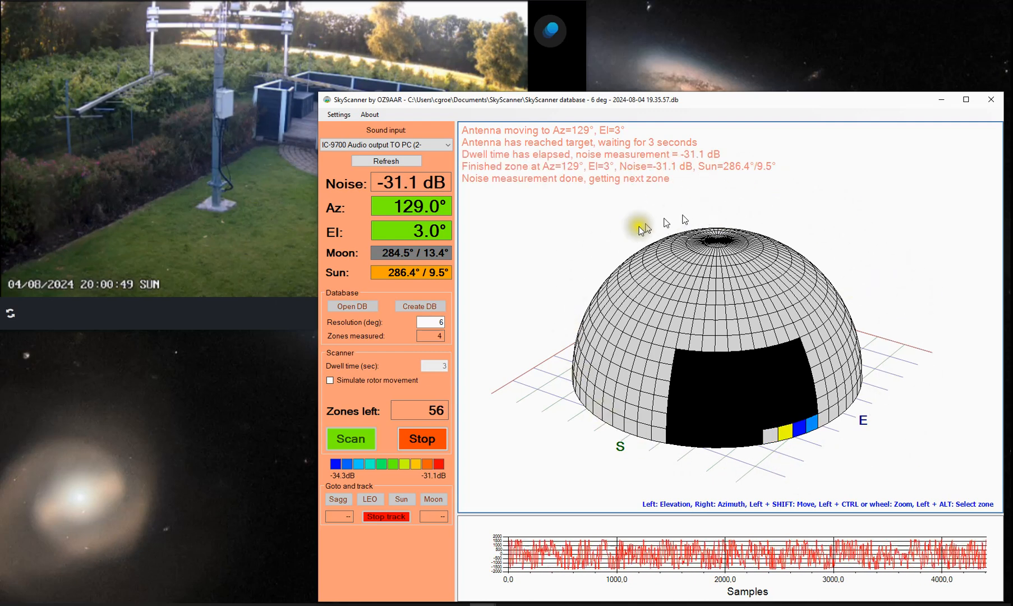
mouse_move(902, 468)
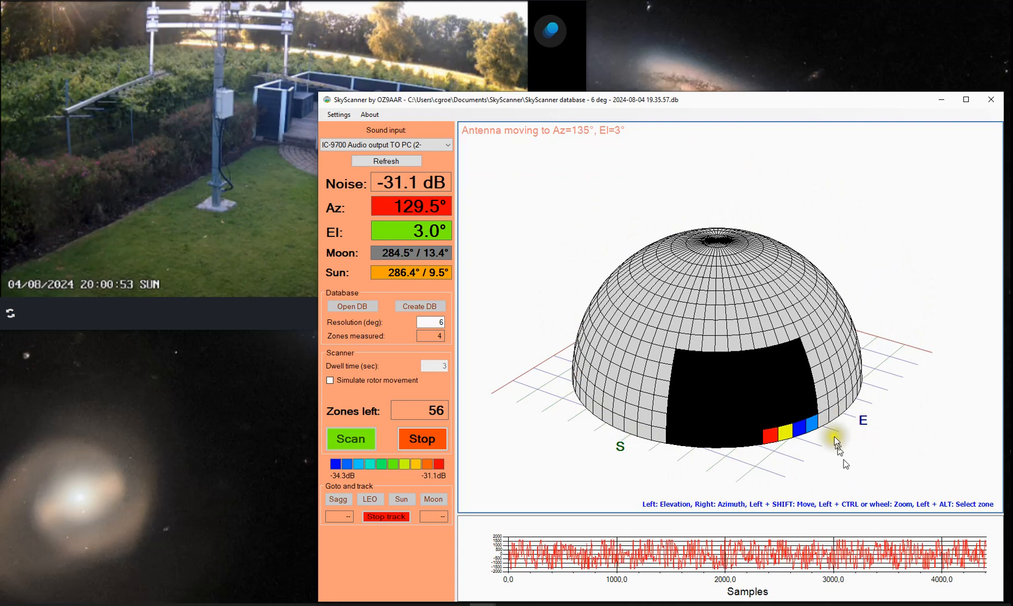
mouse_move(804, 449)
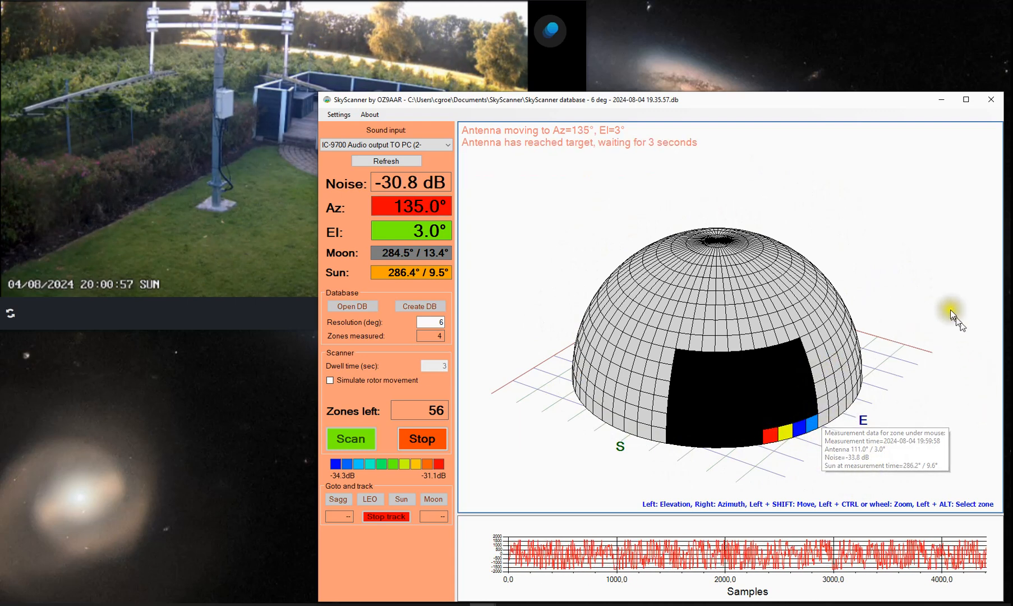
mouse_move(791, 348)
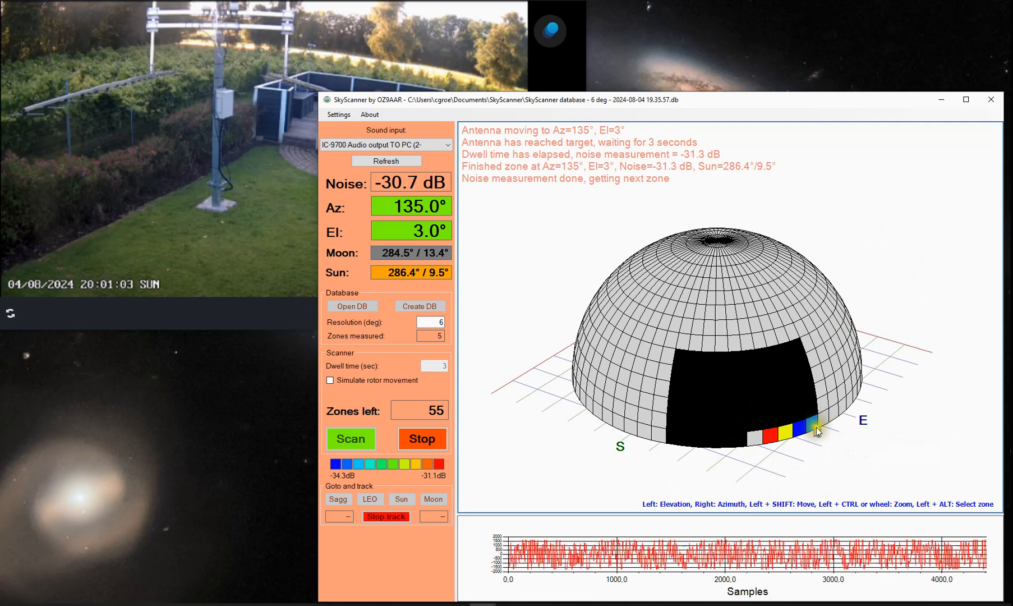
mouse_move(813, 434)
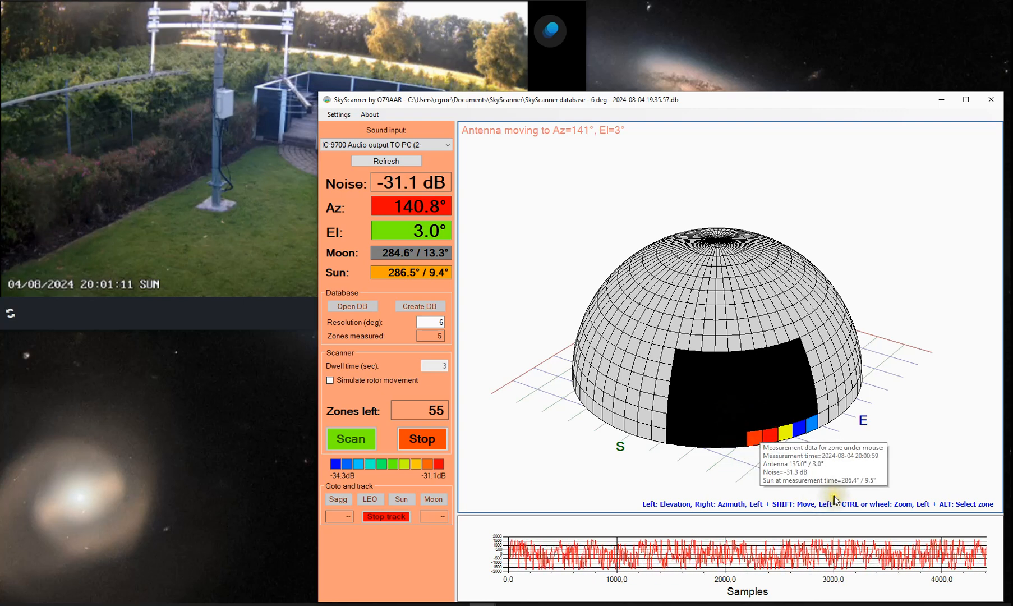
mouse_move(963, 411)
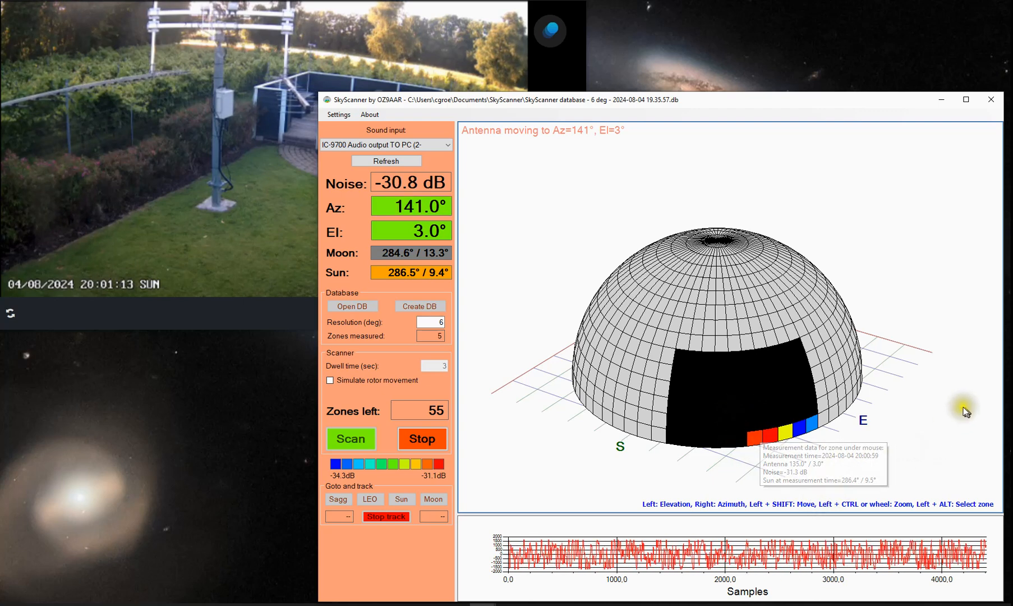
mouse_move(840, 469)
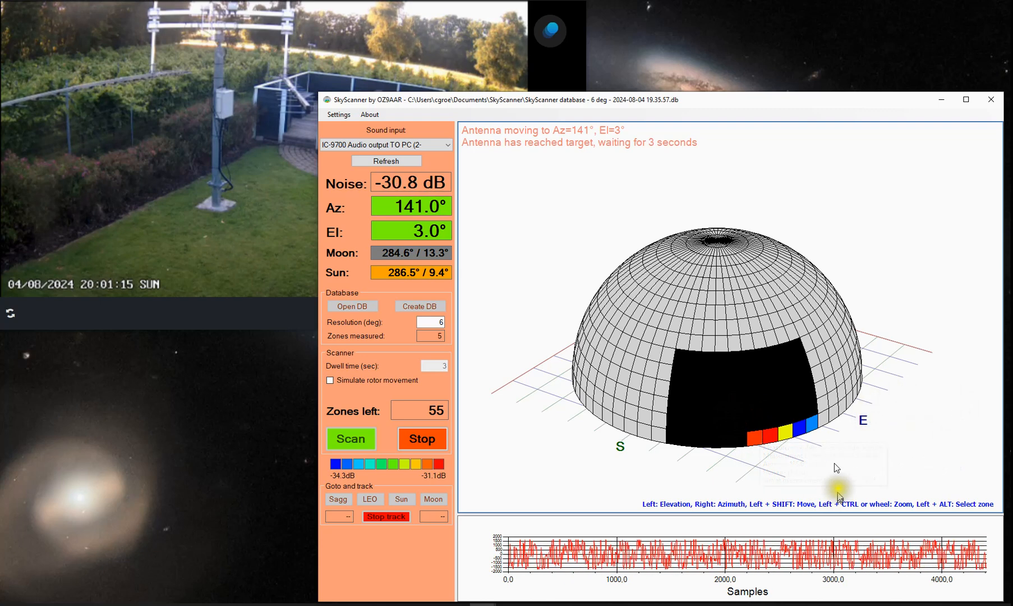
mouse_move(771, 440)
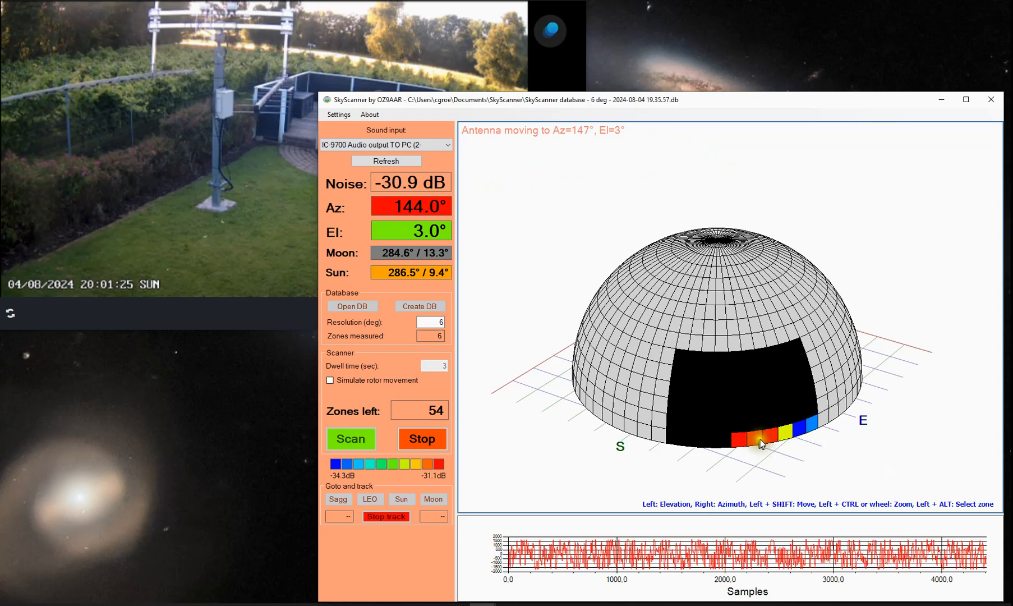
mouse_move(759, 441)
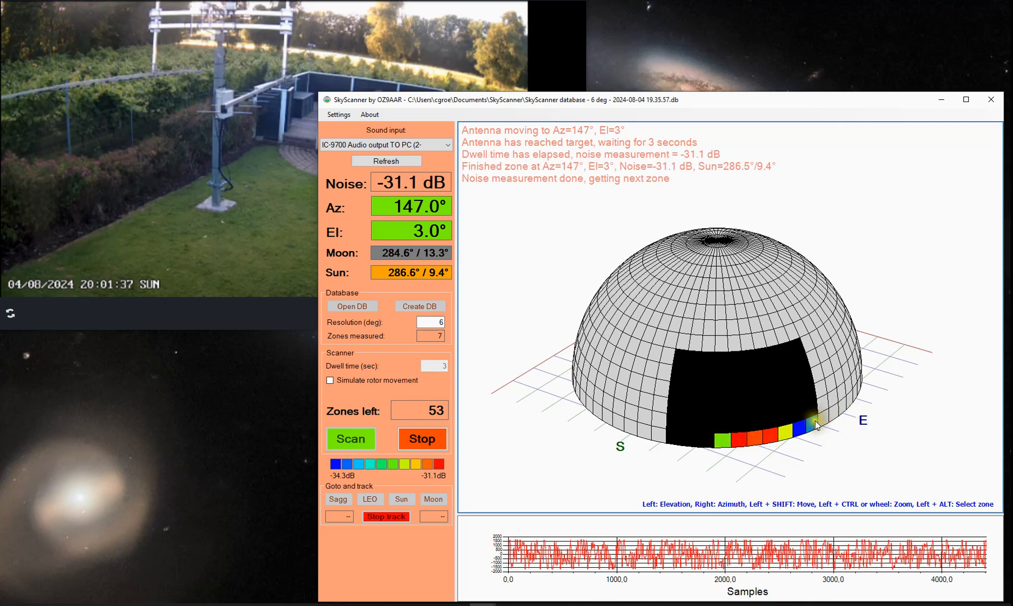
mouse_move(814, 427)
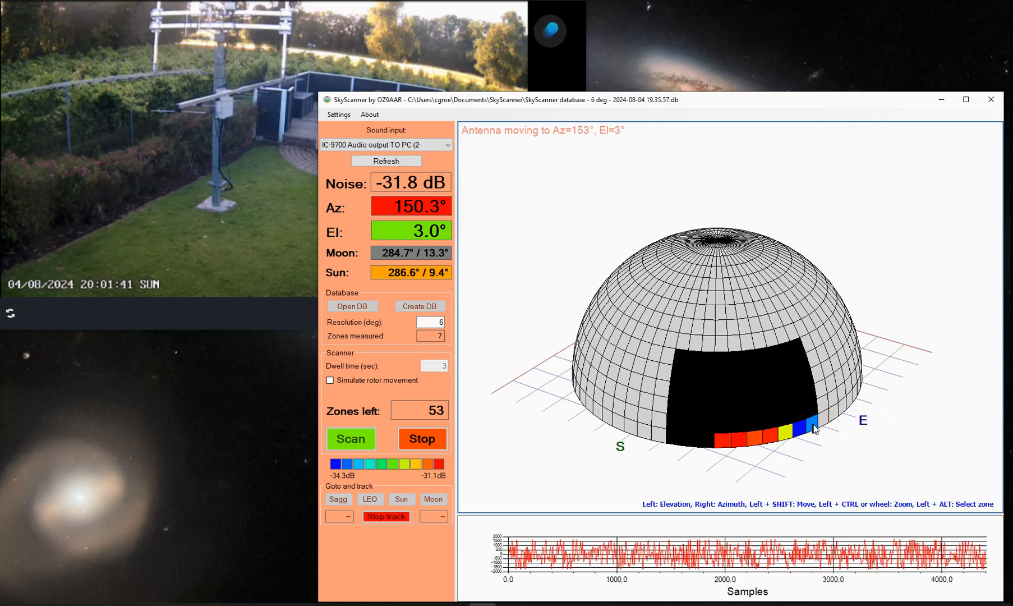
mouse_move(813, 426)
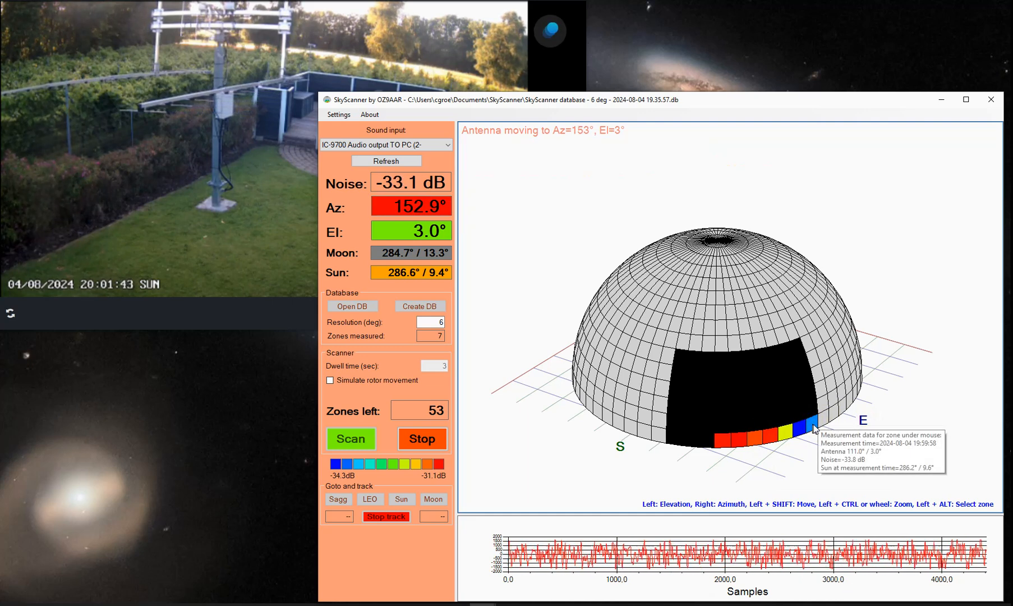
mouse_move(740, 444)
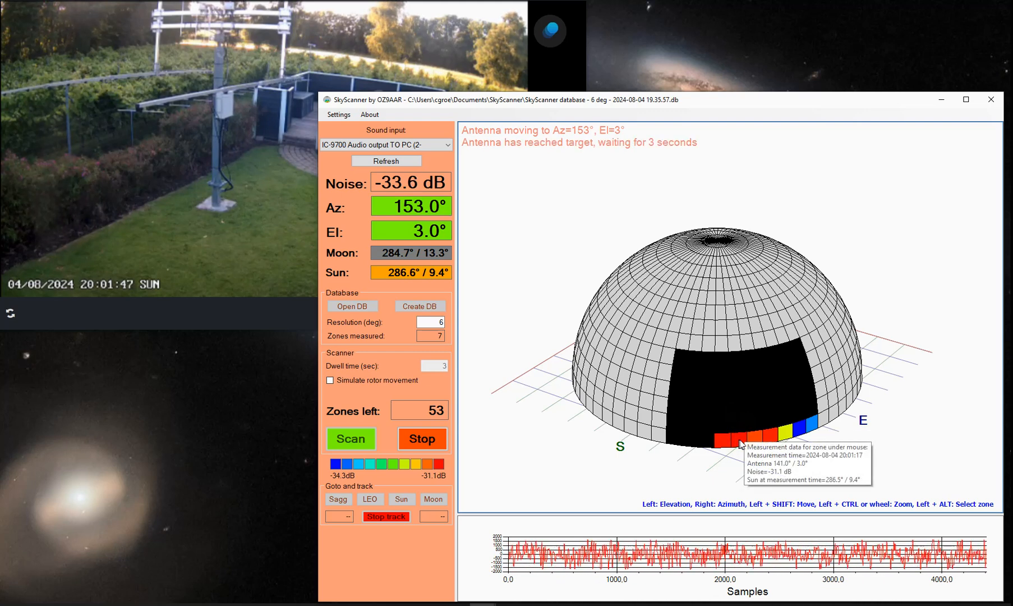
mouse_move(980, 442)
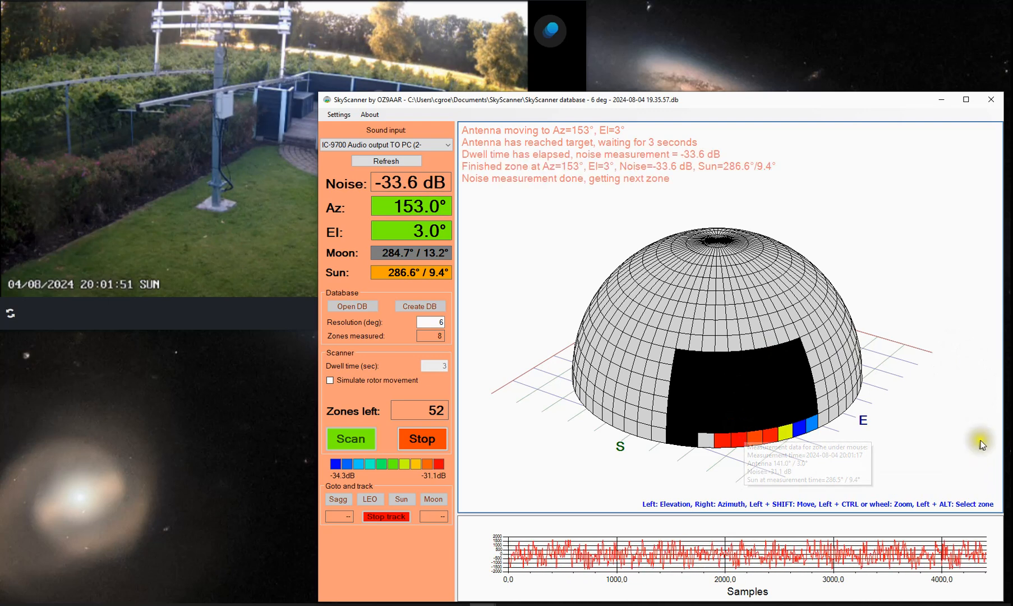
mouse_move(936, 481)
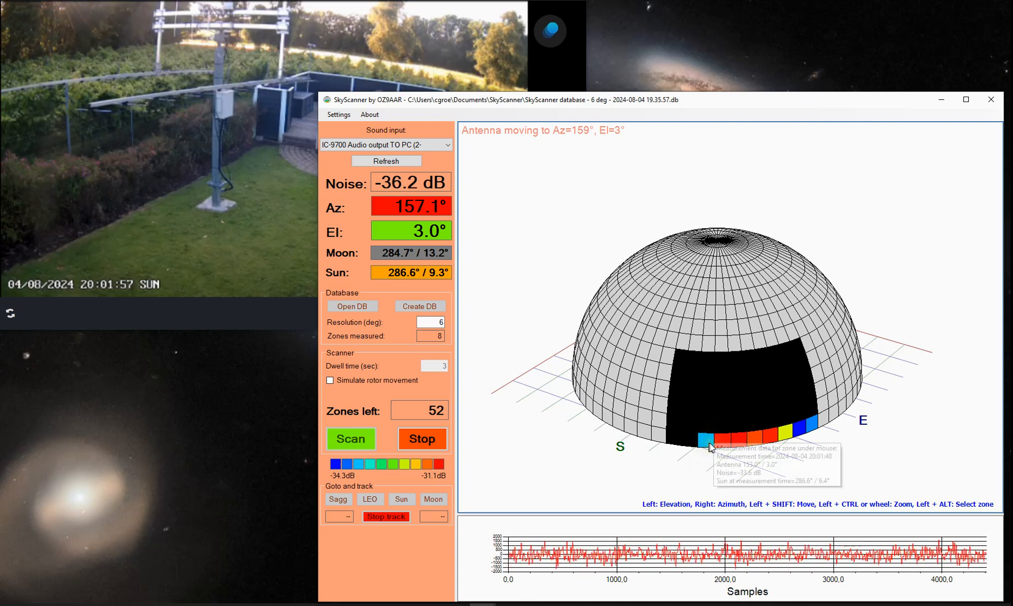
mouse_move(610, 489)
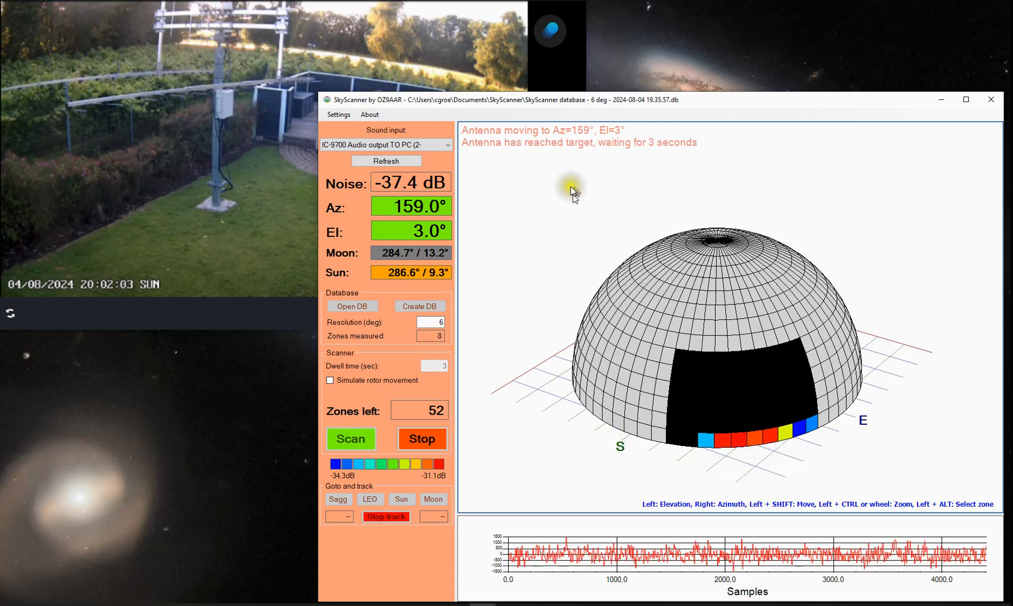
mouse_move(463, 355)
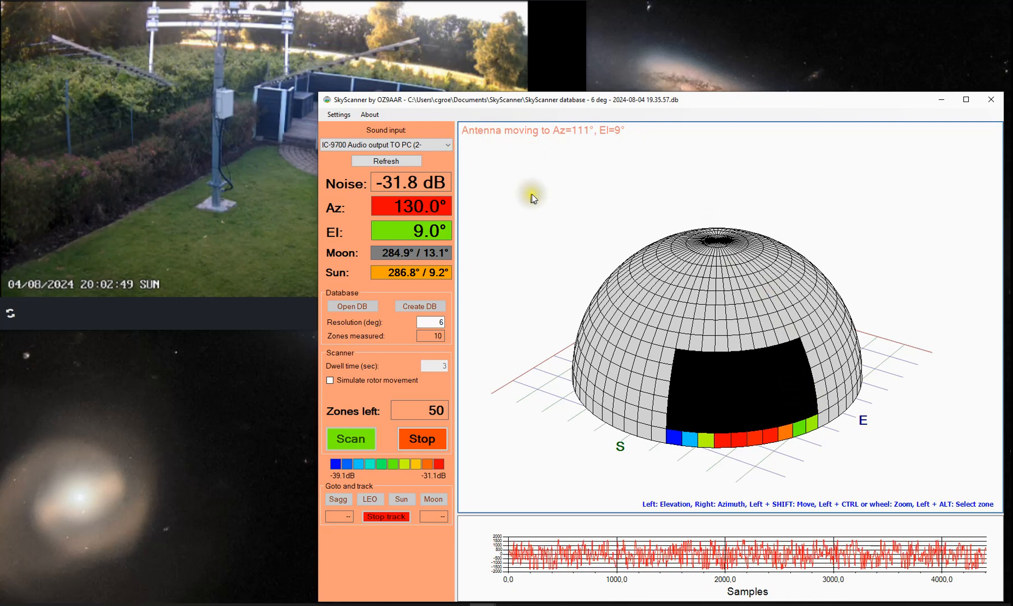
mouse_move(558, 193)
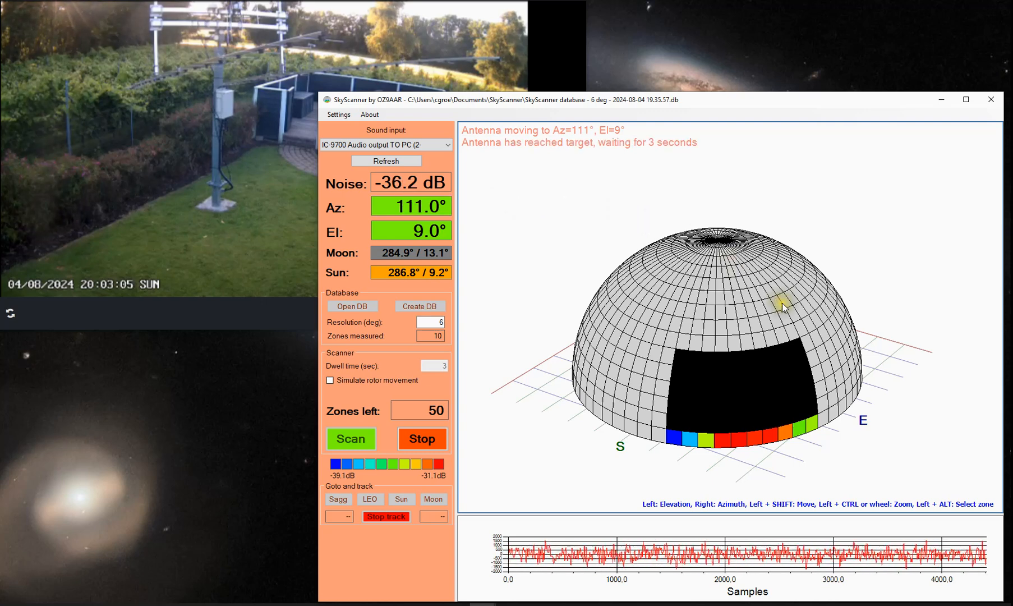
mouse_move(672, 154)
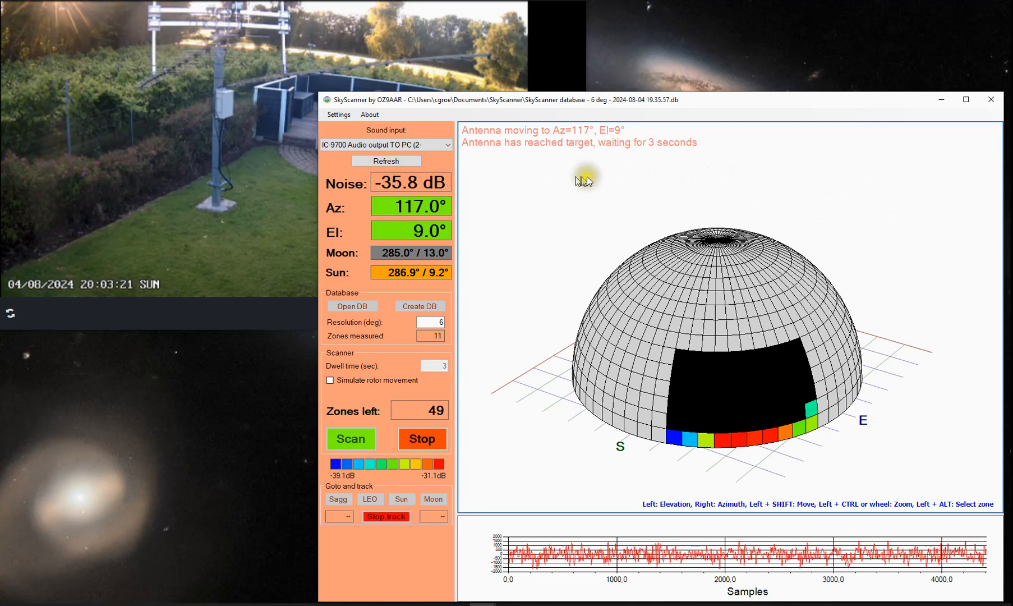
mouse_move(925, 209)
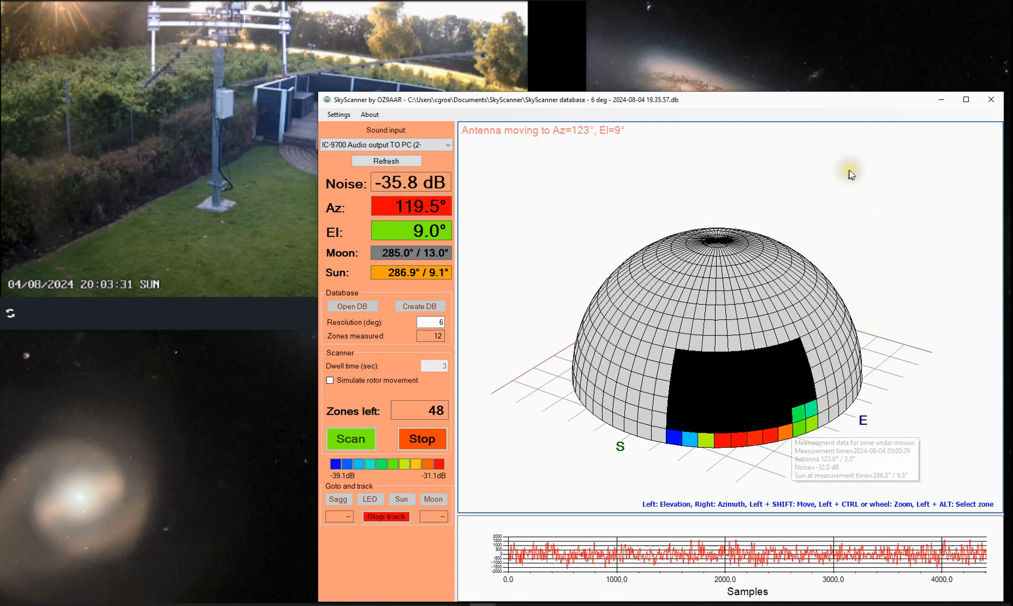
mouse_move(807, 212)
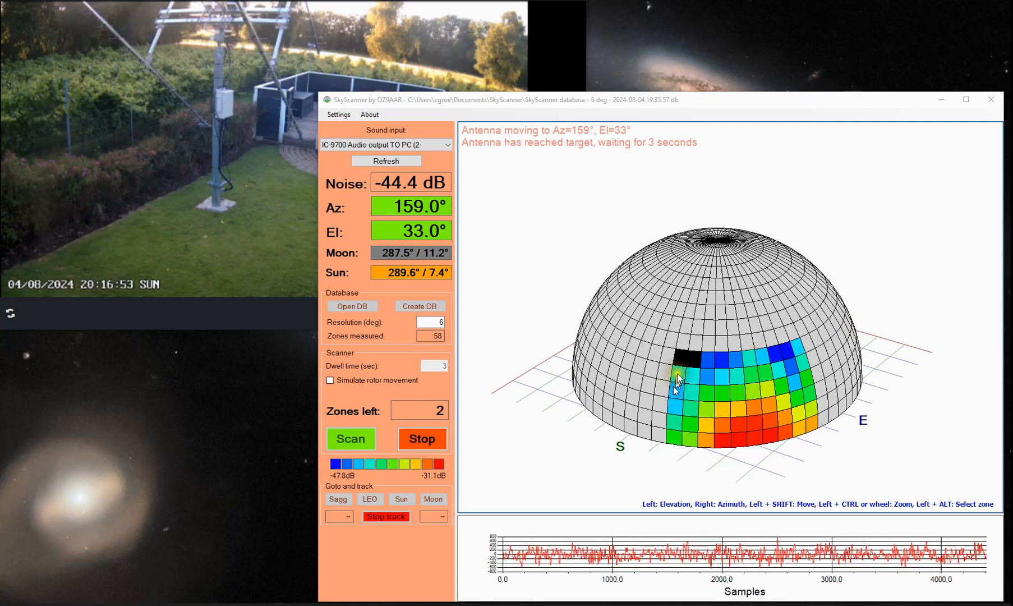
mouse_move(498, 461)
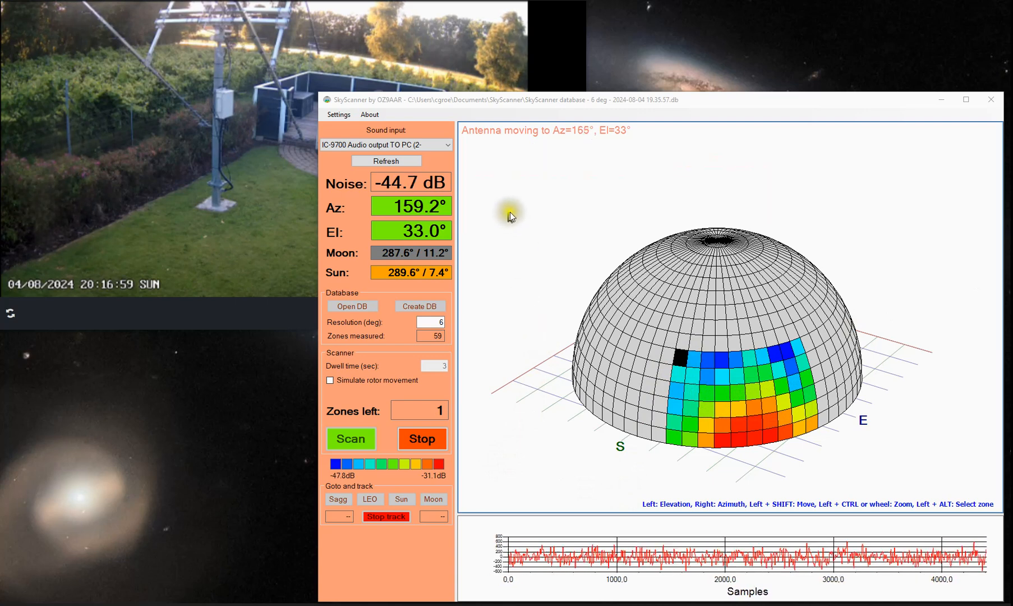
mouse_move(251, 51)
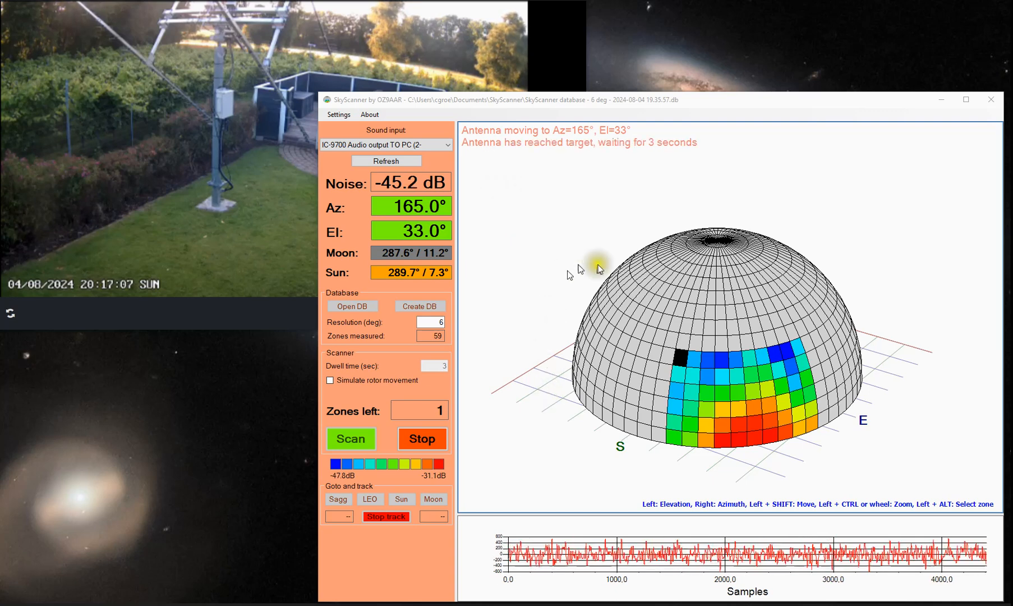
mouse_move(701, 154)
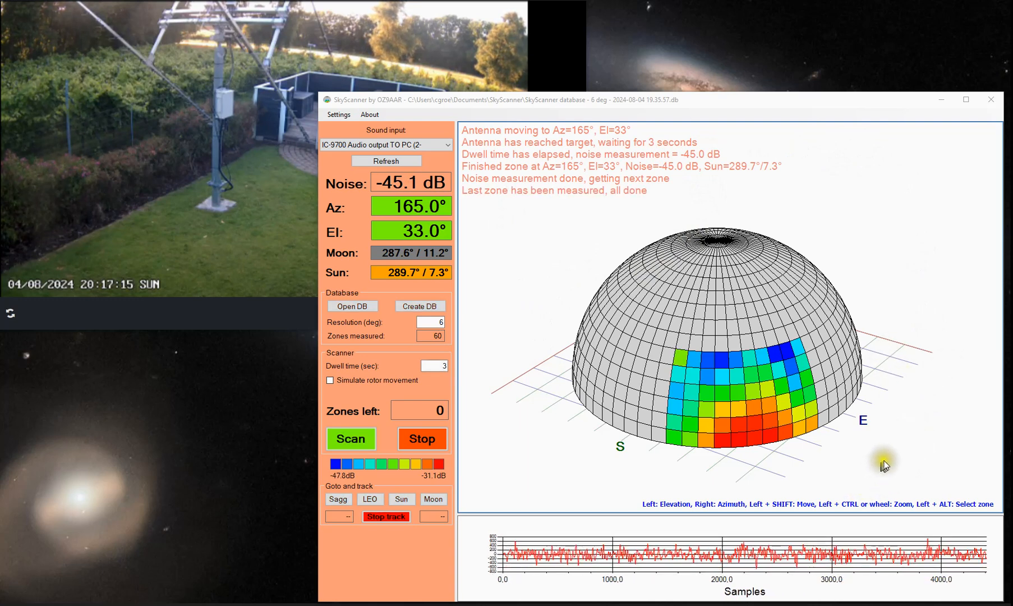
mouse_move(704, 433)
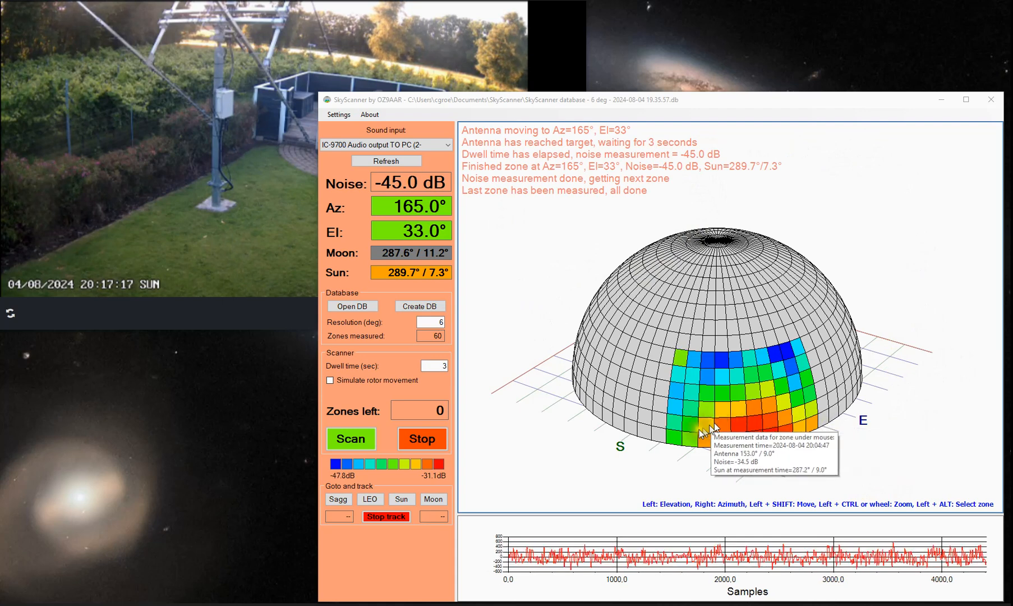
mouse_move(916, 457)
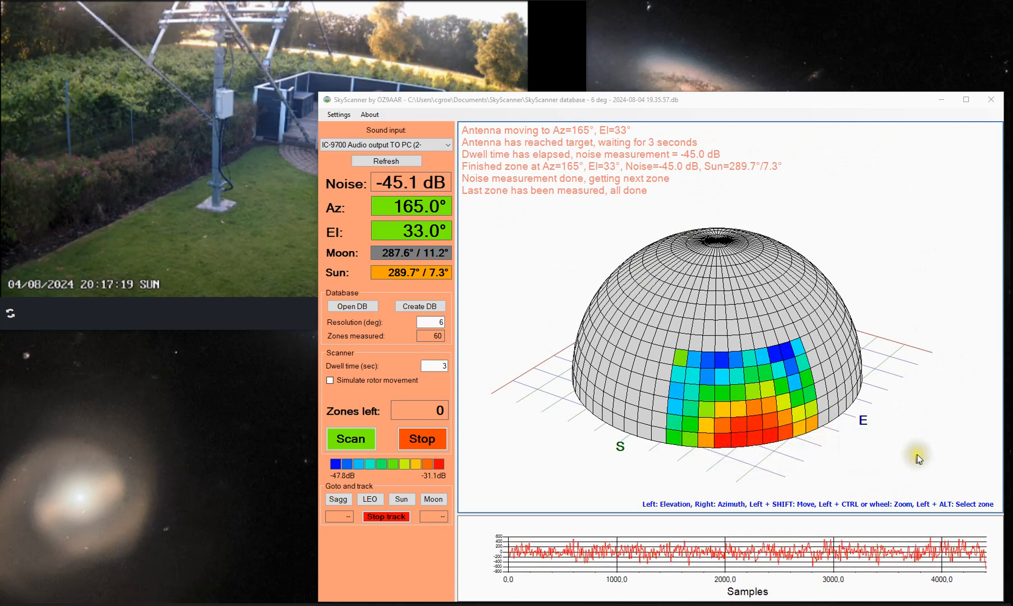
mouse_move(788, 445)
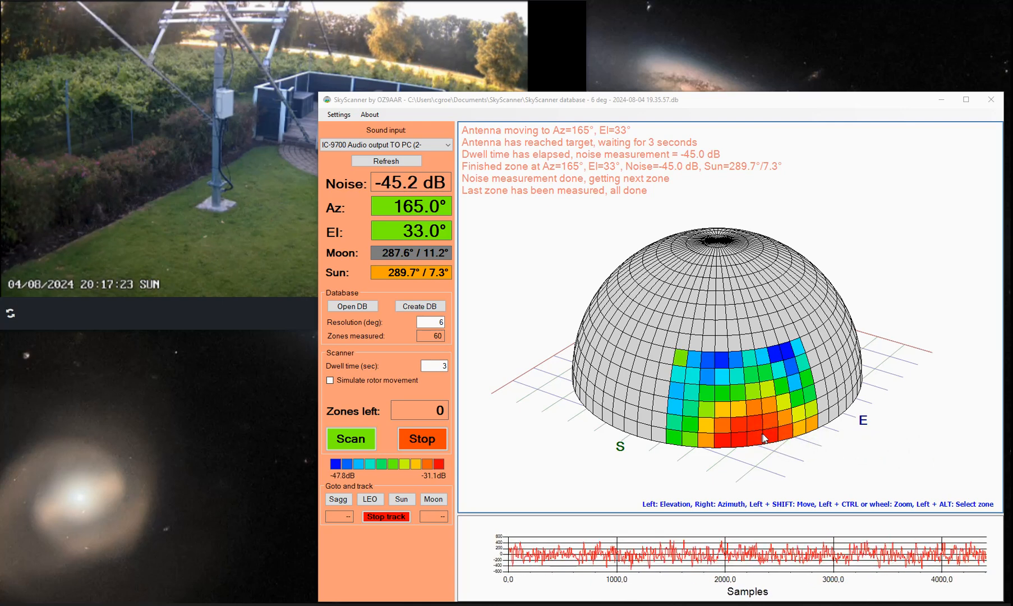
mouse_move(697, 294)
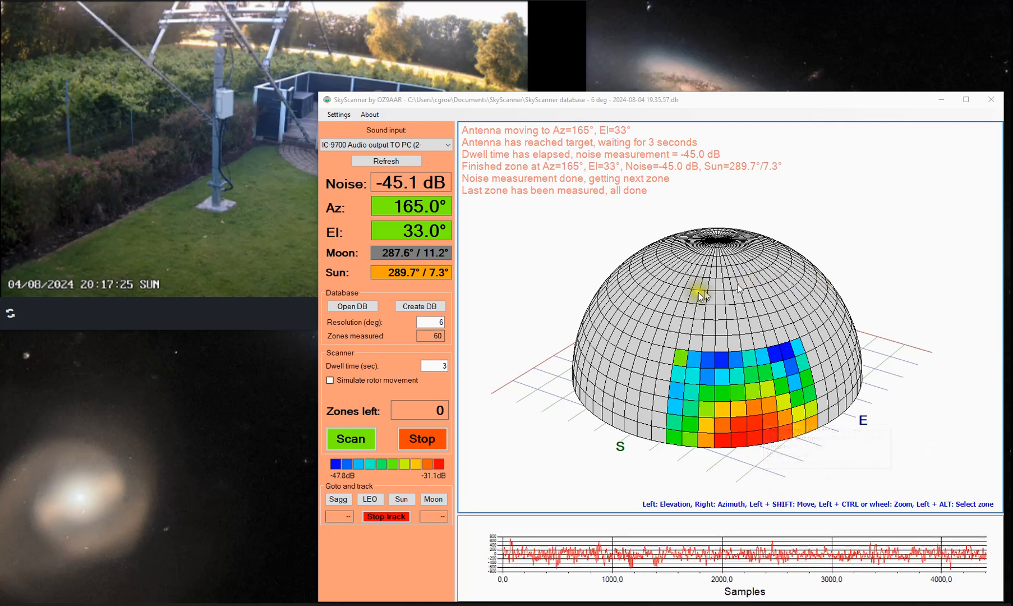
mouse_move(681, 495)
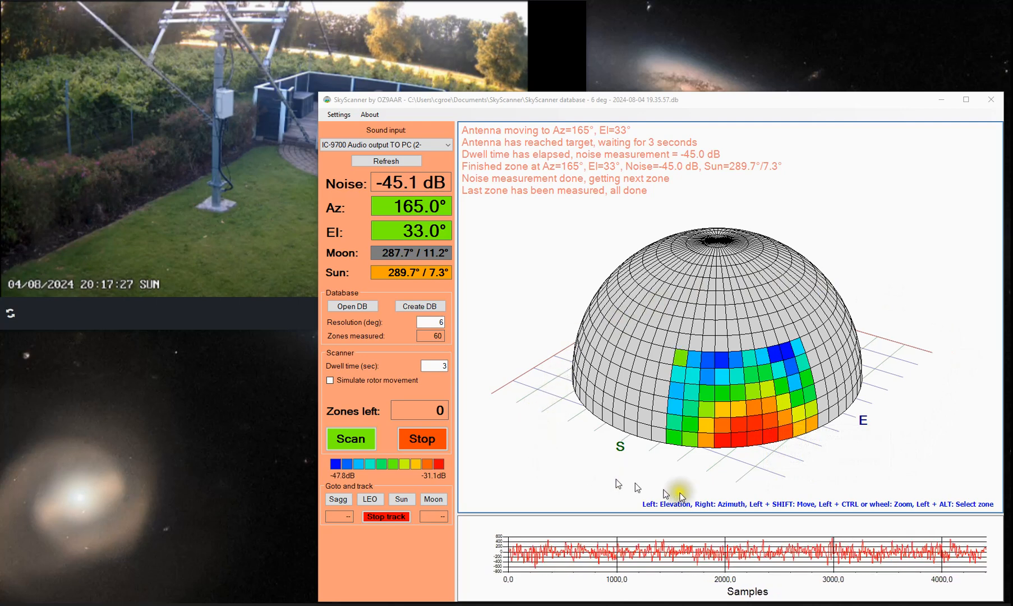
mouse_move(566, 488)
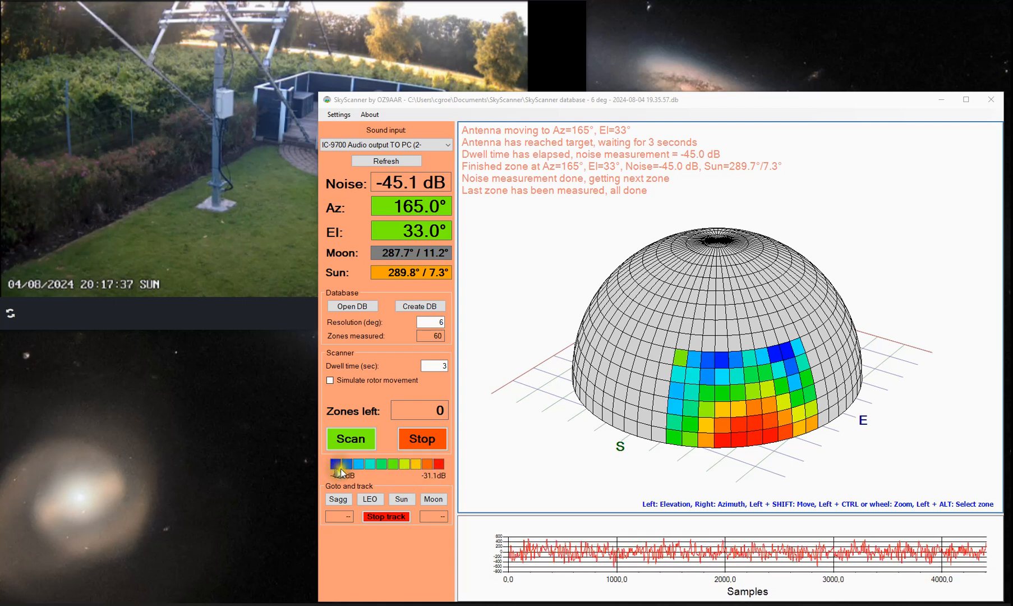
mouse_move(775, 505)
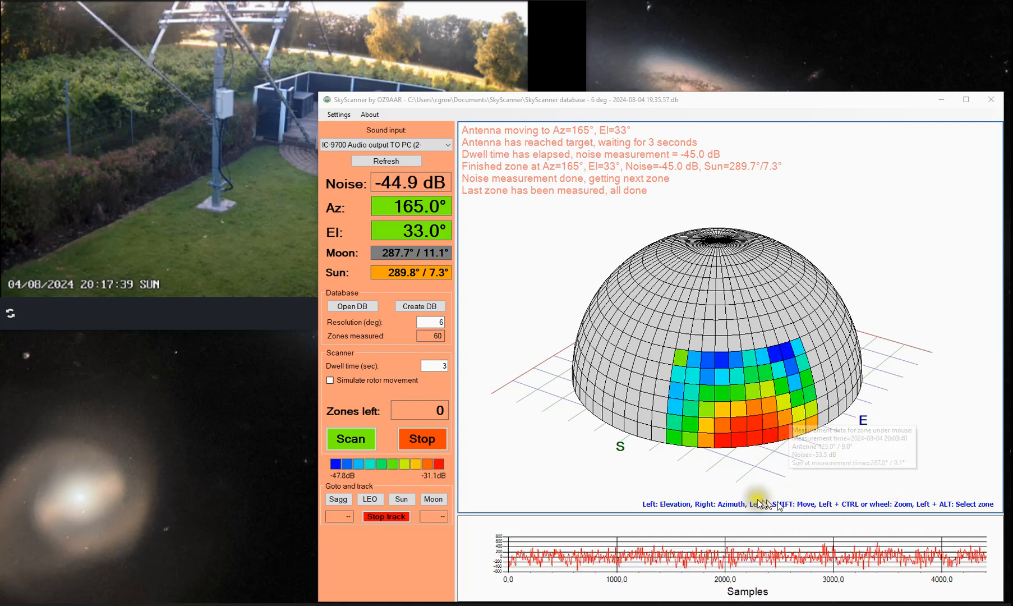
mouse_move(593, 482)
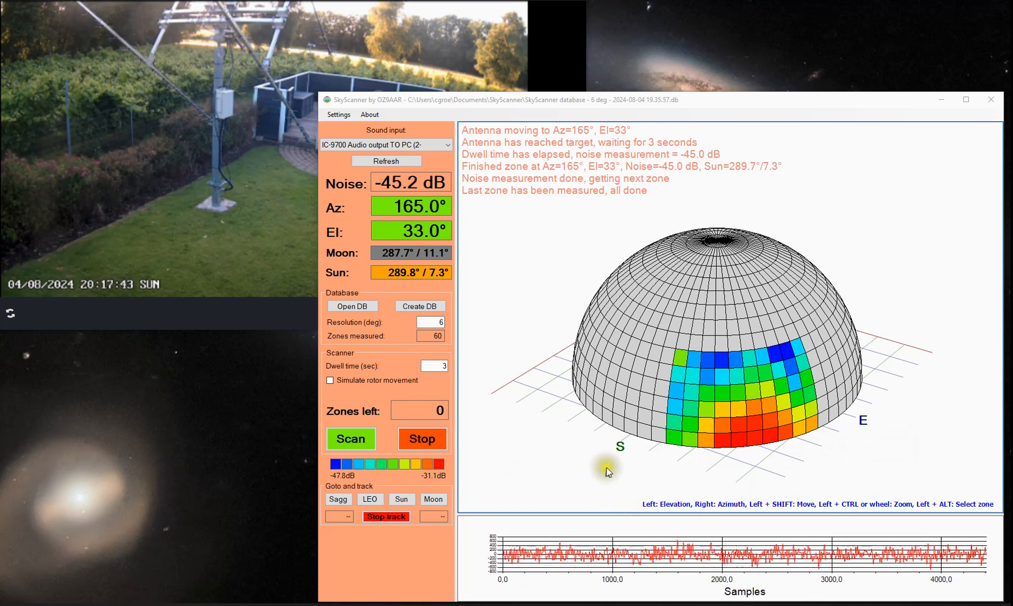
mouse_move(882, 473)
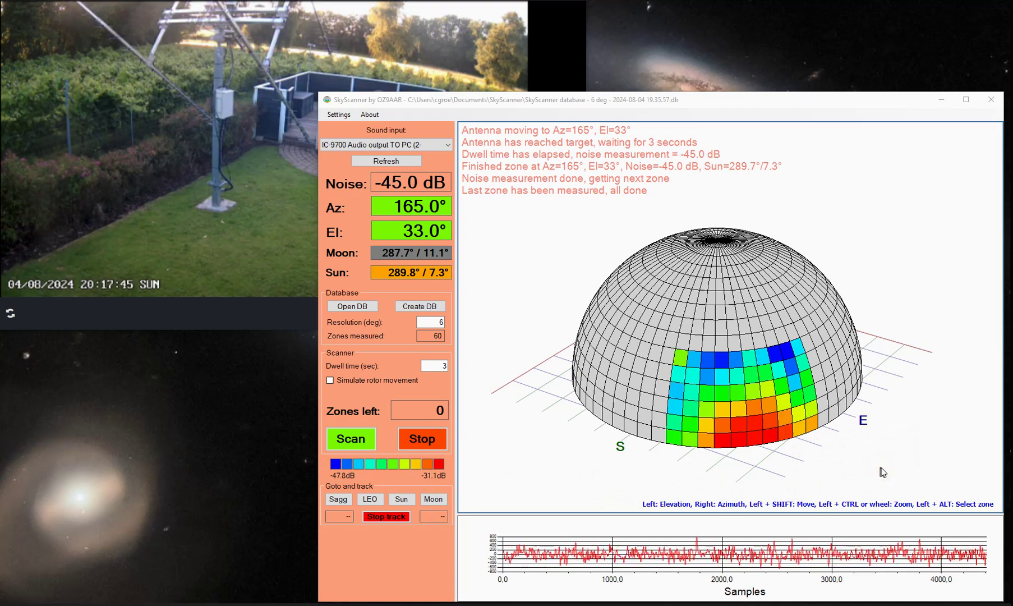
mouse_move(695, 380)
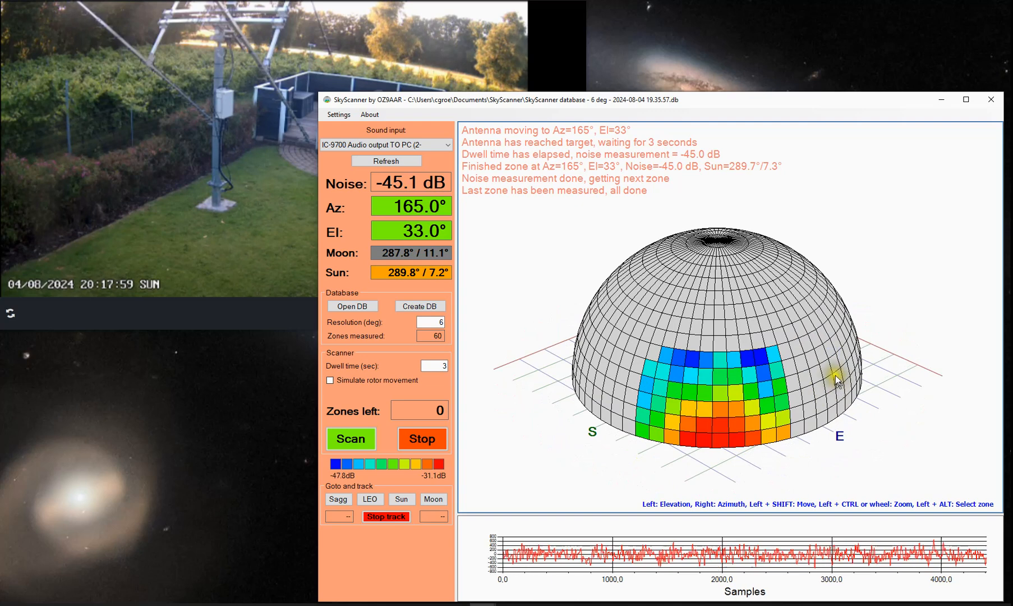
mouse_move(694, 381)
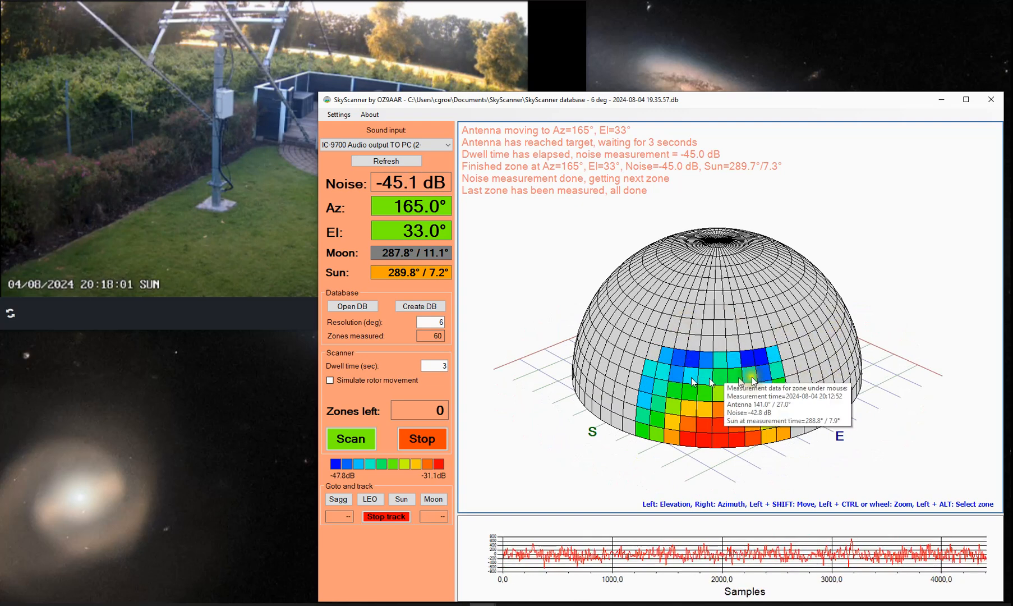
mouse_move(791, 362)
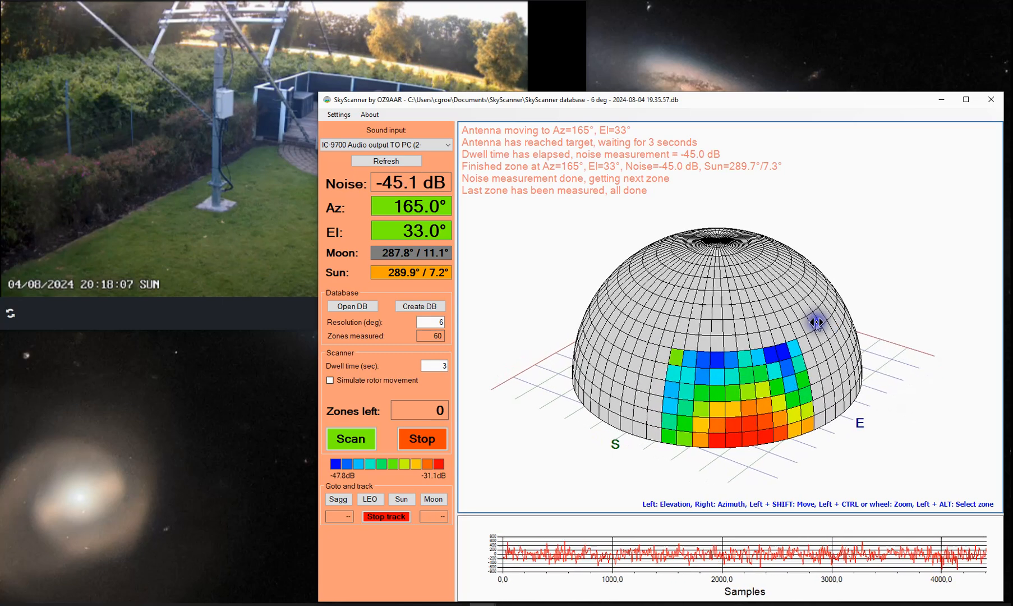
mouse_move(582, 261)
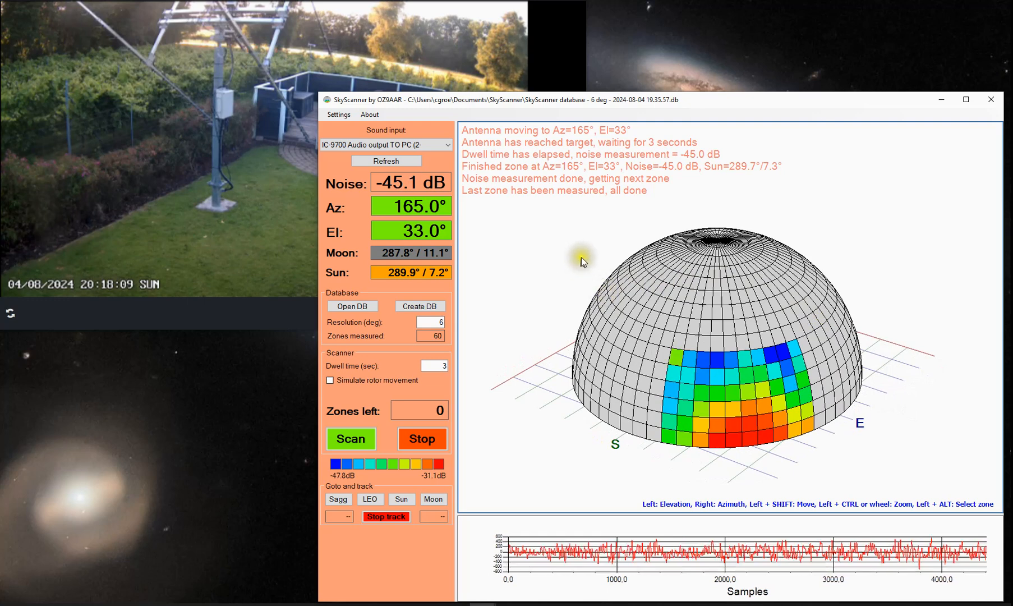
mouse_move(605, 326)
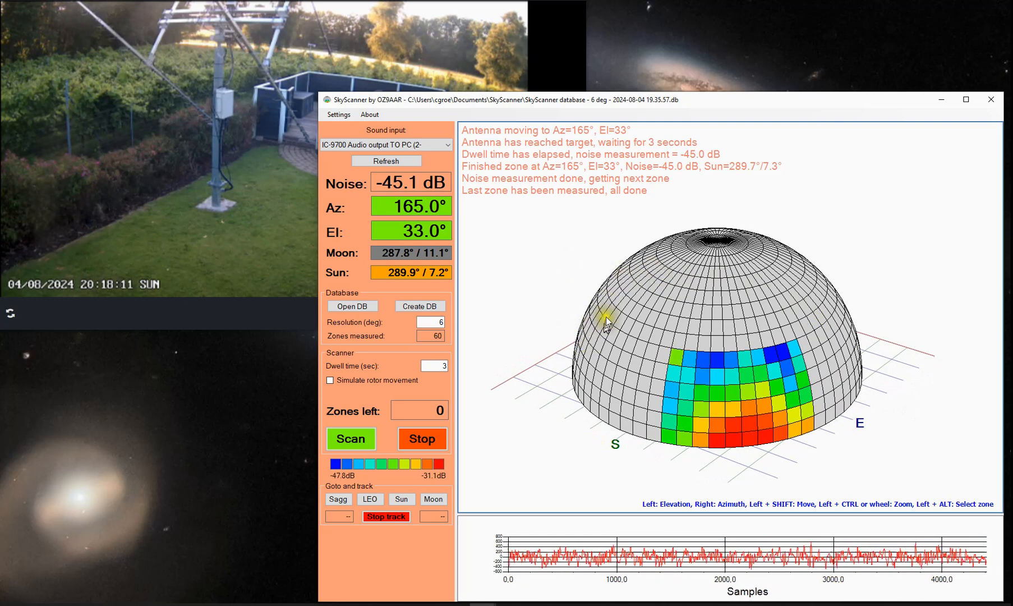
mouse_move(205, 265)
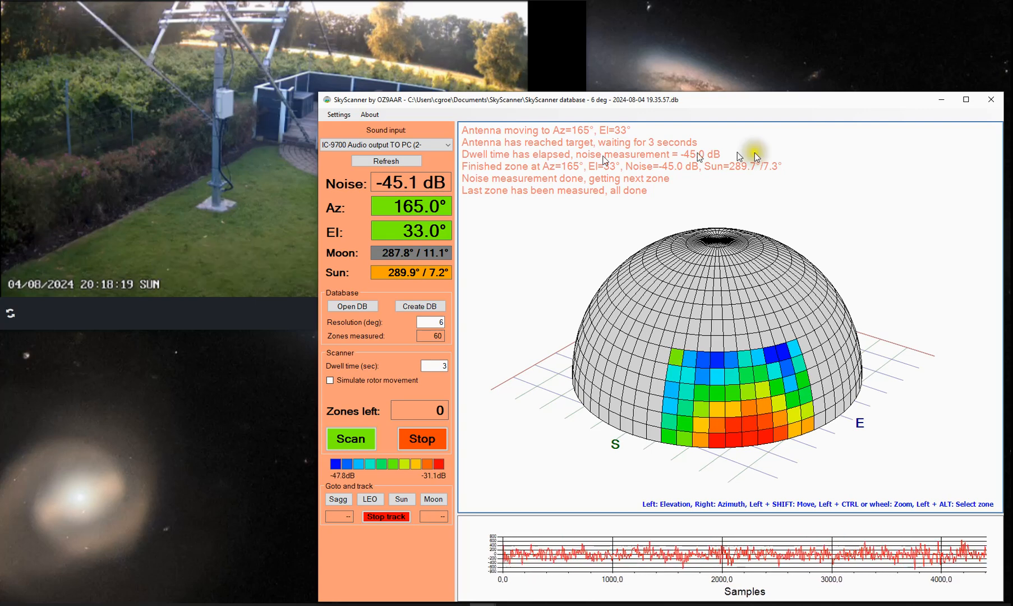
mouse_move(729, 238)
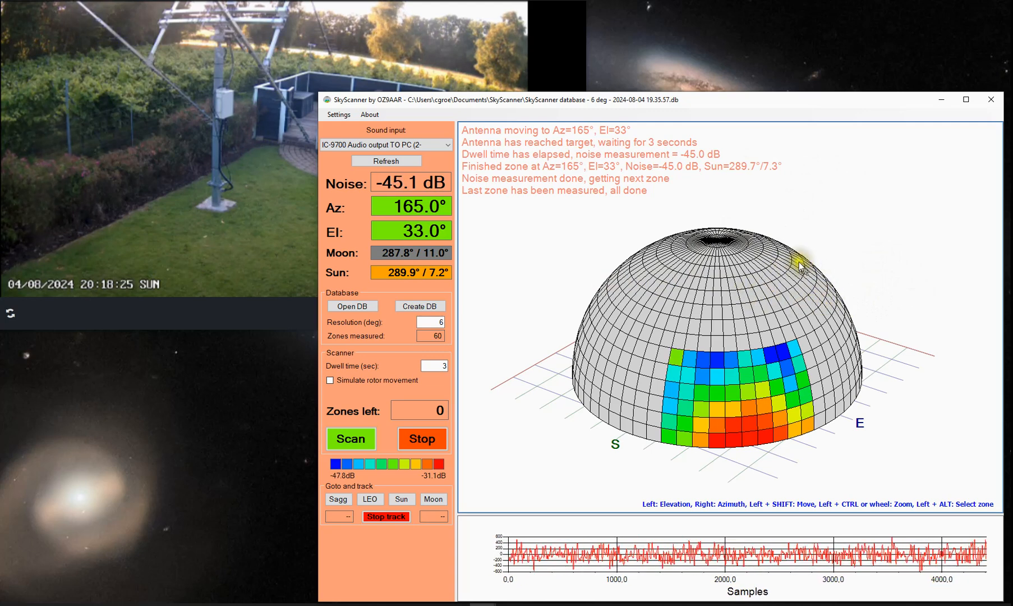
mouse_move(868, 297)
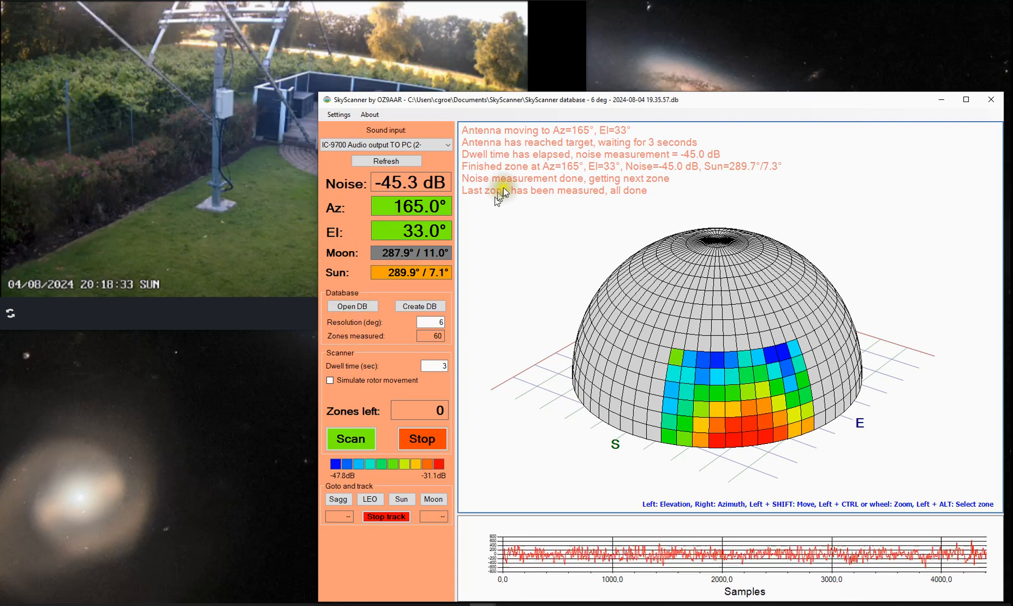
mouse_move(533, 252)
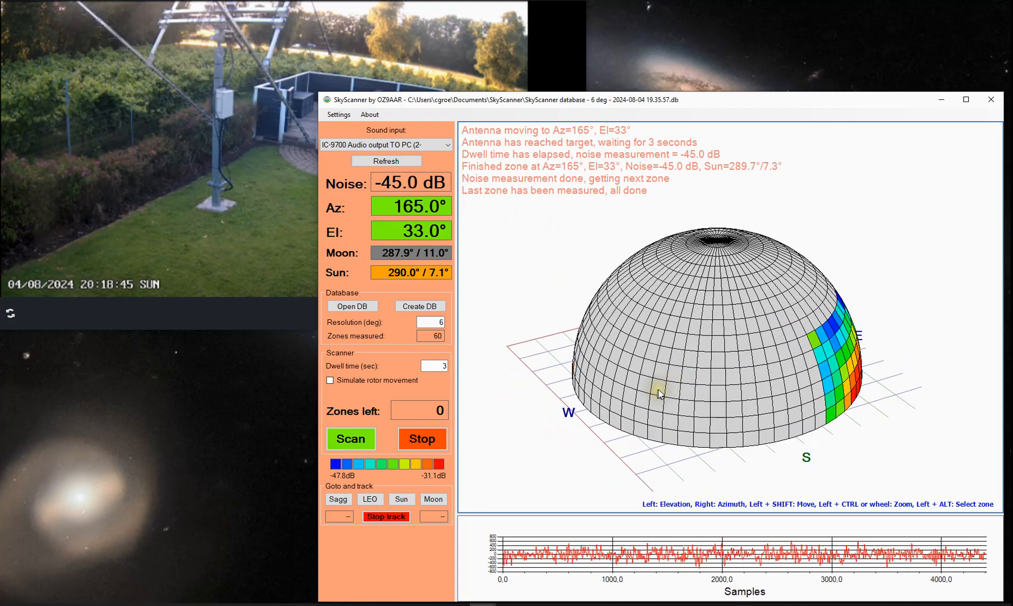
mouse_move(539, 451)
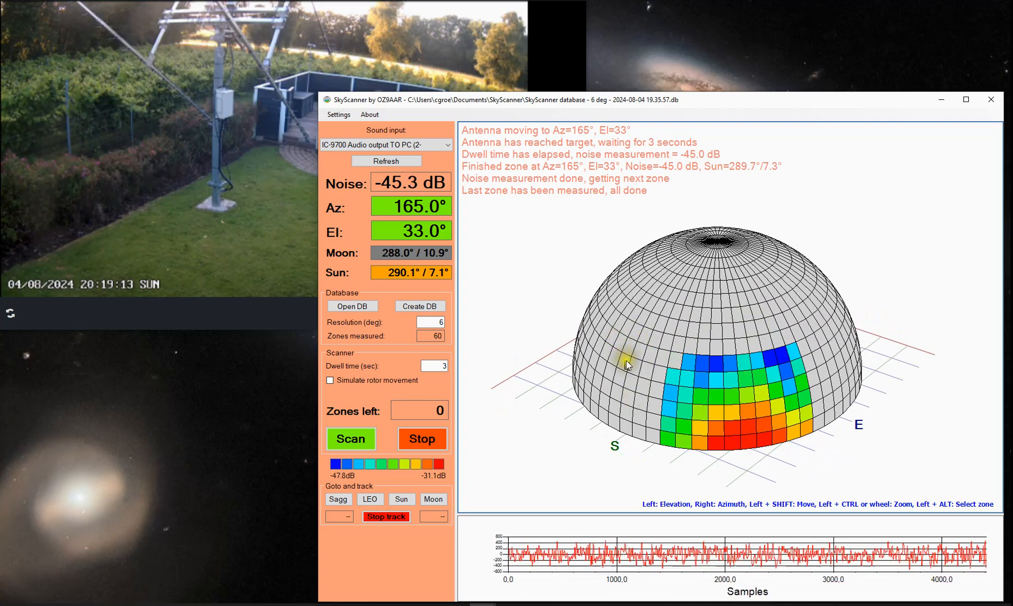
mouse_move(556, 310)
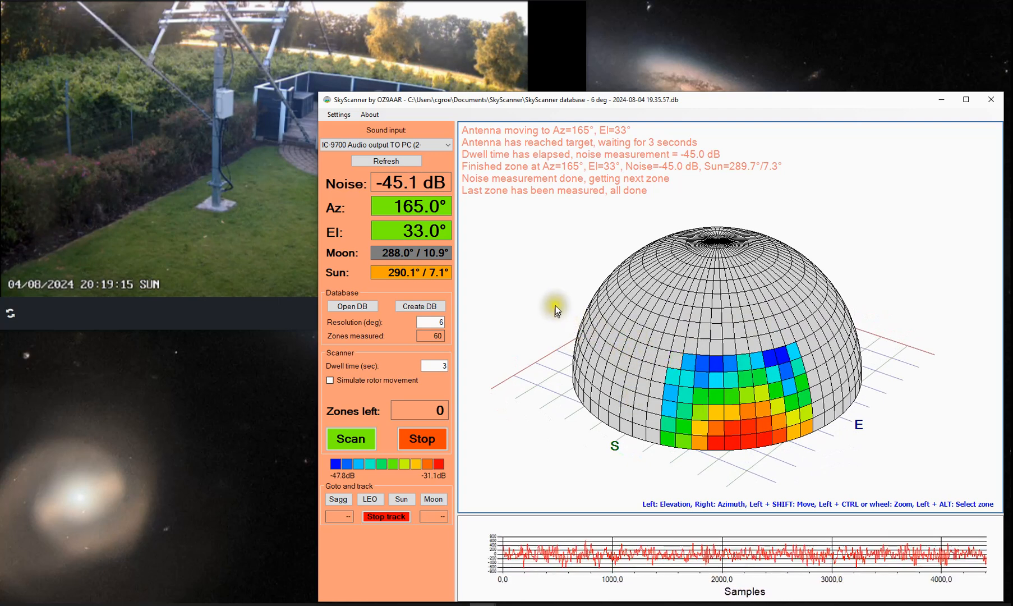
mouse_move(665, 373)
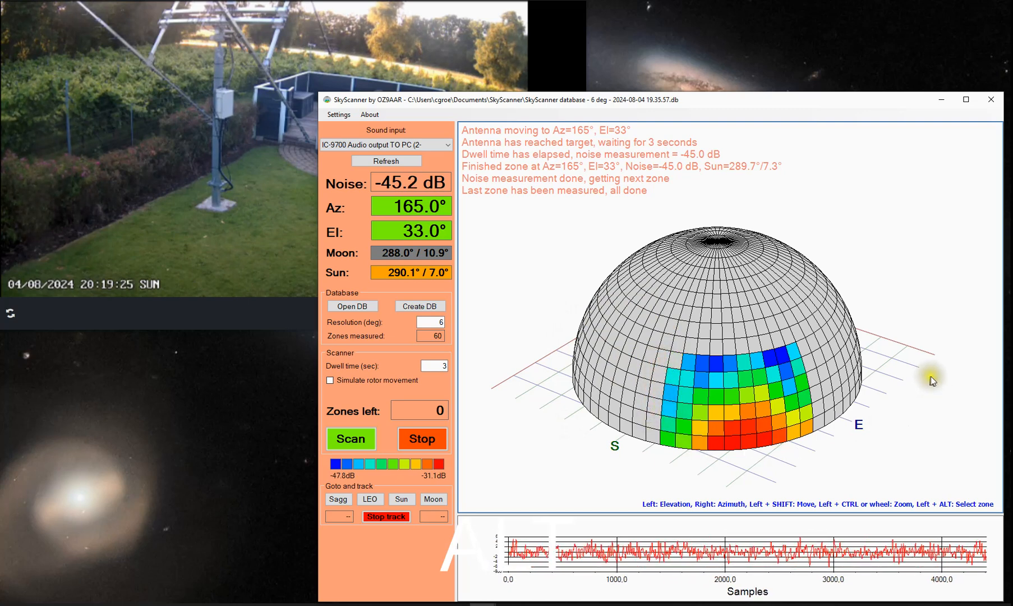
mouse_move(723, 351)
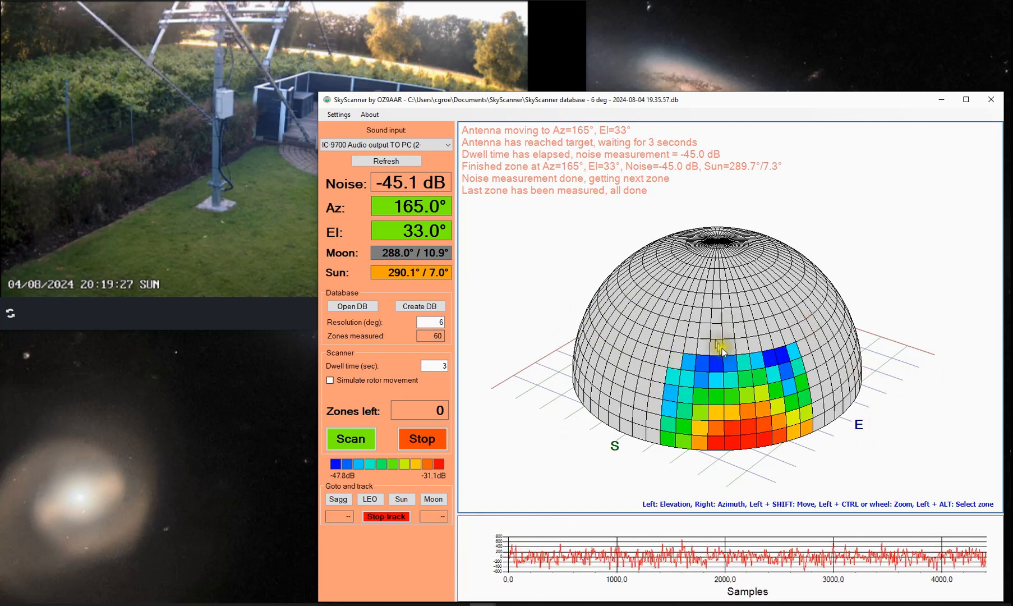
mouse_move(717, 368)
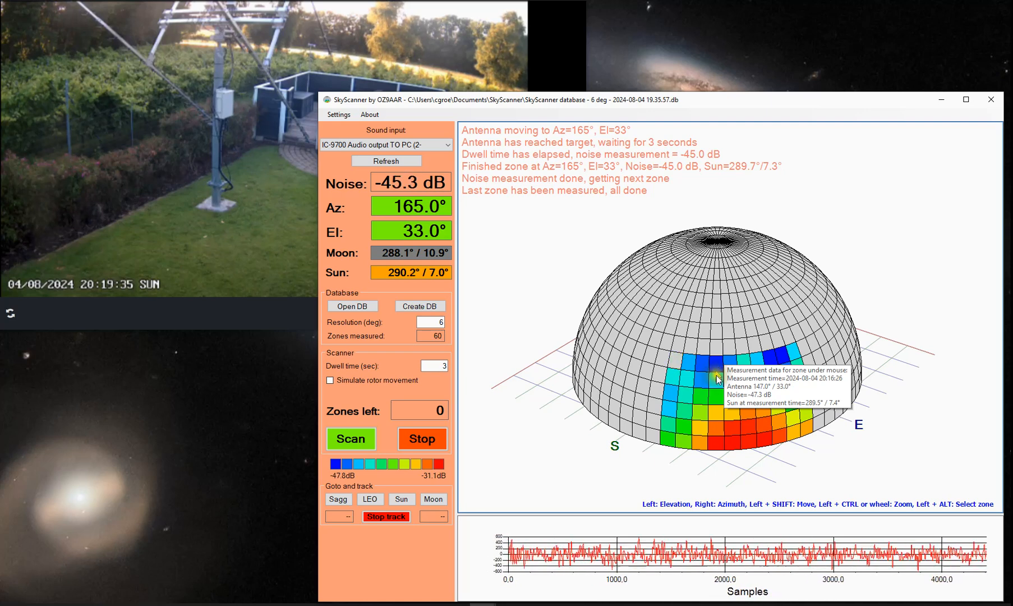
mouse_move(749, 445)
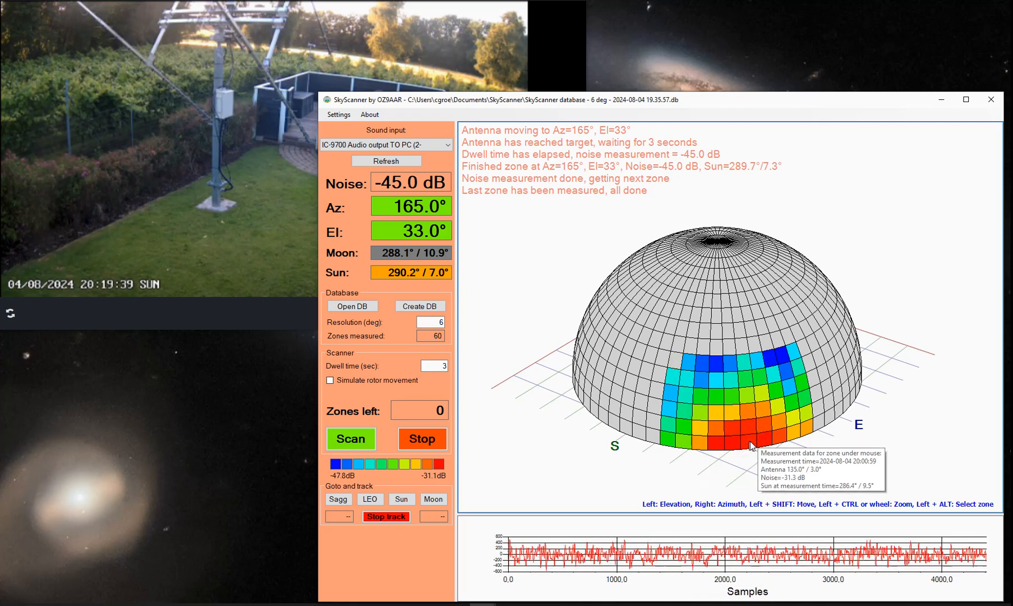
mouse_move(784, 438)
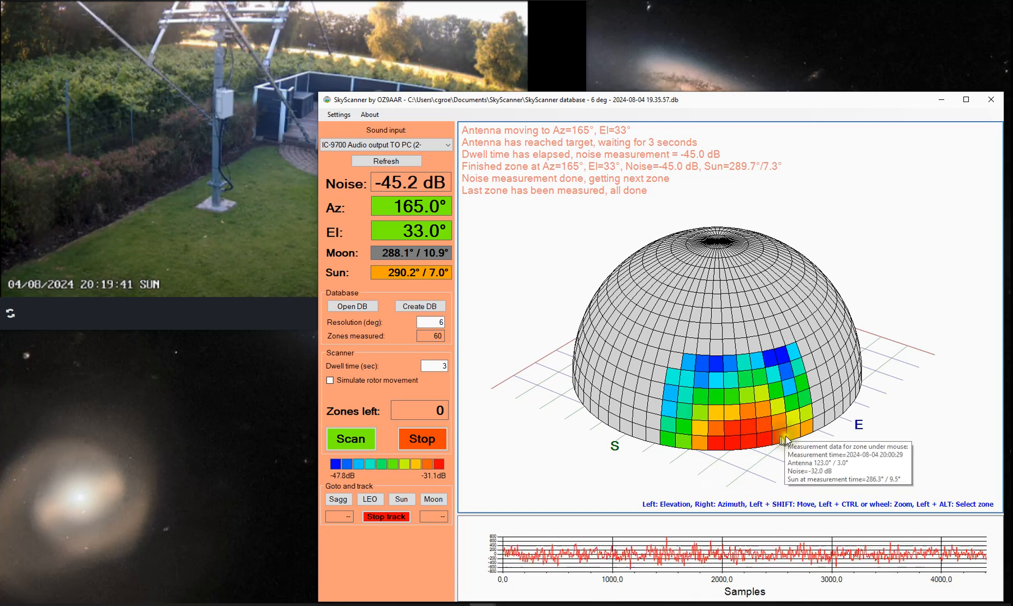
mouse_move(806, 422)
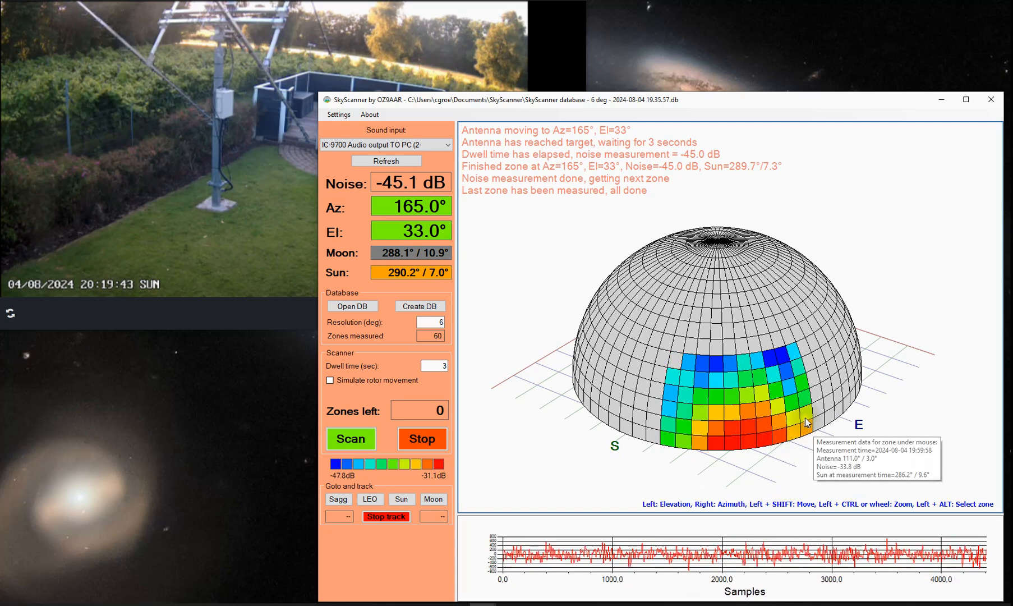
mouse_move(780, 426)
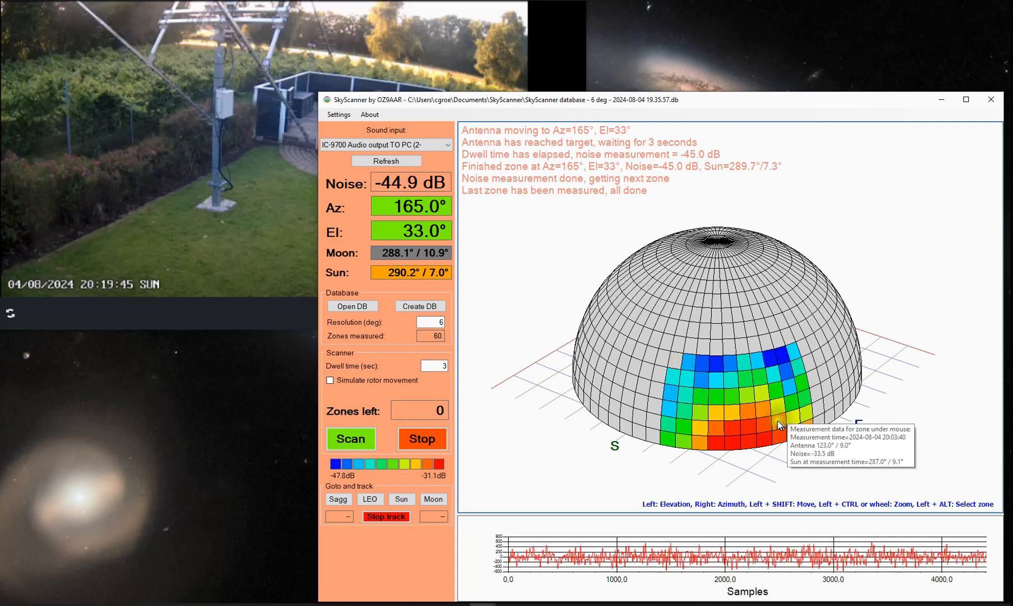
mouse_move(623, 484)
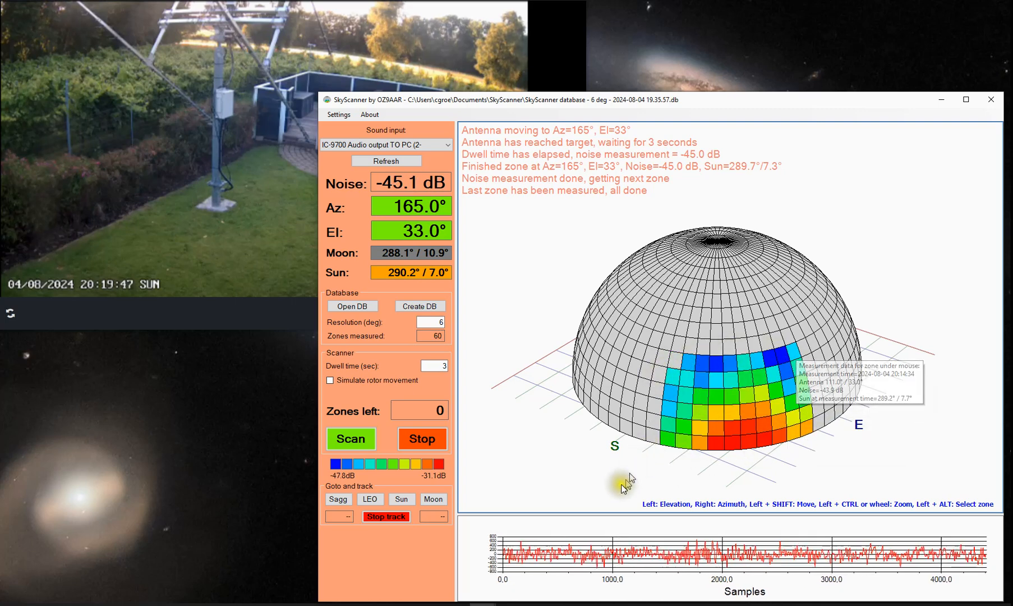
mouse_move(522, 430)
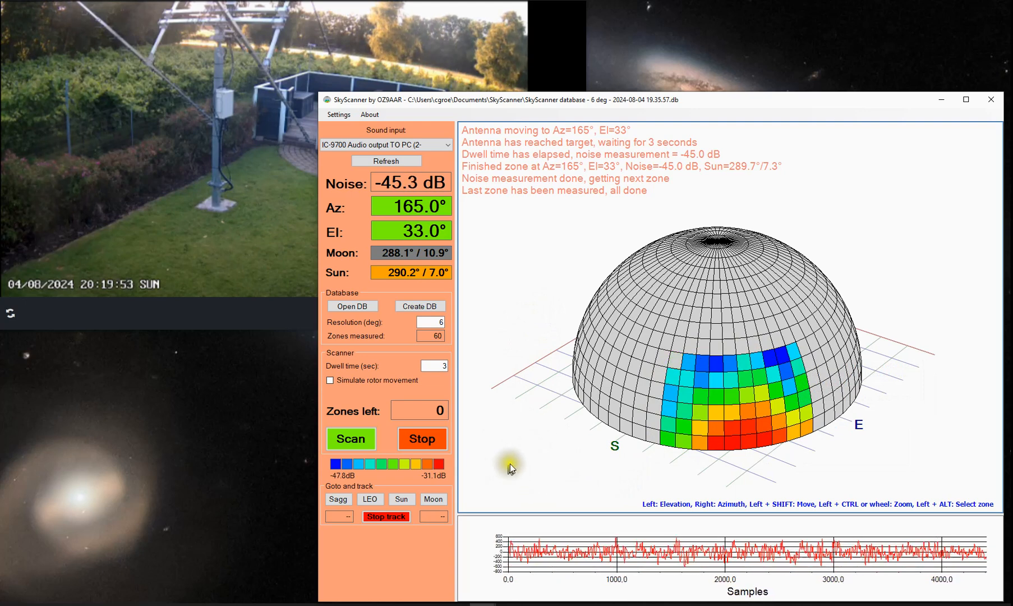
mouse_move(543, 452)
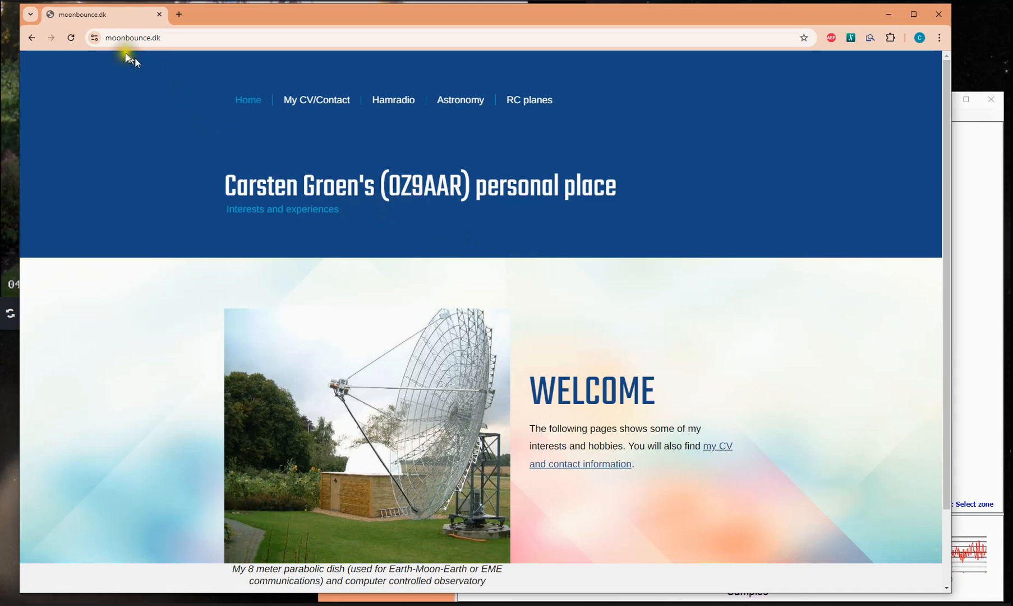
mouse_move(407, 103)
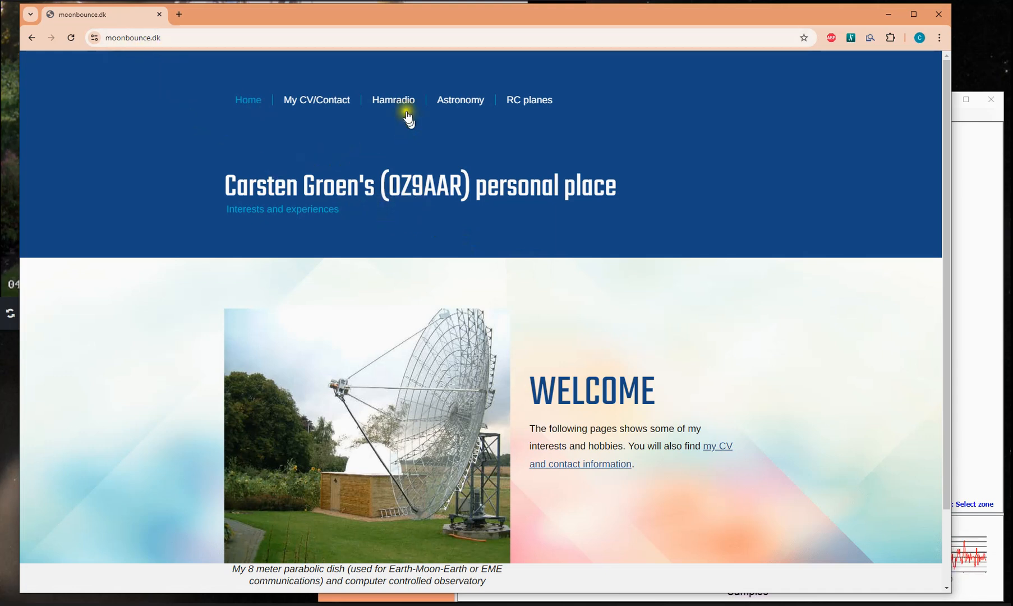
Open the Hamradio menu on moonbounce.dk to list project pages
left_click(393, 99)
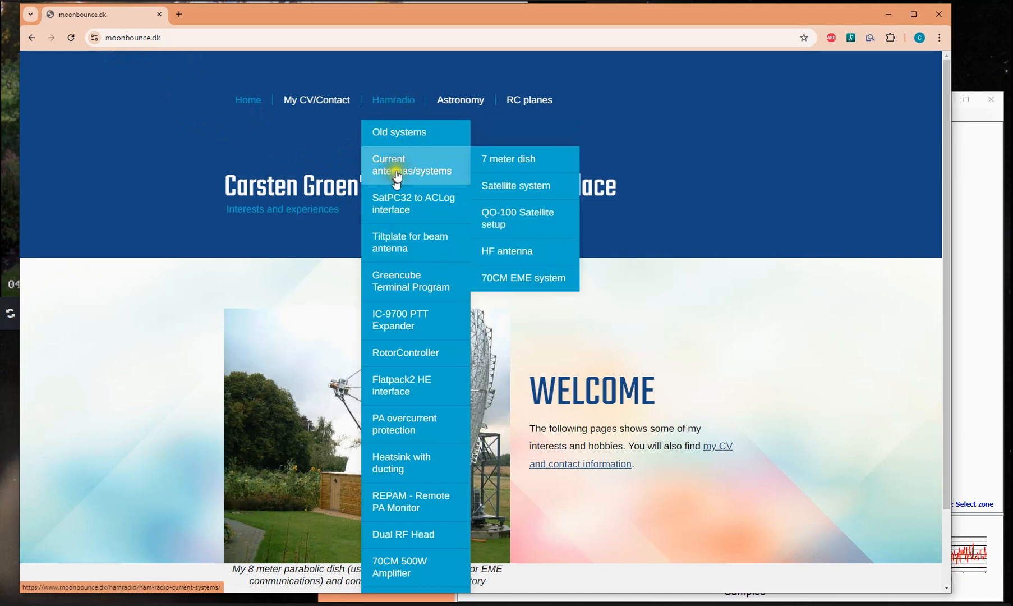
mouse_move(399, 131)
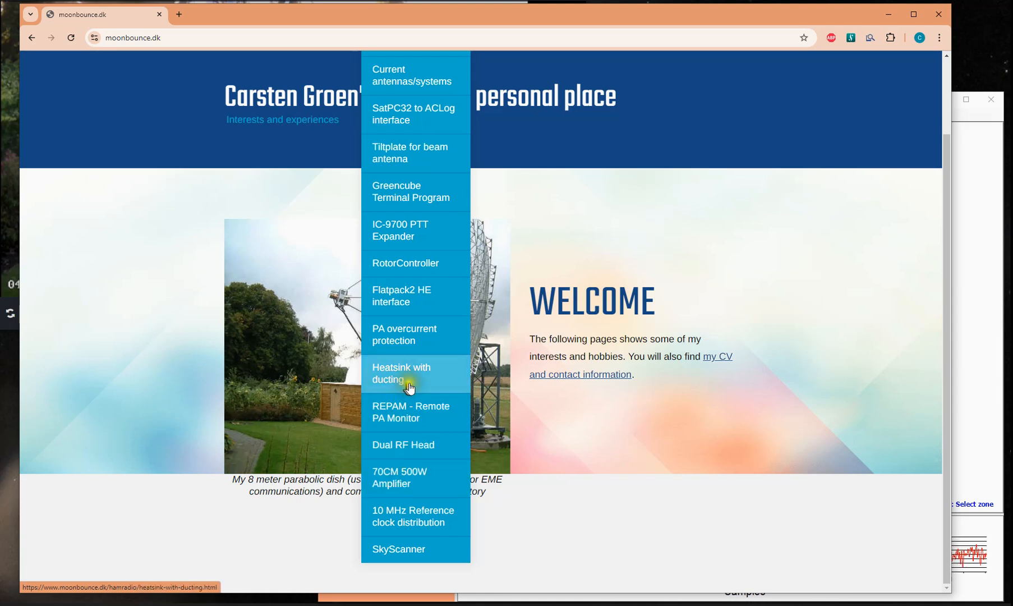
mouse_move(414, 412)
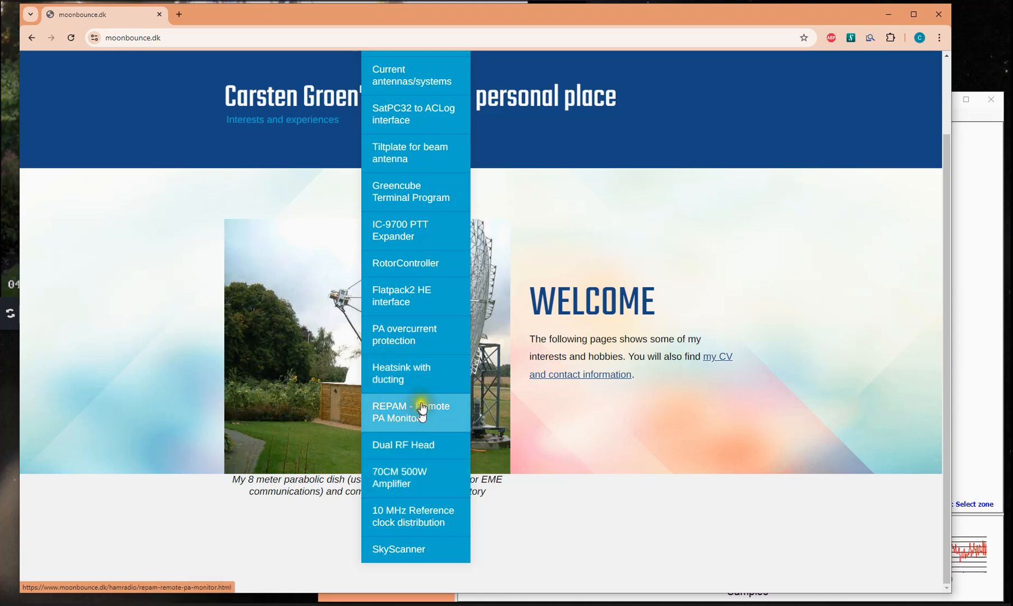
mouse_move(431, 479)
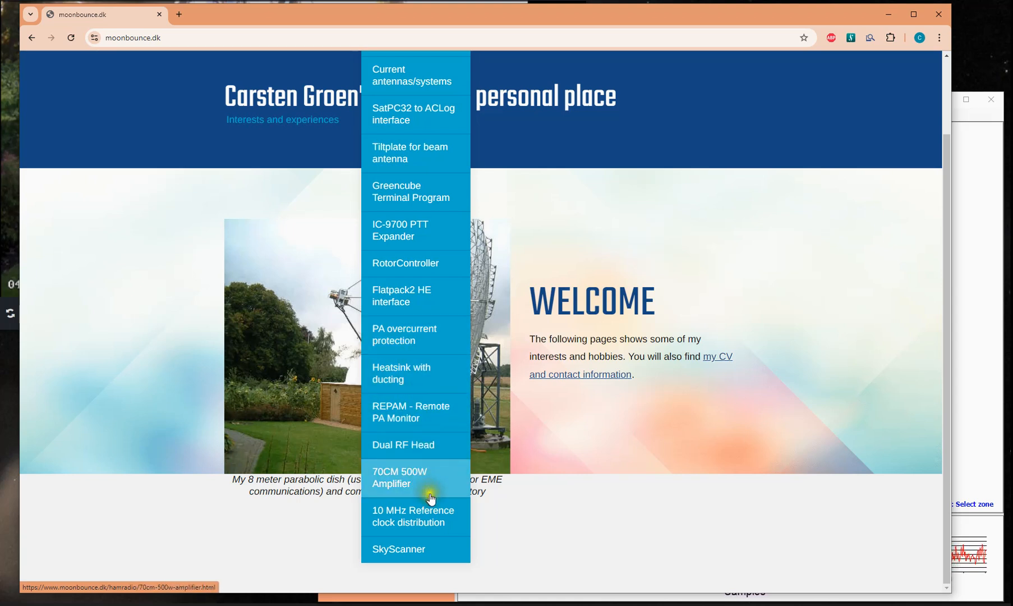
mouse_move(412, 553)
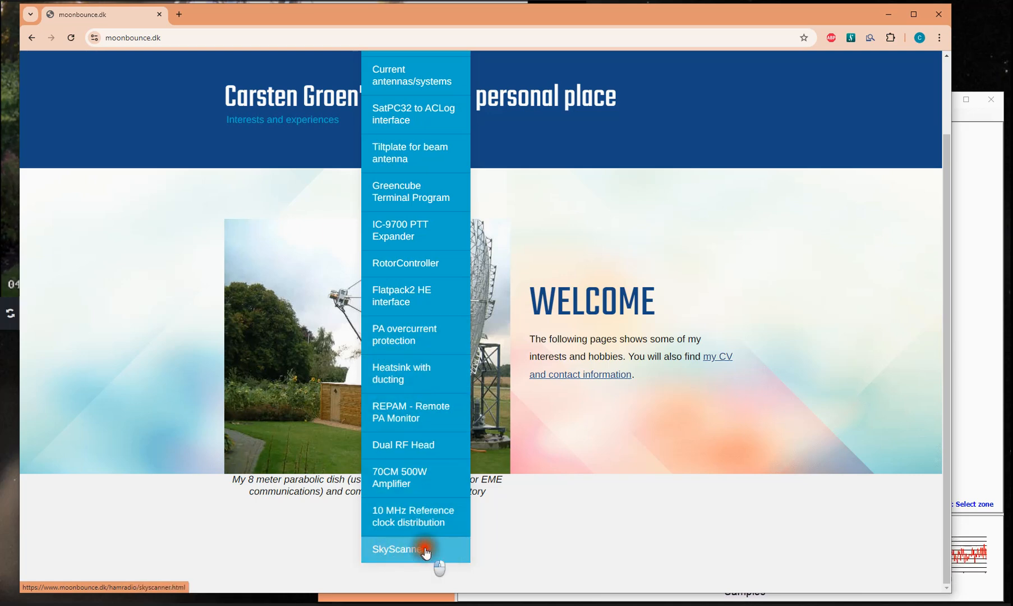
left_click(401, 549)
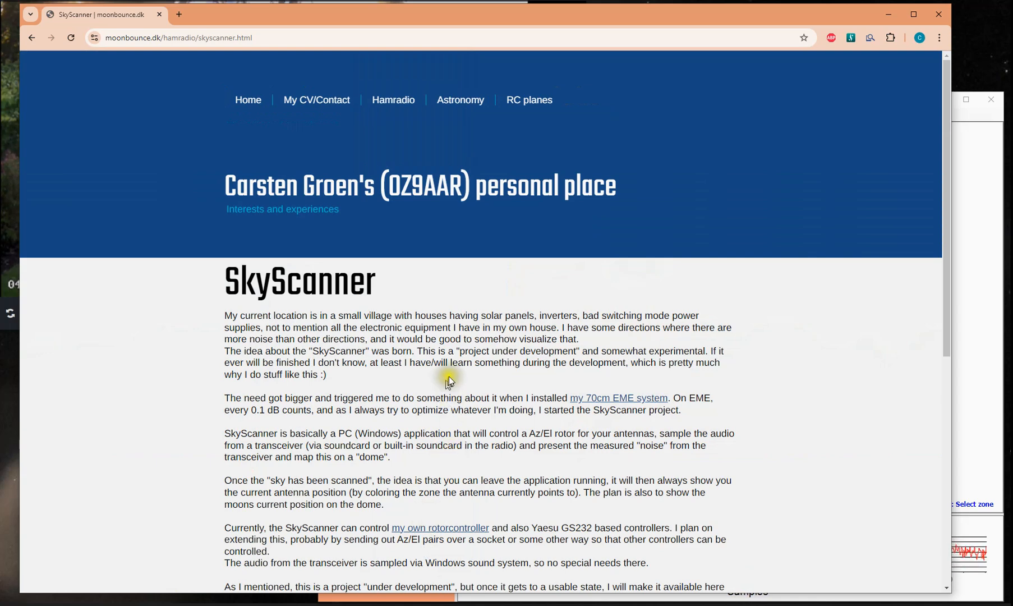
mouse_move(465, 326)
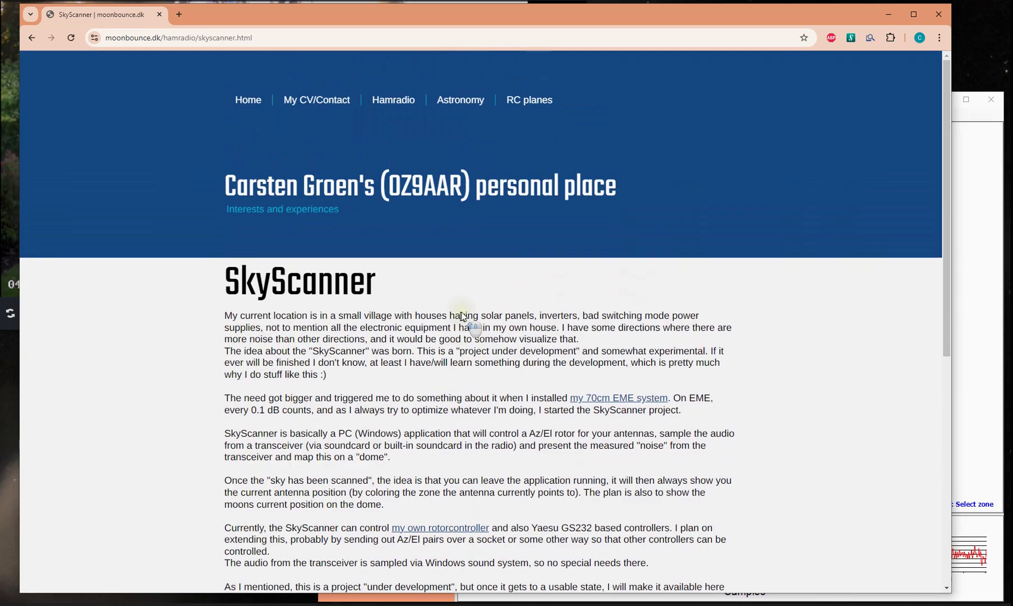
mouse_move(397, 375)
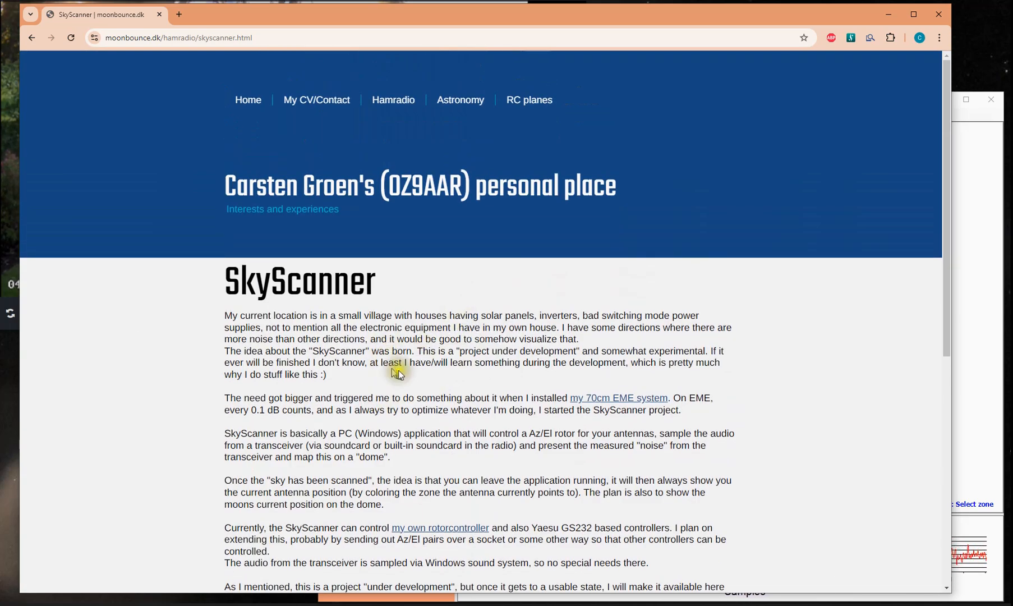
mouse_move(405, 310)
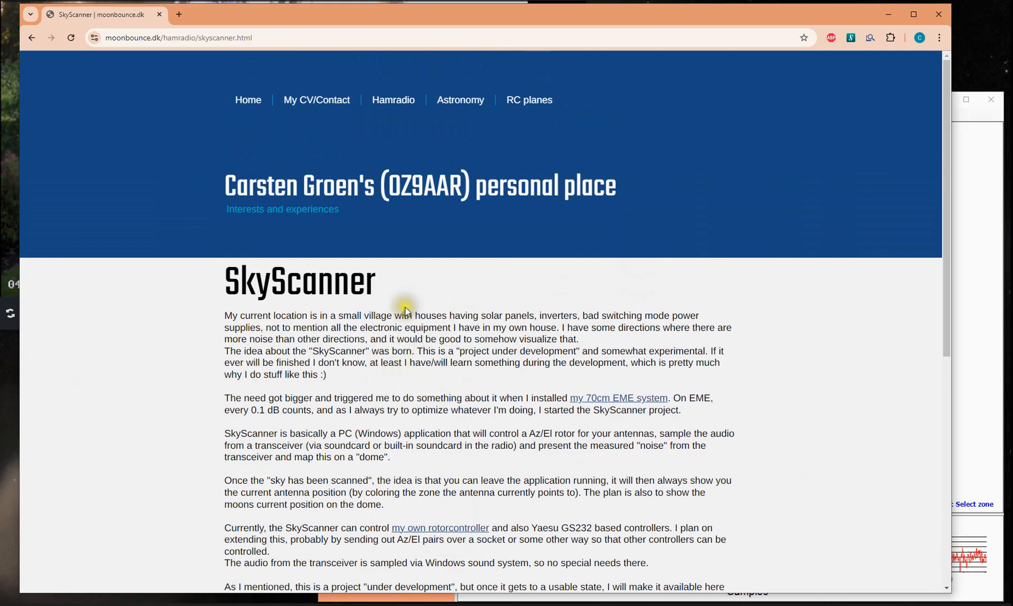
mouse_move(455, 345)
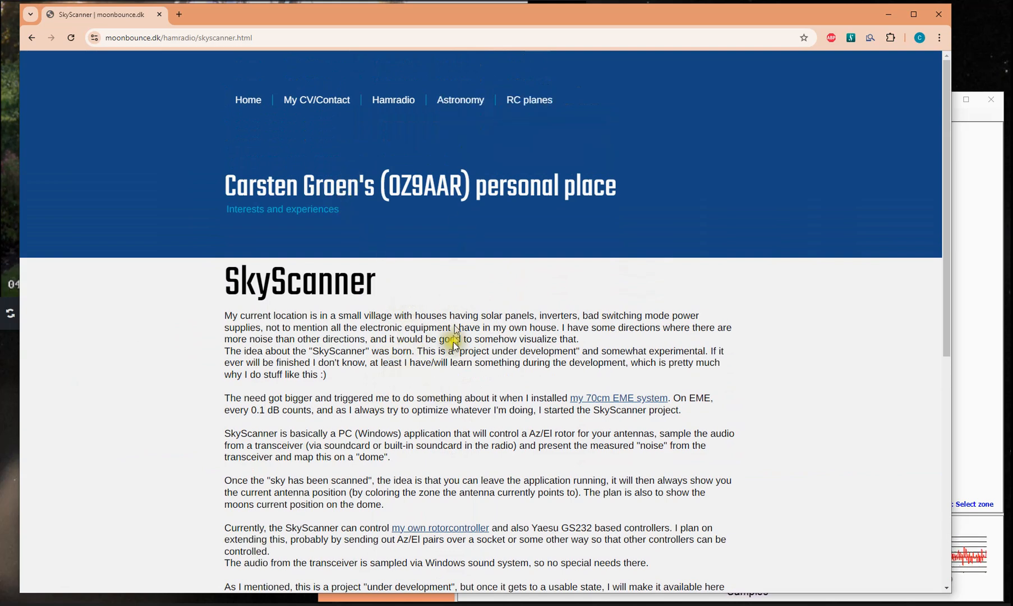
left_click(392, 100)
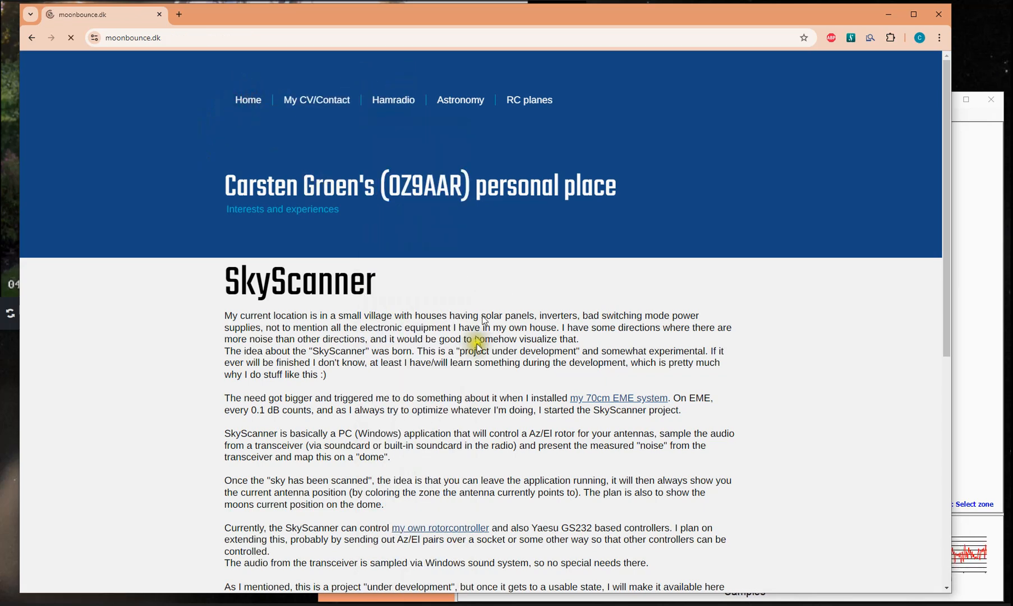
left_click(247, 99)
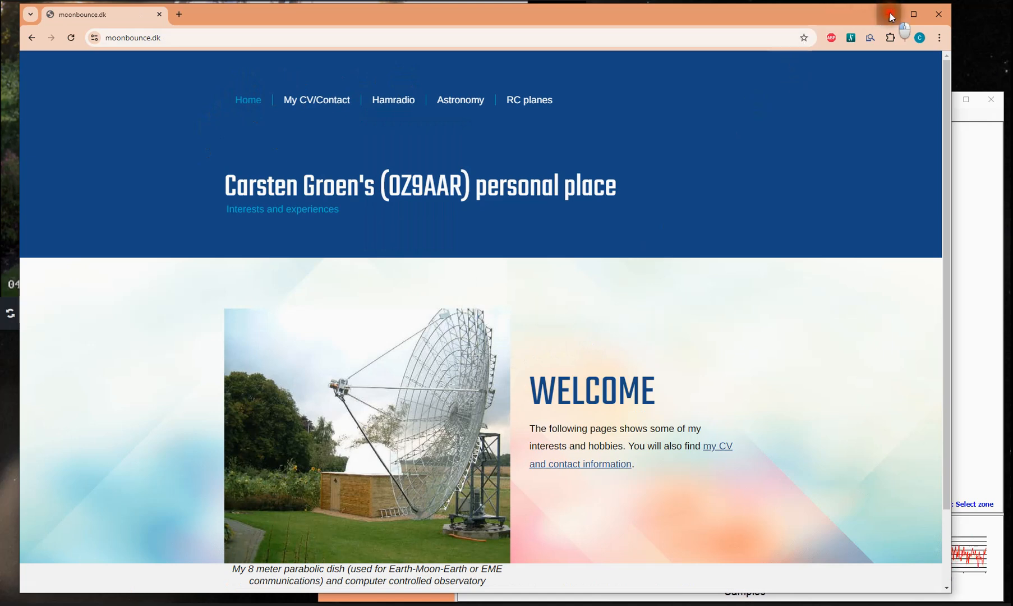
Close the moonbounce.dk browser window to return to SkyScanner's finished noise map
left_click(890, 14)
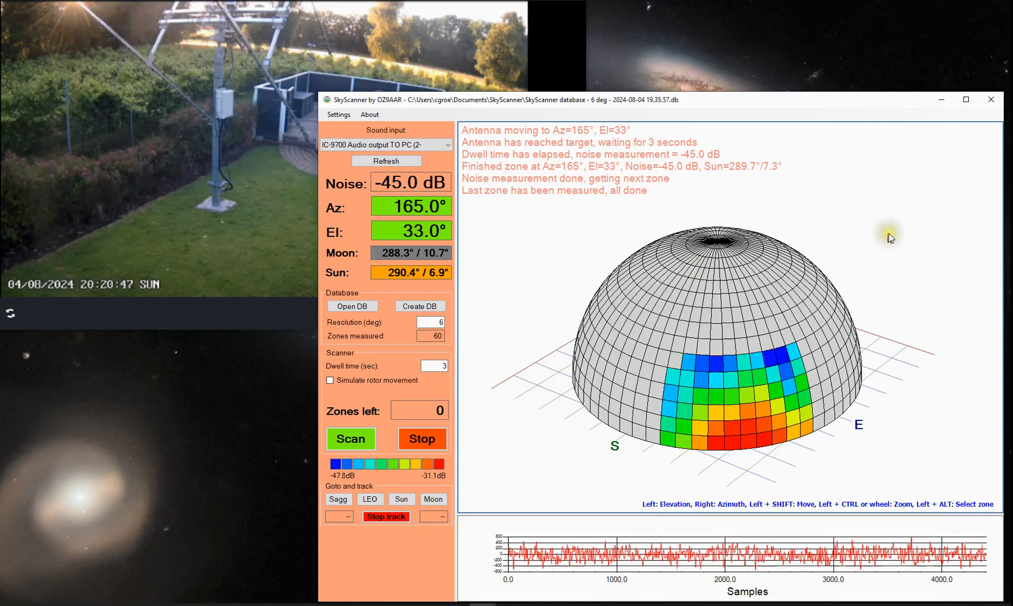
mouse_move(911, 280)
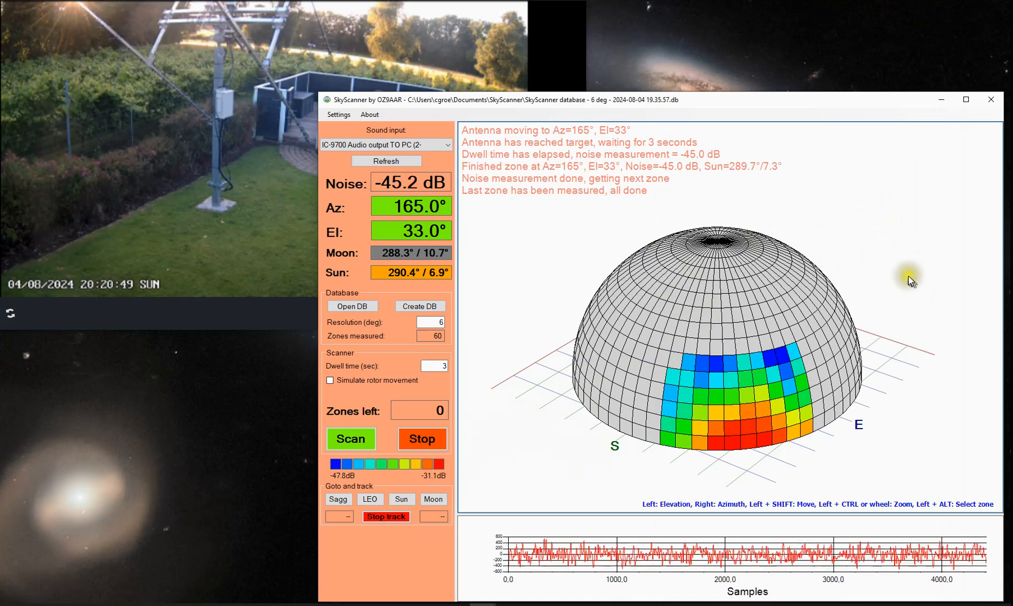
mouse_move(869, 279)
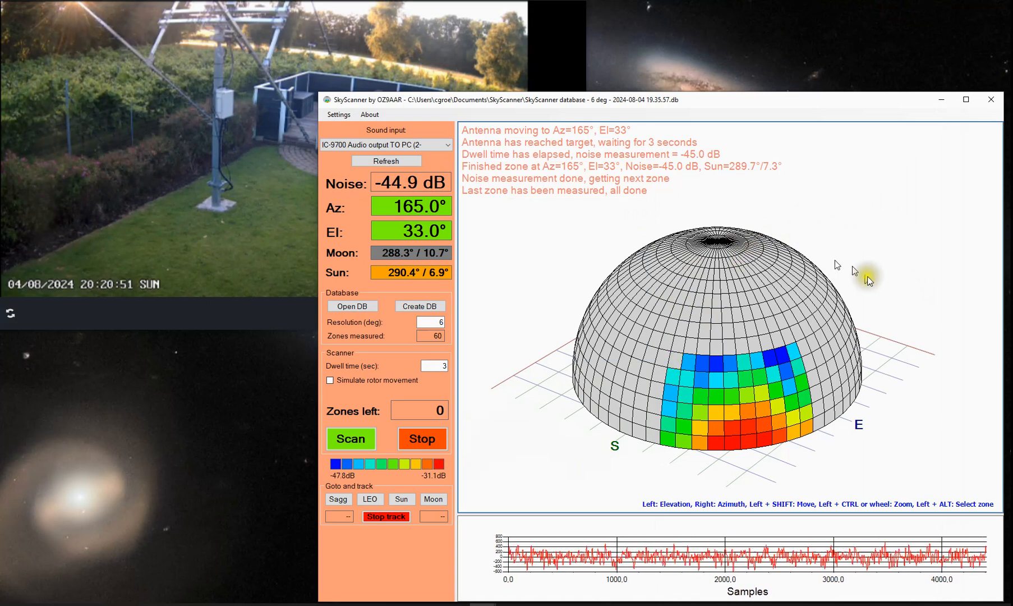